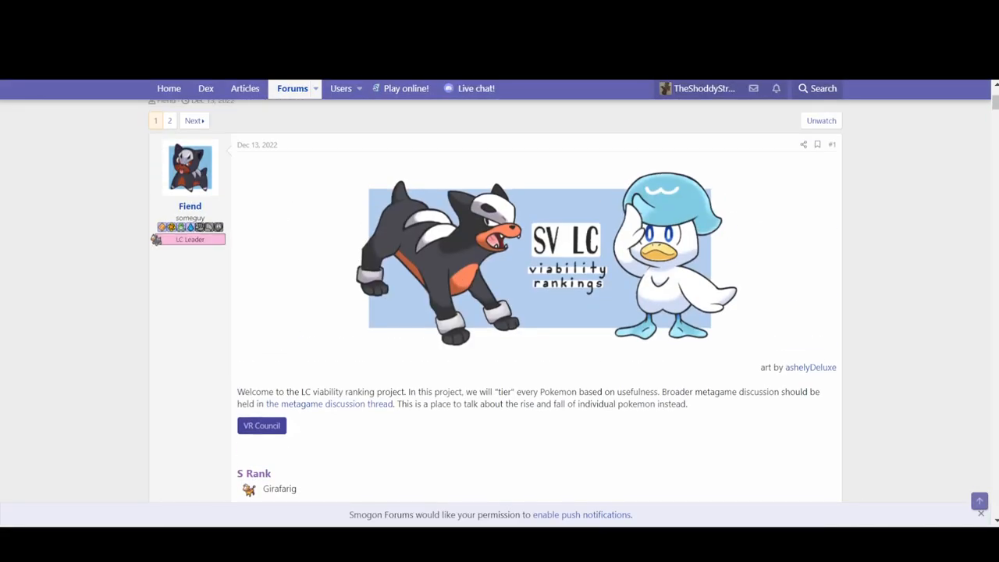
# Step: Scroll the SV LC viability rankings, marking Glimmet and Mareanie (A-) and Foongus (B)
pyautogui.scroll(-3)
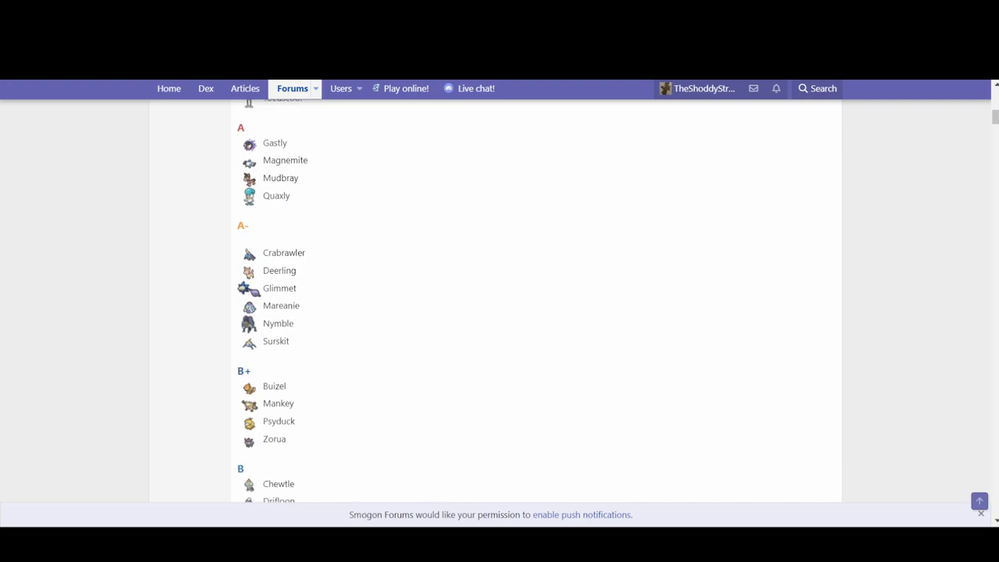
pyautogui.moveTo(266, 288); pyautogui.dragTo(296, 305)
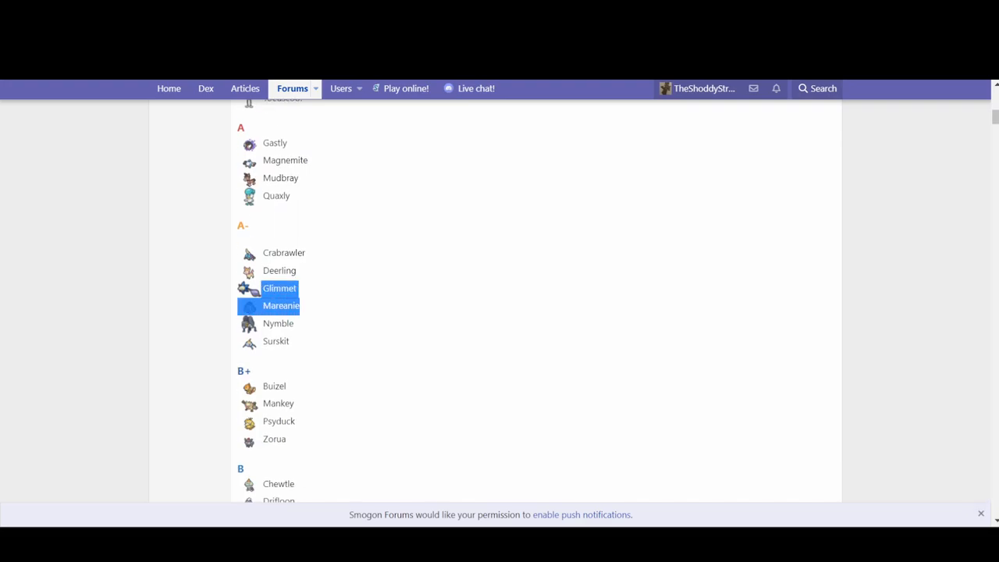
pyautogui.scroll(-3)
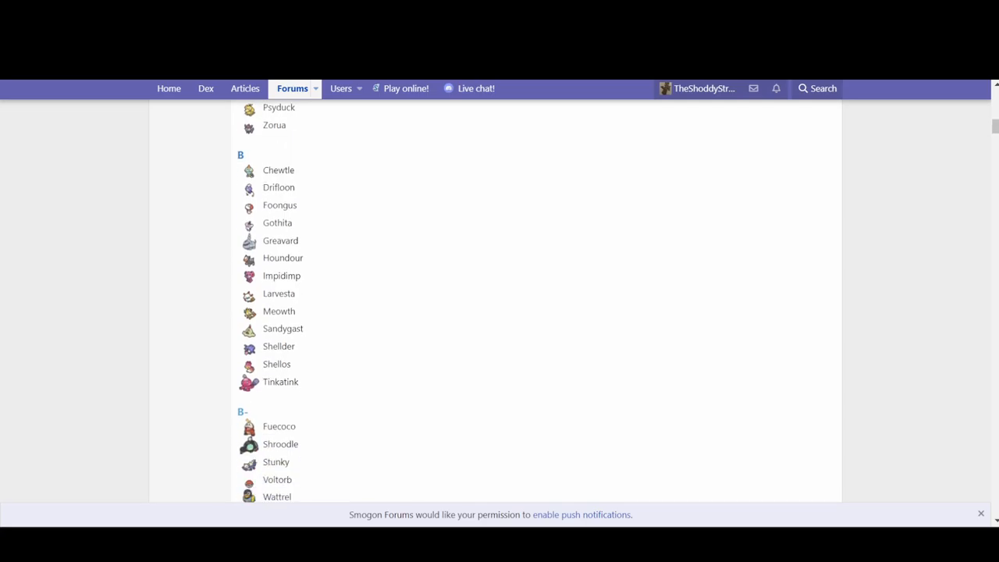
pyautogui.doubleClick(279, 205)
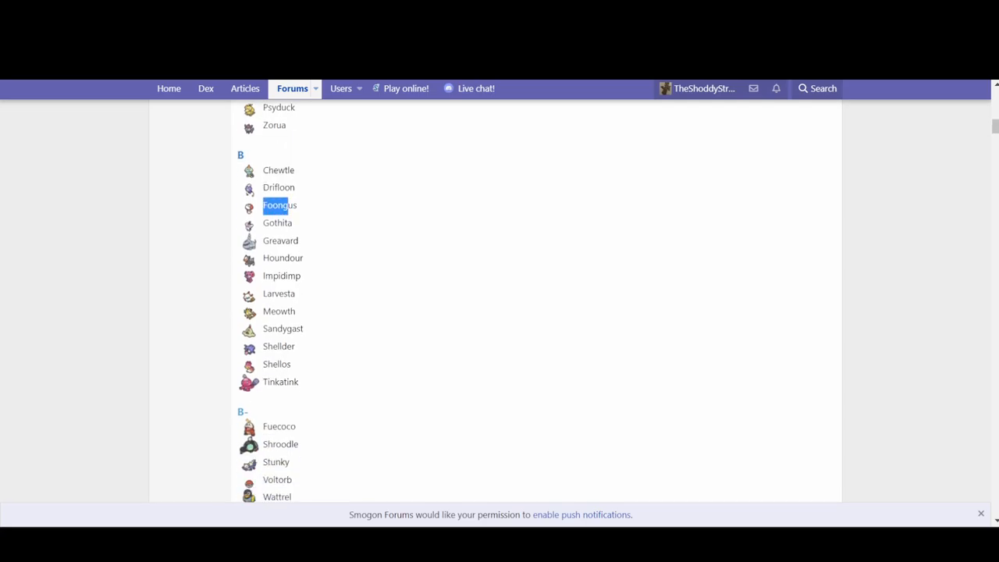
pyautogui.scroll(-3)
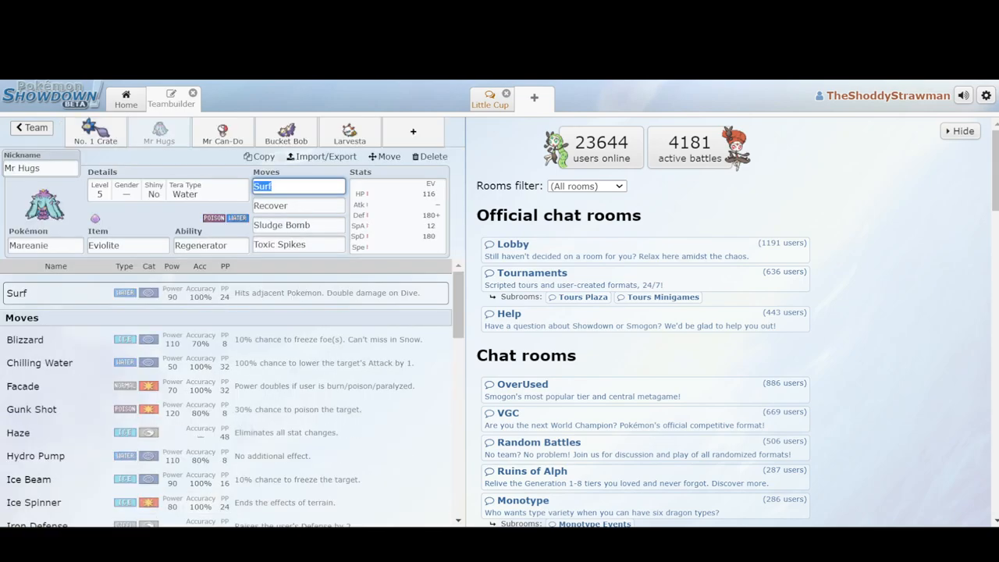
# Step: View Stunky's Bucket Bob set, then Glimmet's No. 1 Crate ability options
pyautogui.click(285, 131)
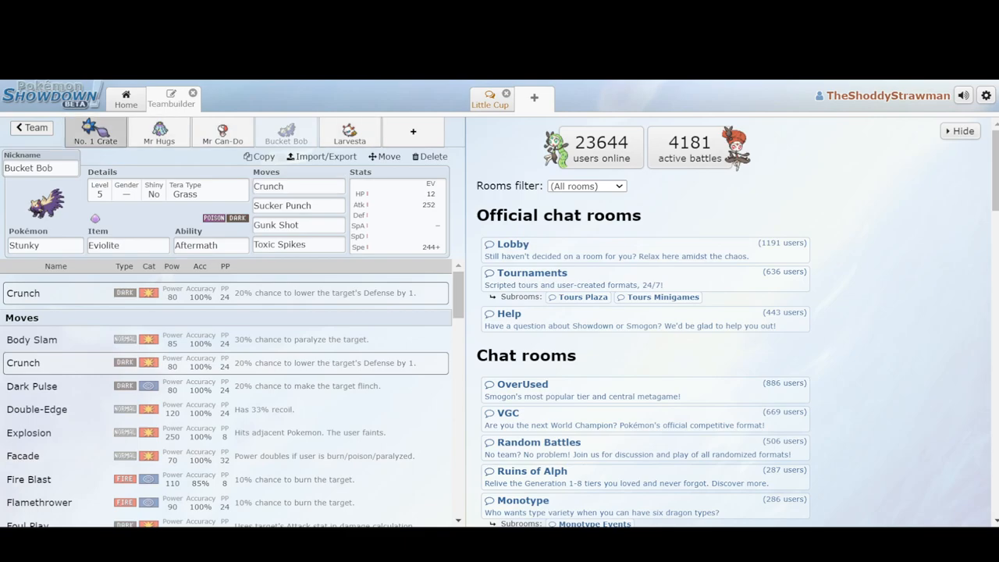
pyautogui.click(95, 131)
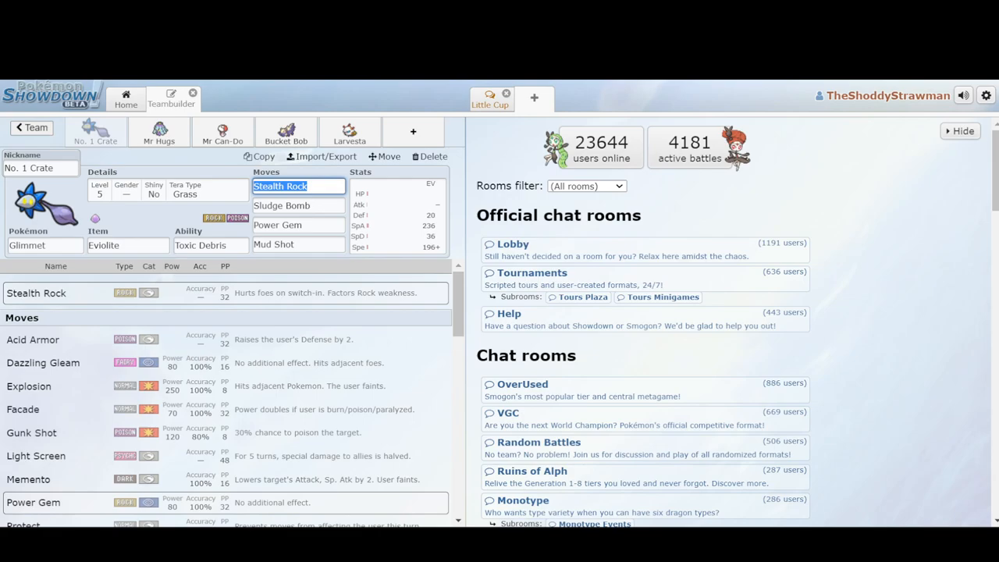
pyautogui.click(209, 245)
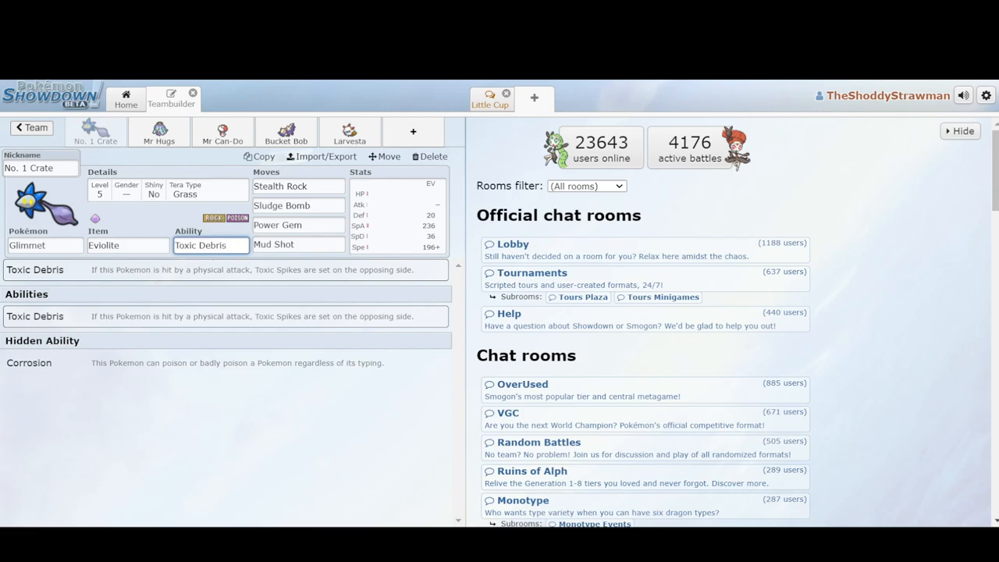
# Step: Inspect Larvesta's Flare Blitz and U-turn and Glimmet's Sludge Bomb
pyautogui.click(349, 131)
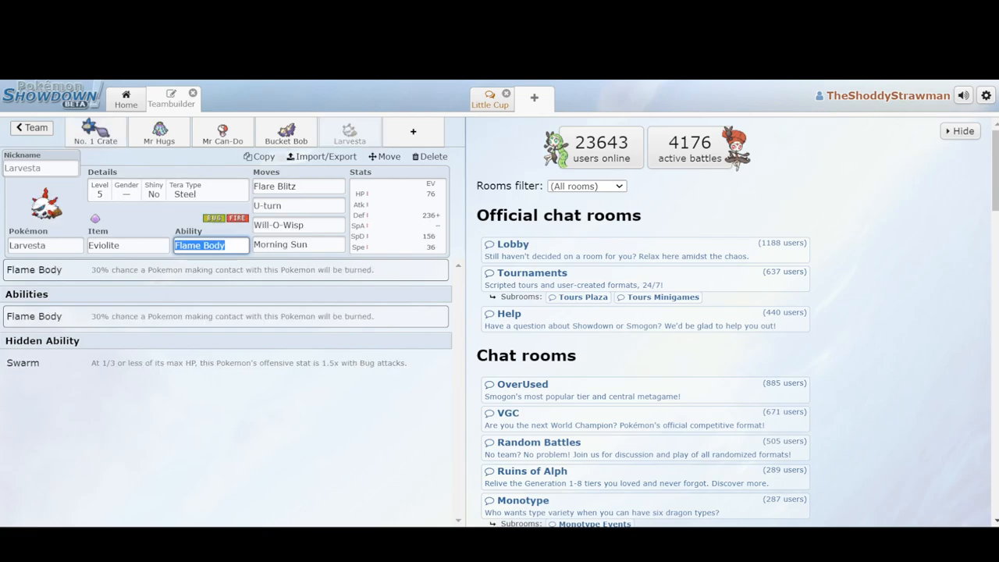
pyautogui.click(298, 185)
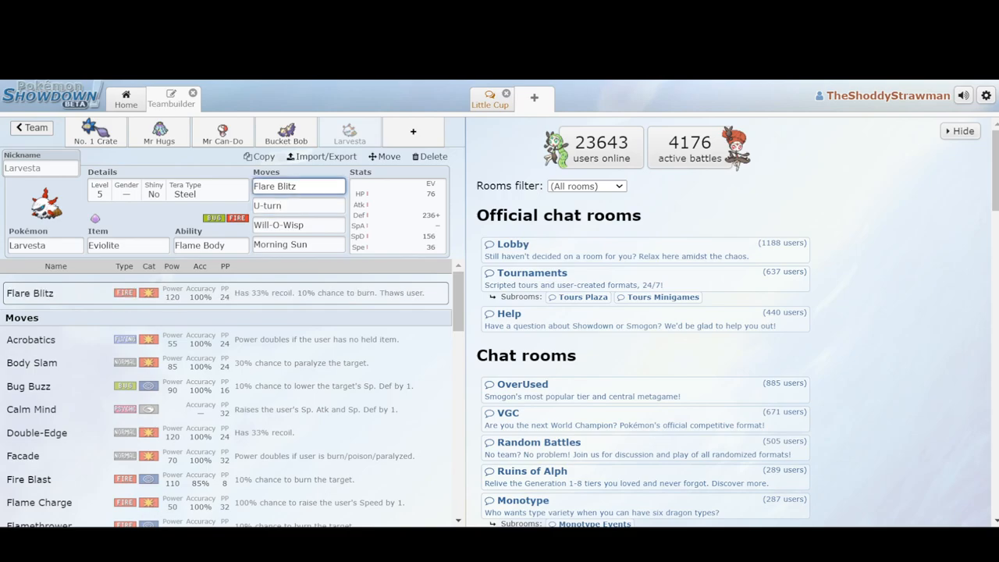
pyautogui.click(299, 205)
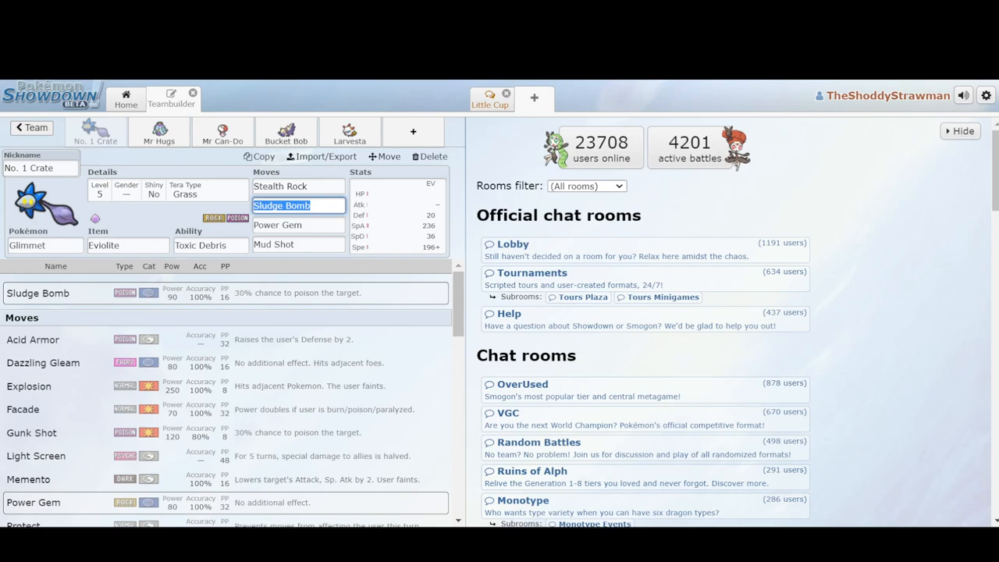
pyautogui.click(349, 131)
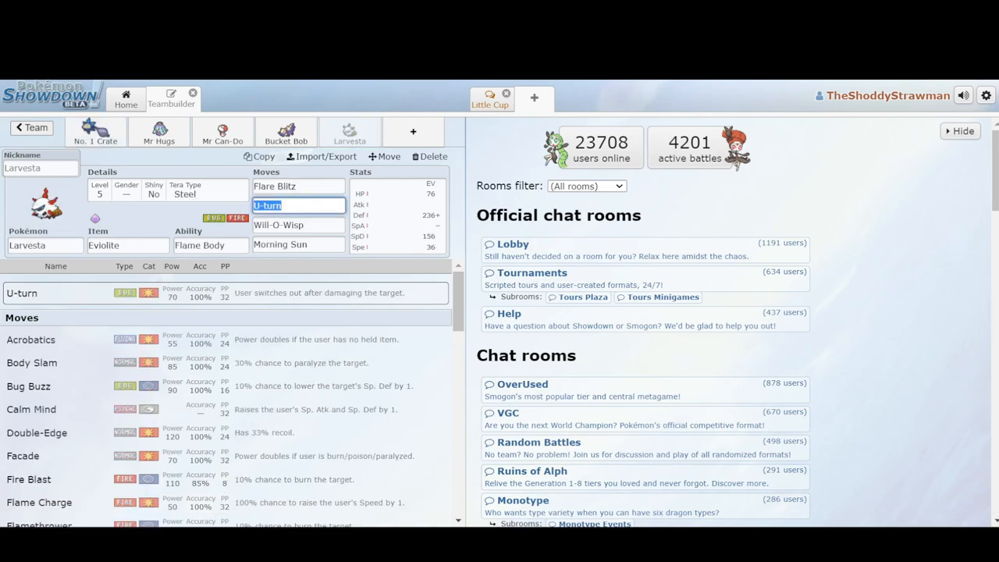
pyautogui.click(95, 131)
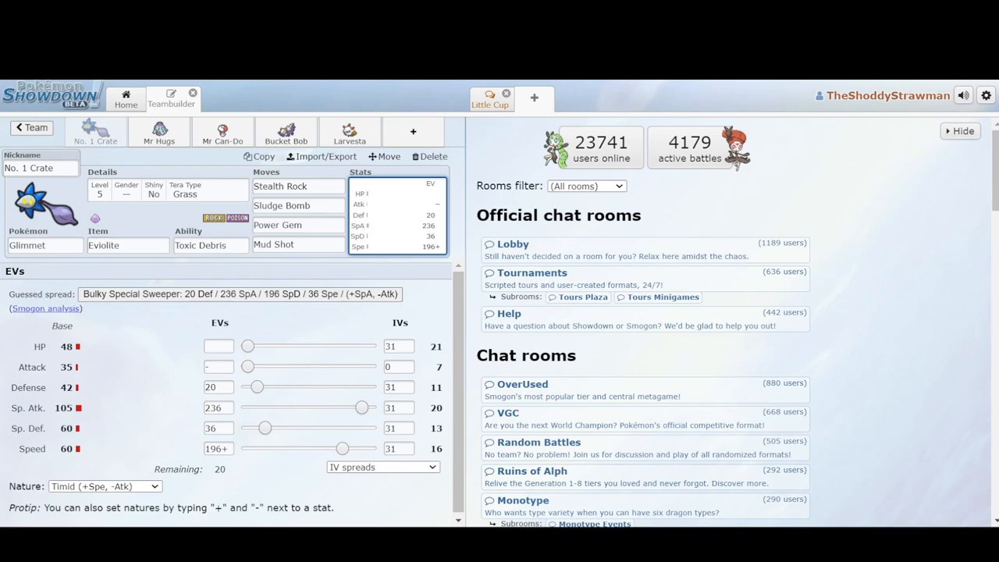
# Step: Check Glimmet's Stealth Rock and Power Gem, then change Mud Shot to Spikes
pyautogui.click(298, 186)
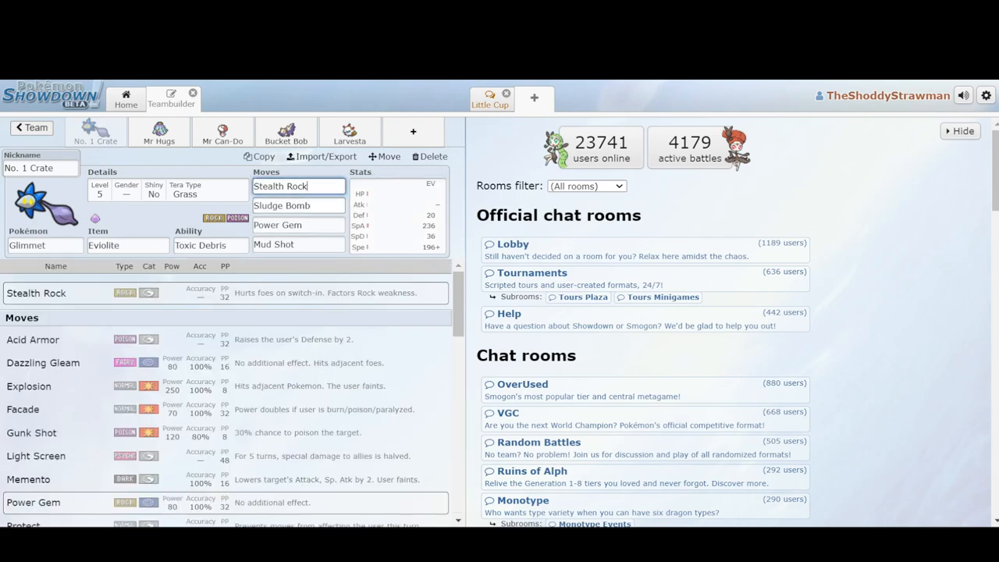
pyautogui.click(298, 224)
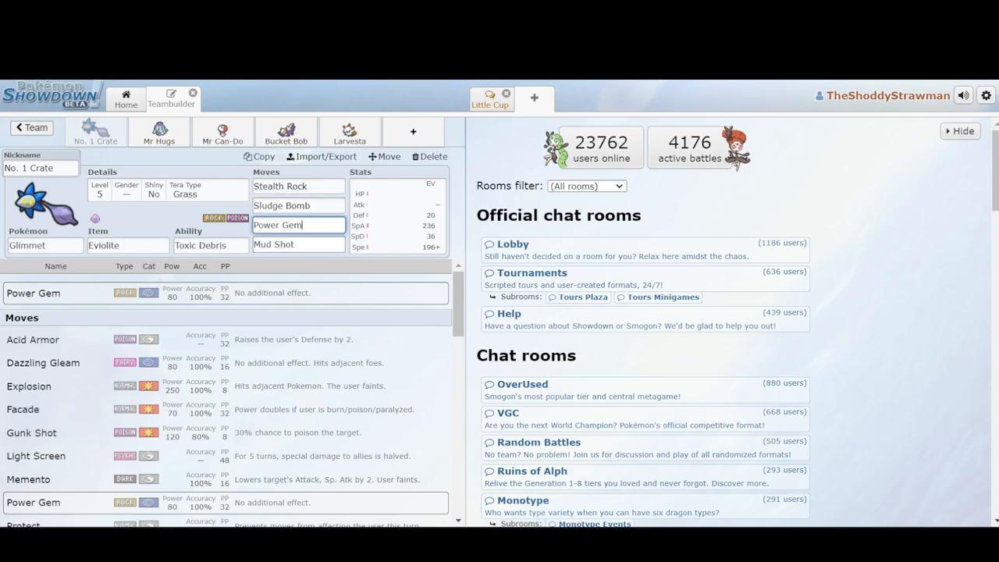
pyautogui.click(298, 244)
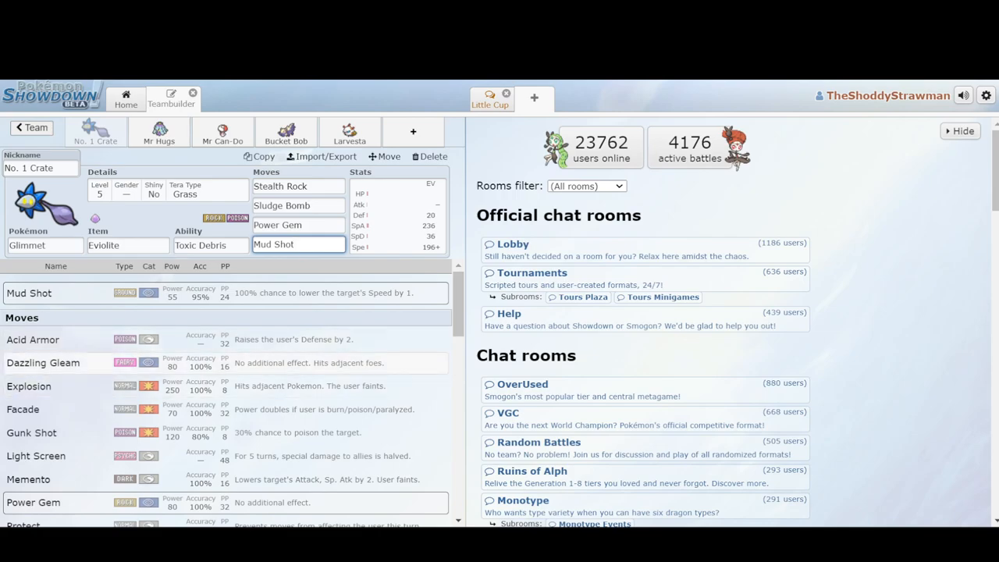
pyautogui.scroll(-3)
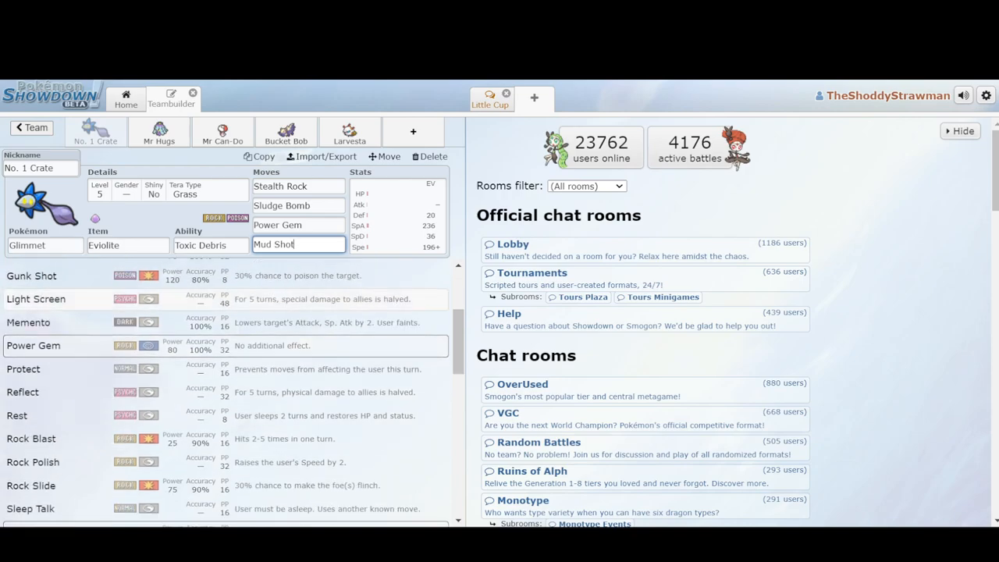
pyautogui.scroll(-3)
pyautogui.write('Spikes')
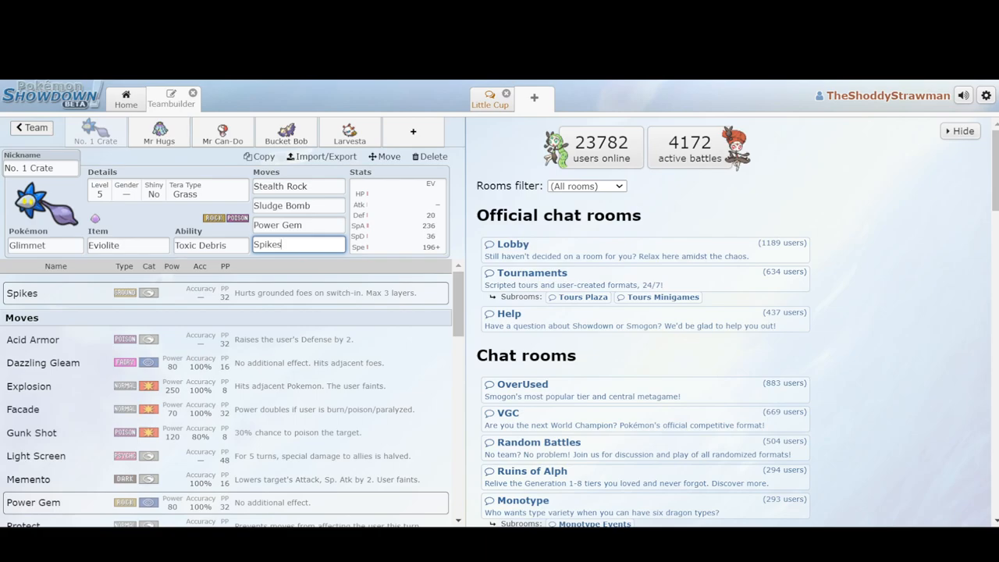
pyautogui.click(159, 131)
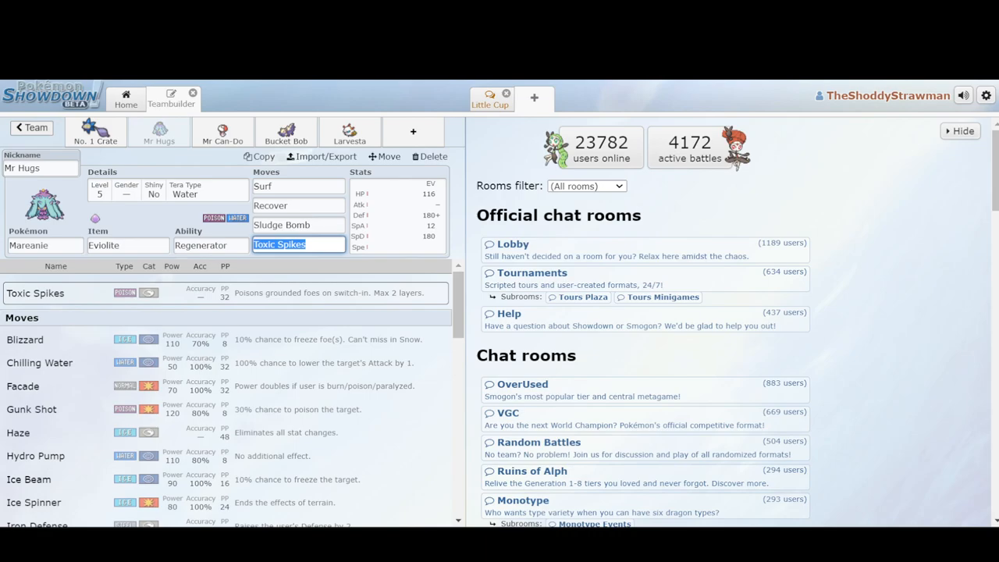
# Step: Check Mareanie's Regenerator ability options and its Surf move
pyautogui.click(210, 245)
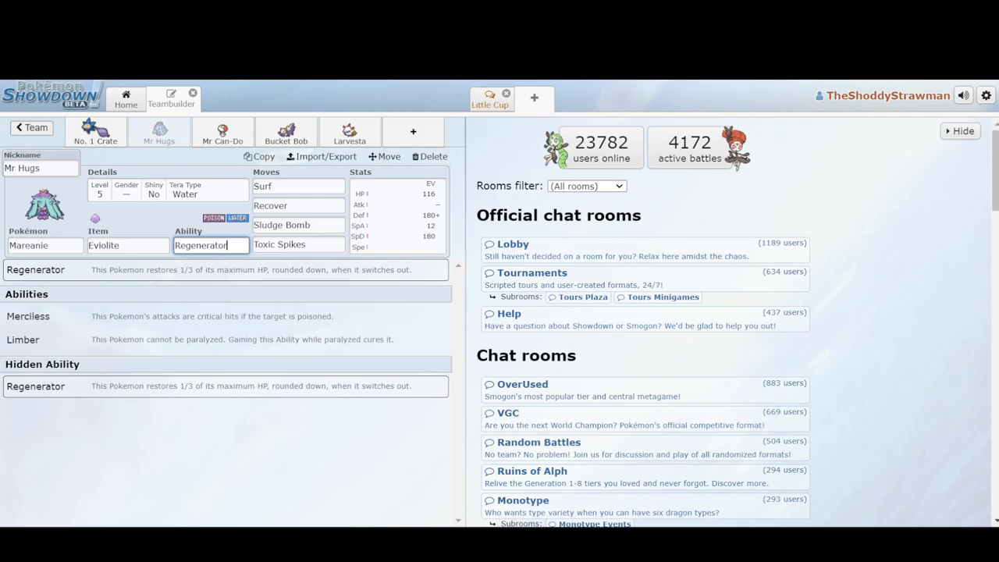
pyautogui.click(298, 245)
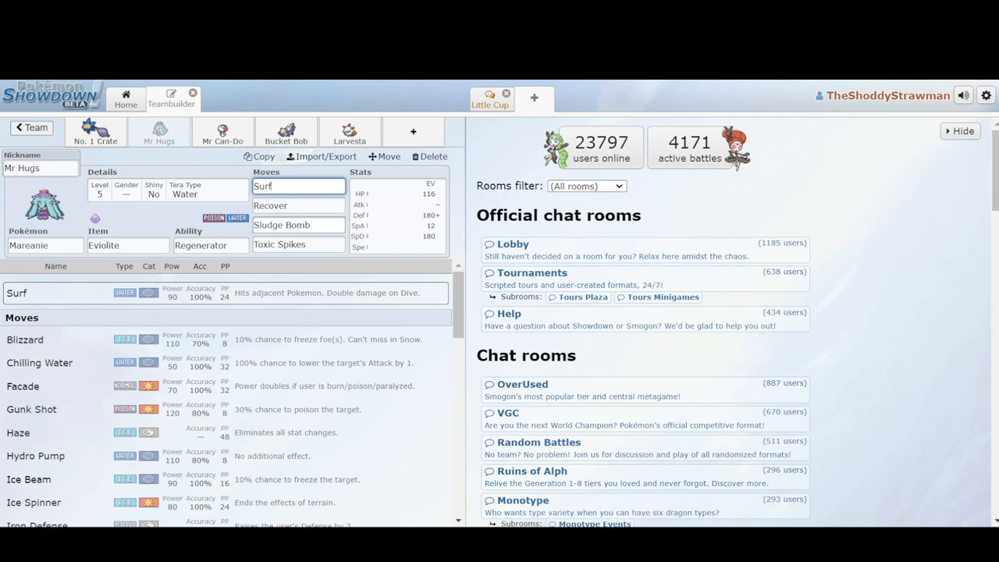
# Step: Replace Mareanie's Surf and Sludge Bomb with Liquidation and Poison Jab
pyautogui.click(298, 225)
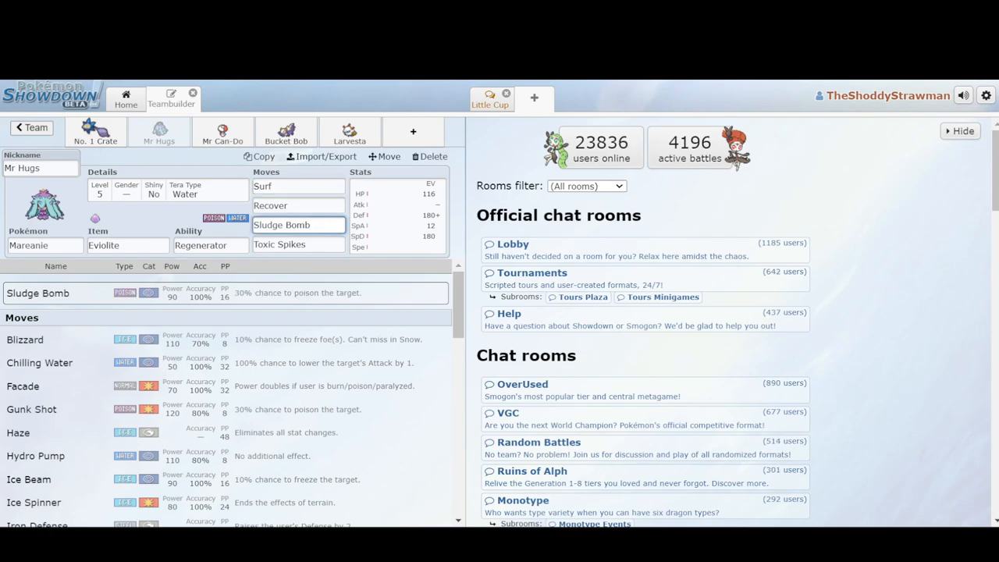
pyautogui.click(299, 225)
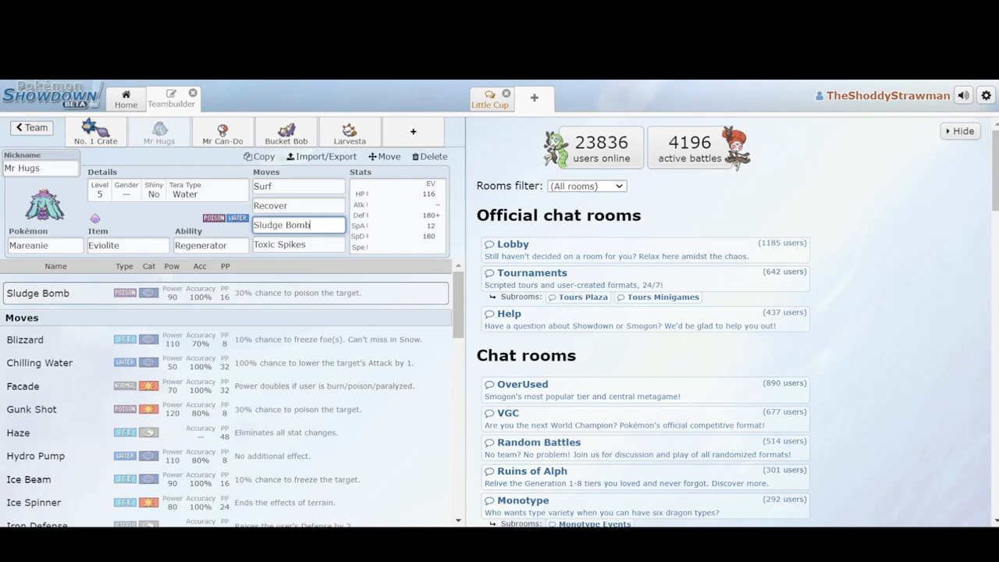
pyautogui.scroll(-3)
pyautogui.write('Poison Jab')
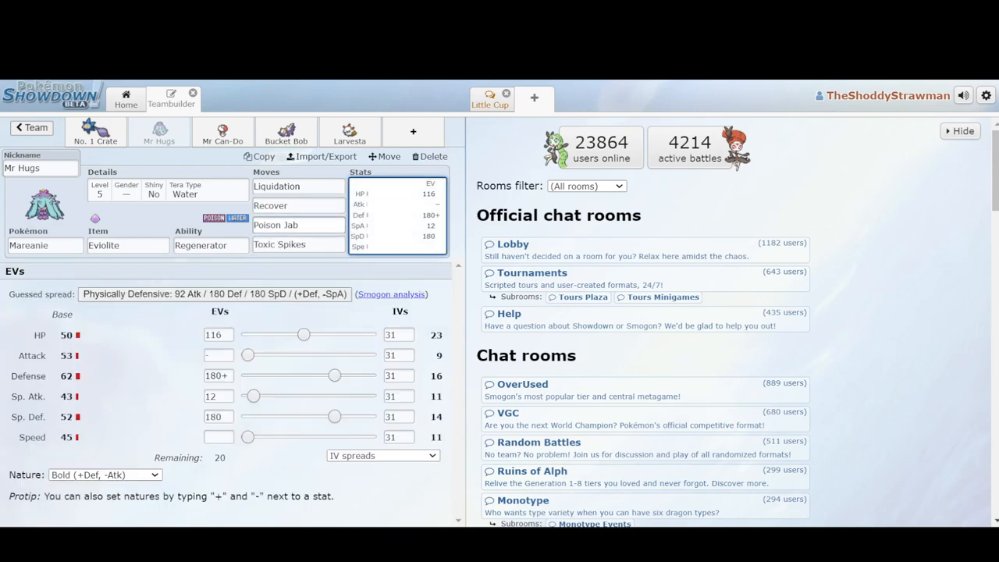
pyautogui.click(298, 225)
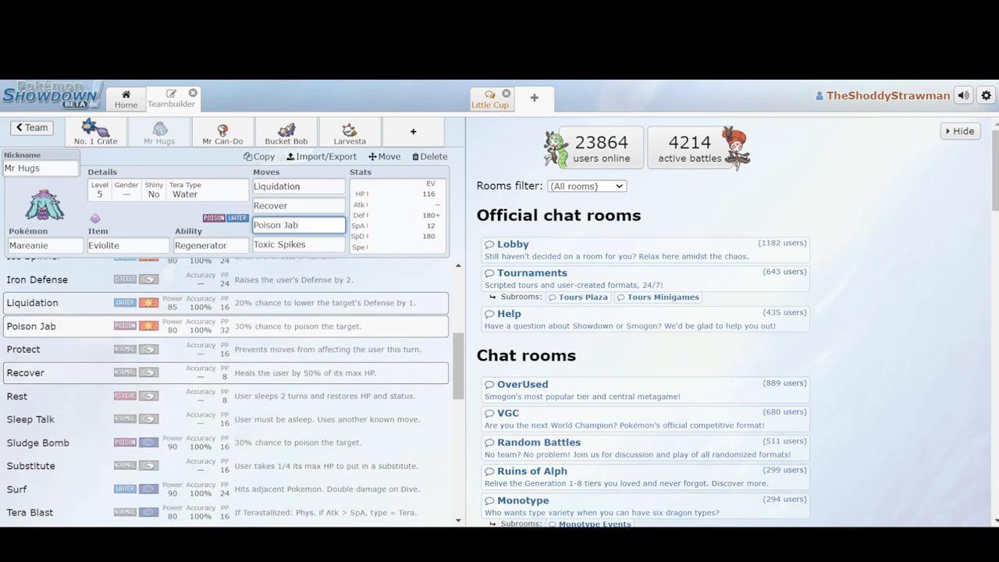
pyautogui.scroll(-3)
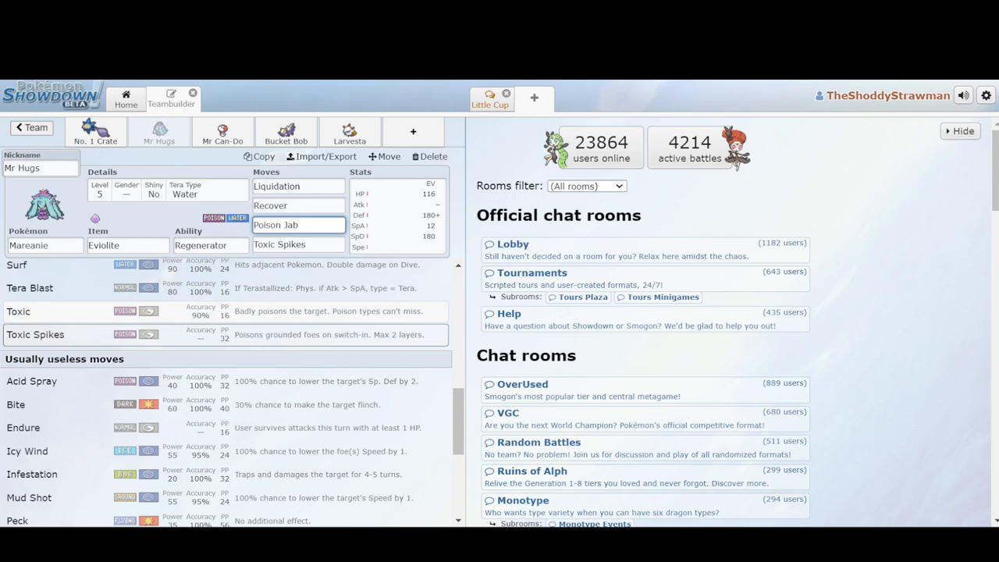
pyautogui.click(298, 224)
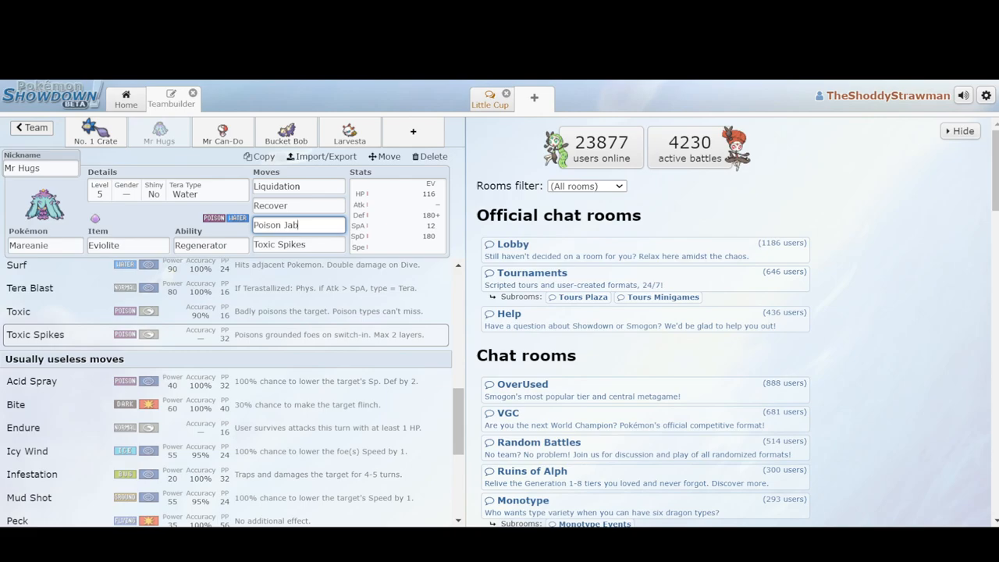
pyautogui.click(222, 131)
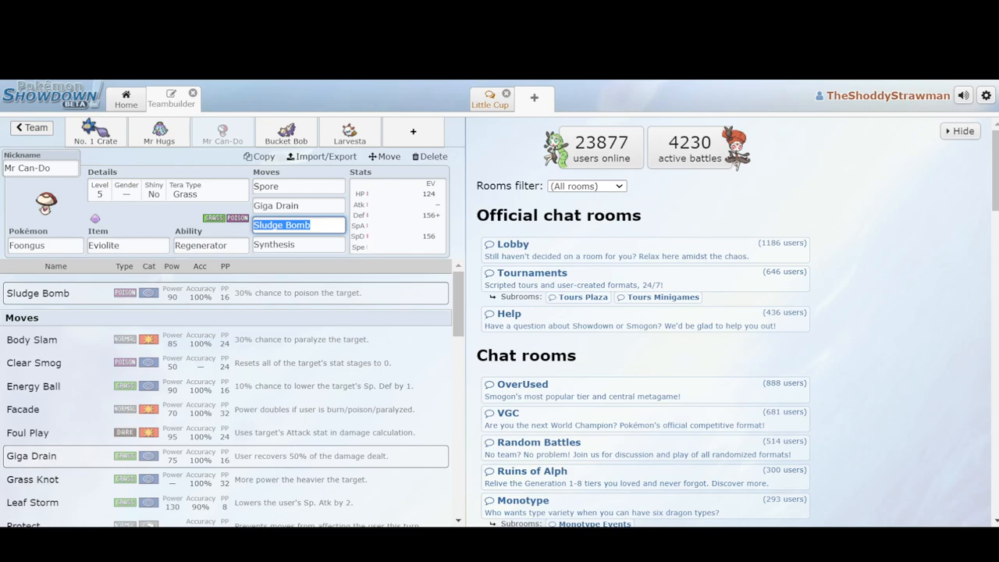
# Step: Read Foongus's EV spread and Synthesis, Giga Drain and Sludge Bomb, then open Bucket Bob
pyautogui.click(298, 225)
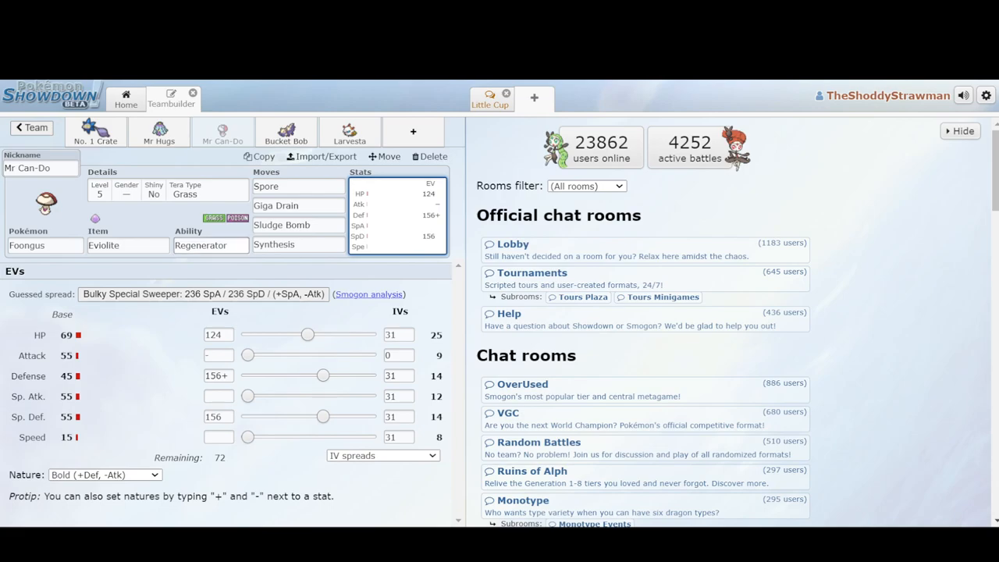
pyautogui.click(298, 244)
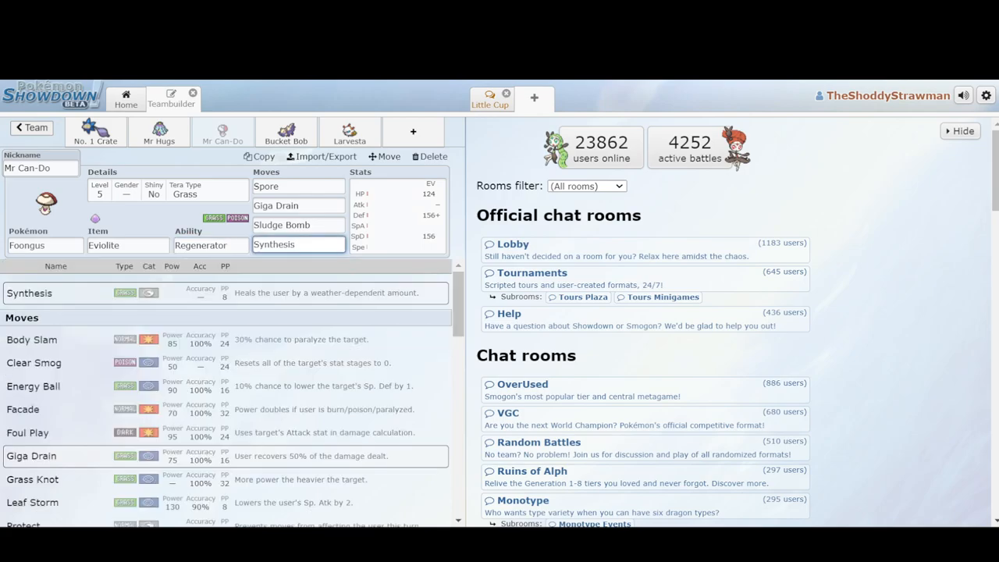
pyautogui.click(298, 205)
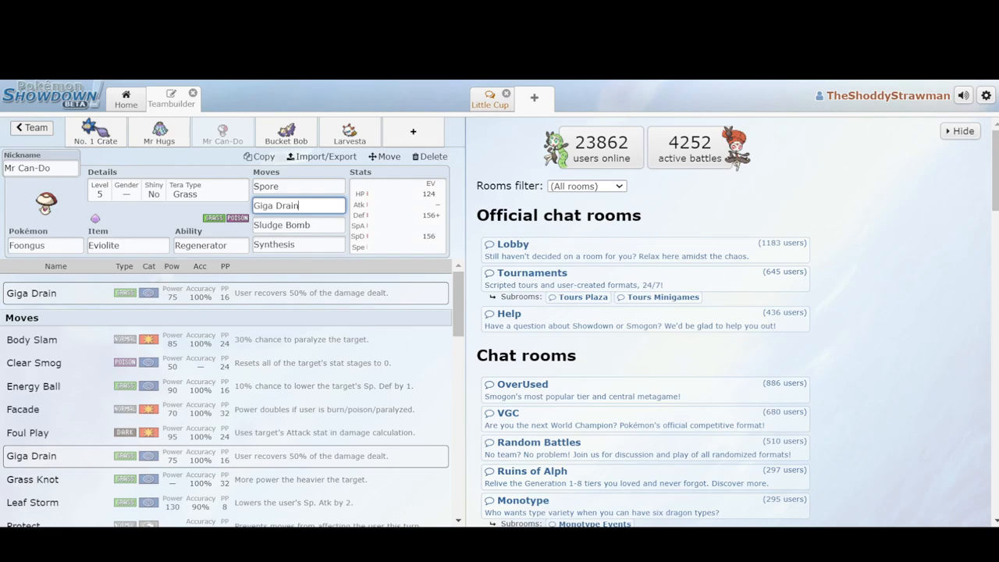
pyautogui.click(298, 225)
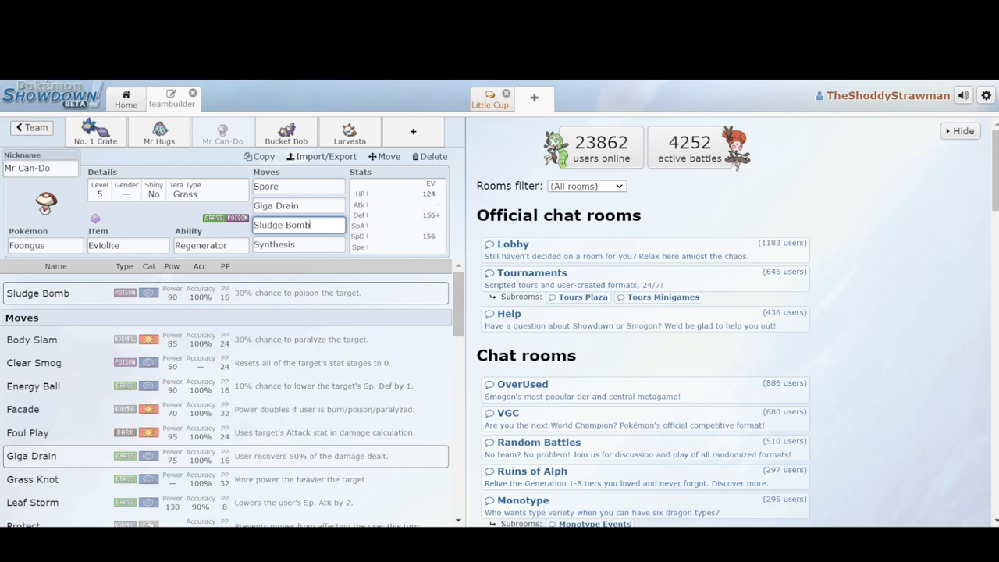
pyautogui.scroll(-3)
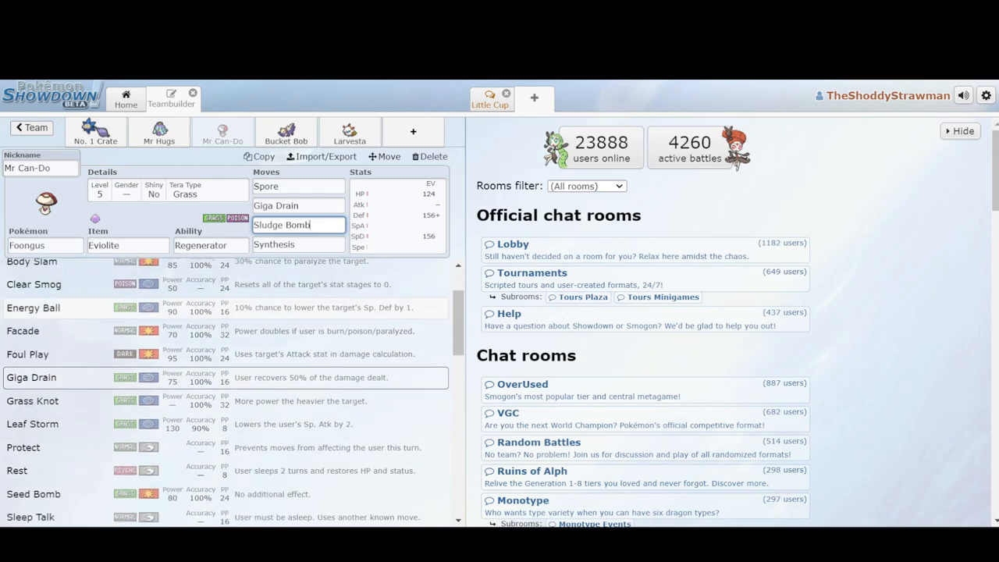
pyautogui.scroll(-3)
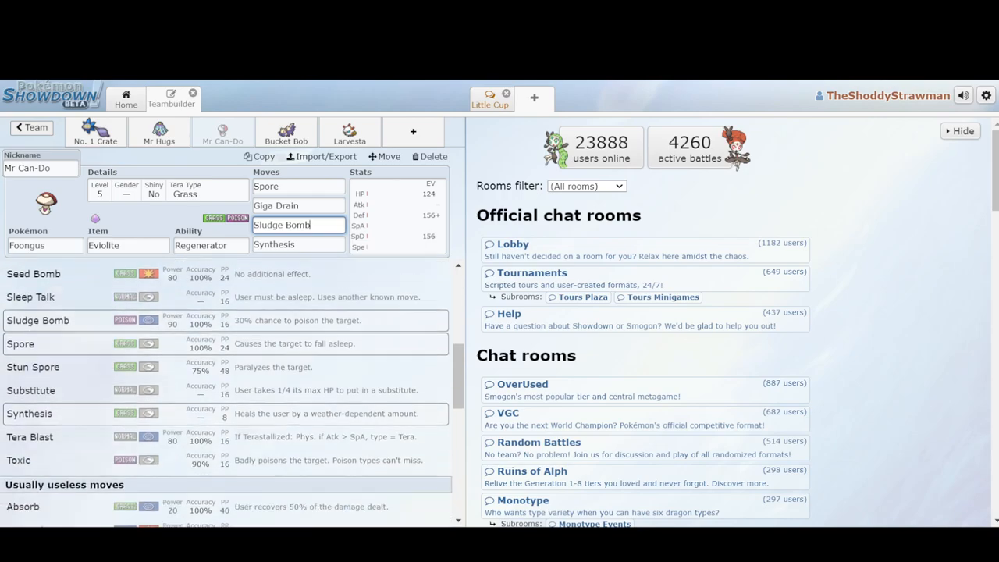
pyautogui.scroll(3)
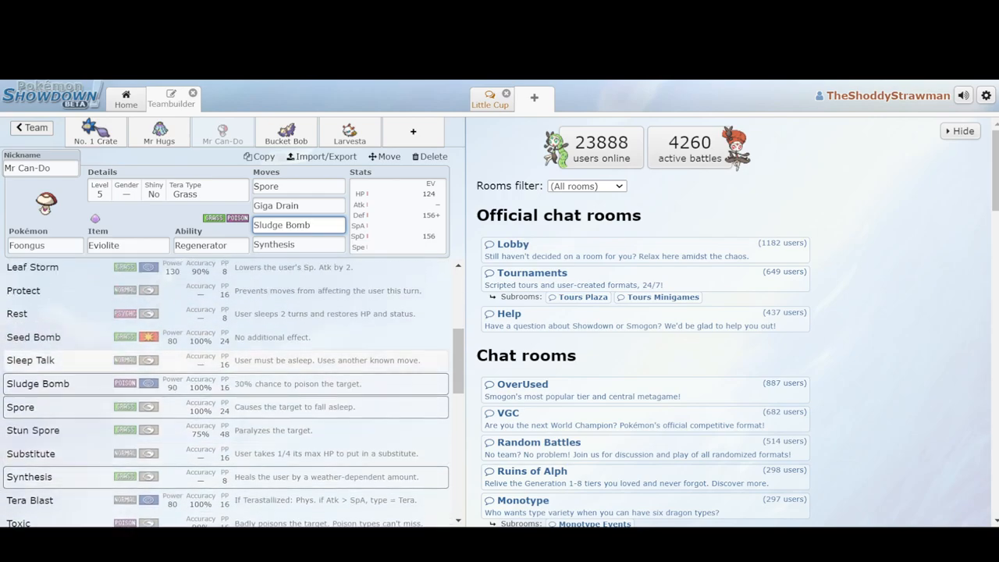
pyautogui.scroll(3)
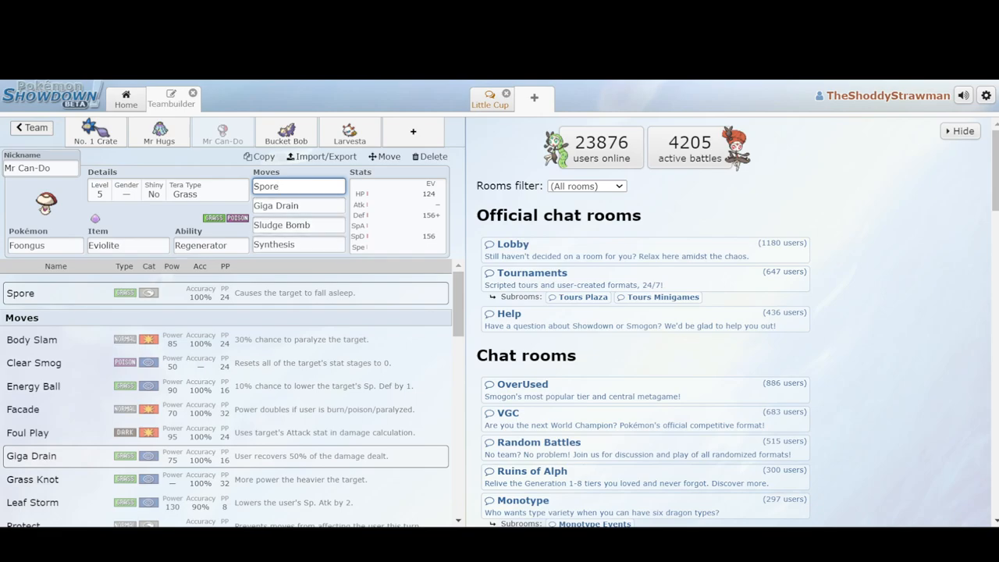
pyautogui.click(285, 131)
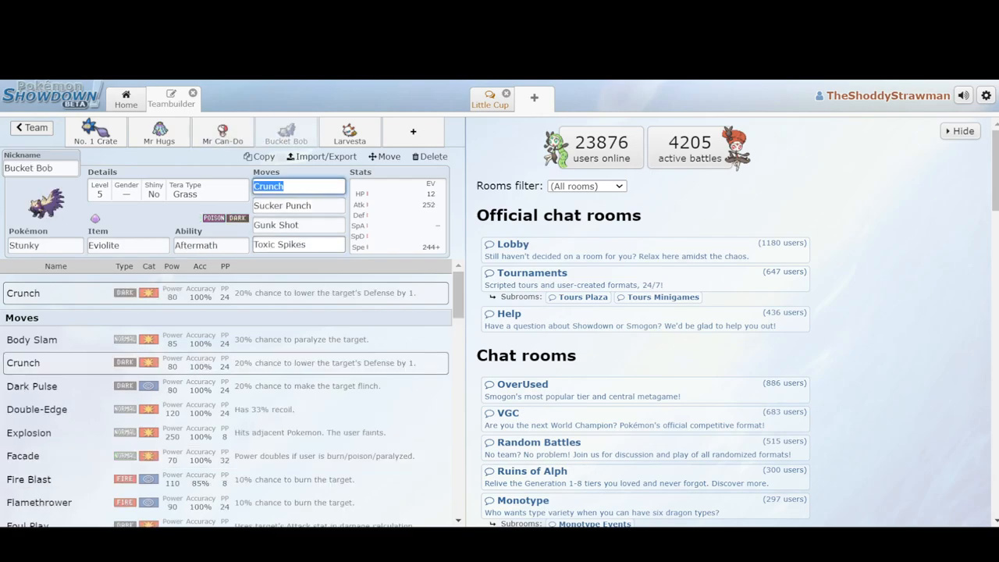
# Step: Add Girafarig with Nasty Plot, Twin Beam, Tera Blast and Thunderbolt, then view Stunky
pyautogui.click(298, 243)
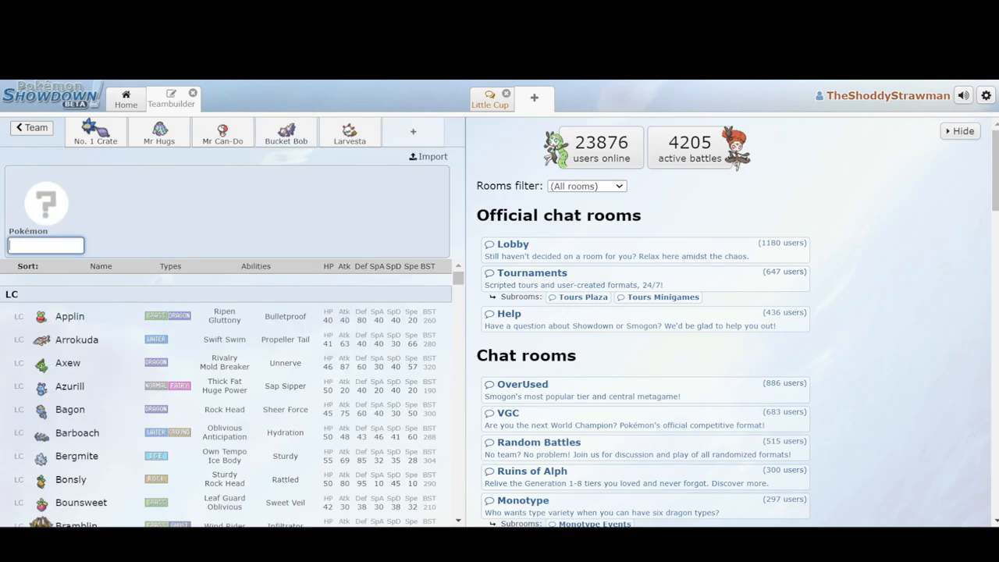
pyautogui.click(413, 131)
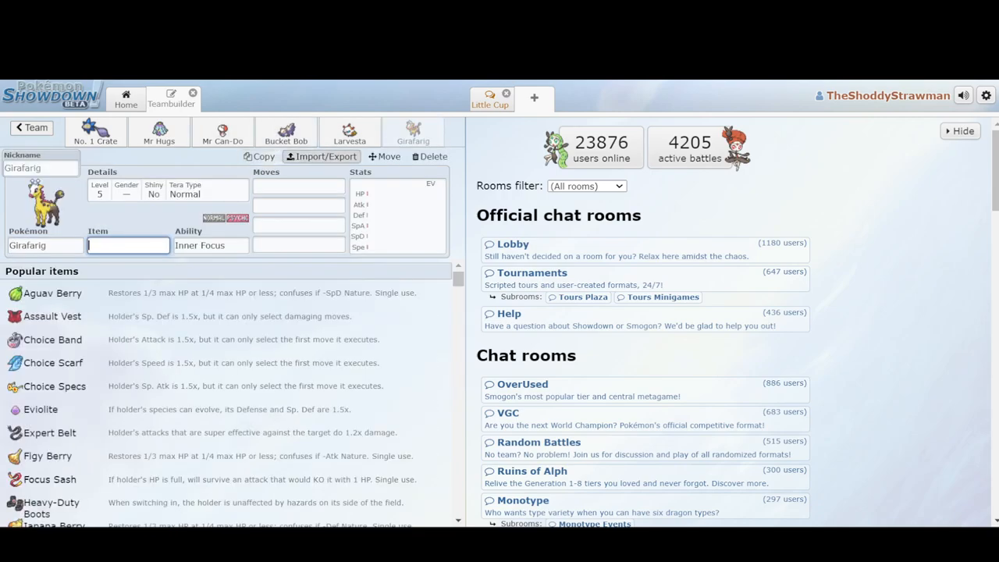
pyautogui.click(320, 156)
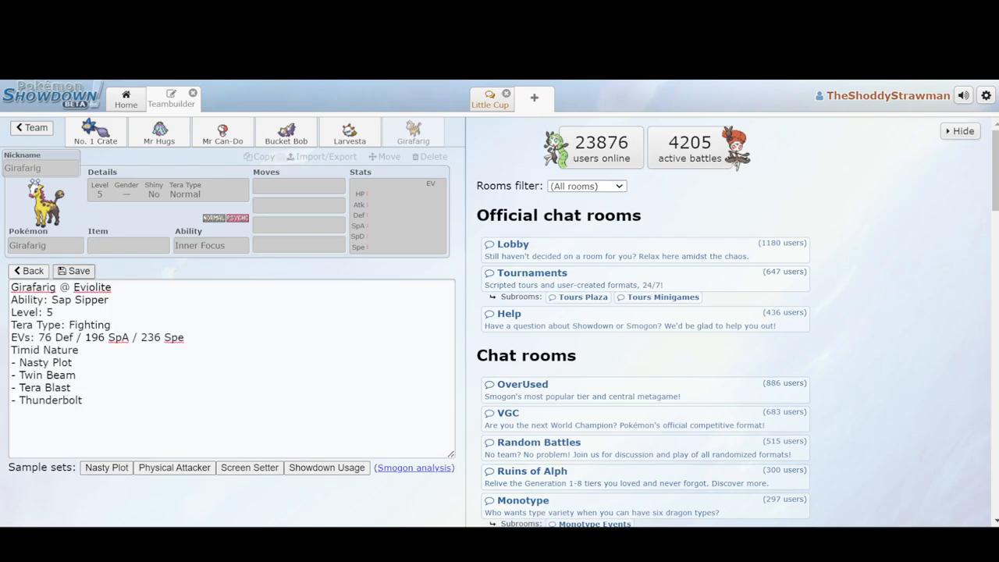
pyautogui.click(298, 205)
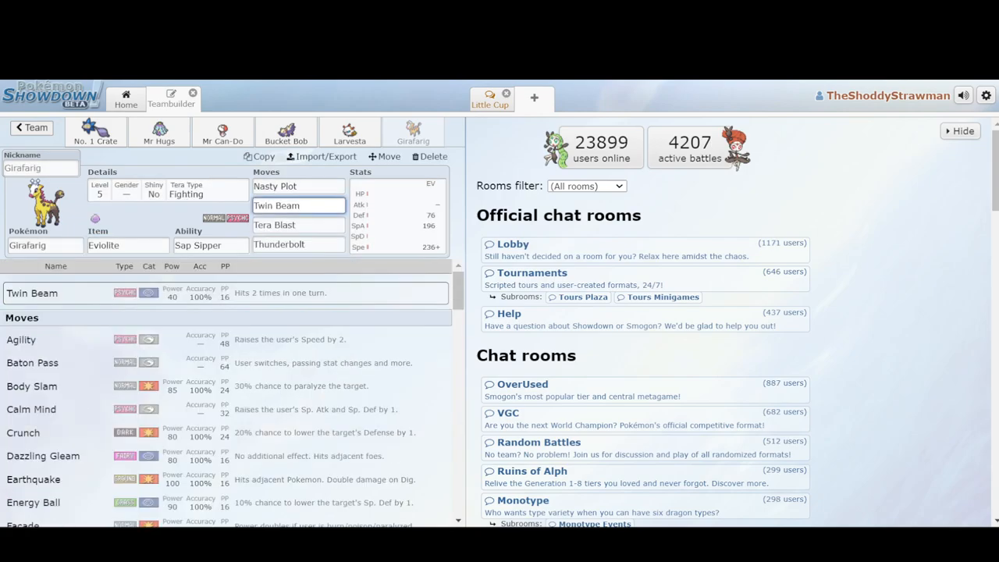
pyautogui.click(298, 224)
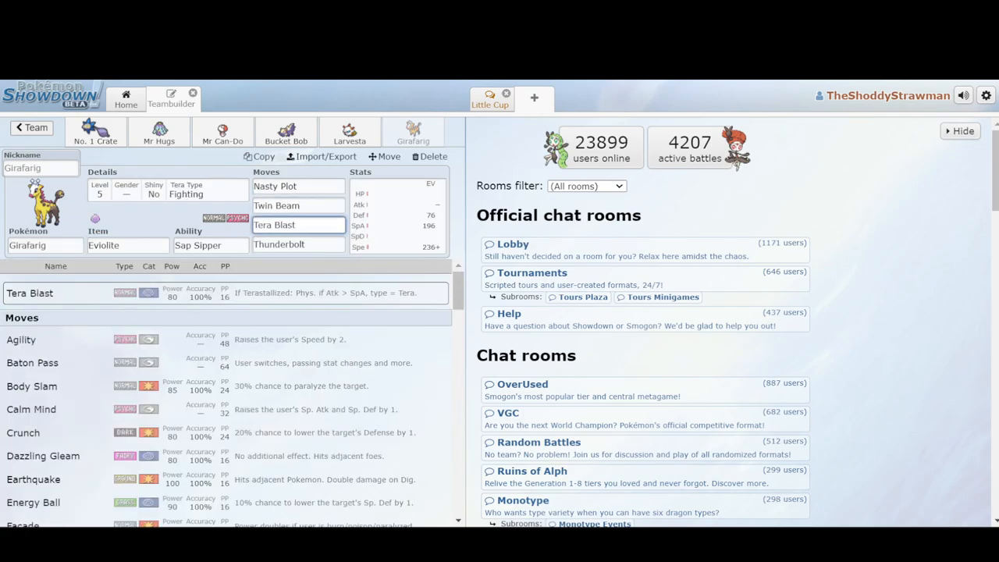
pyautogui.click(286, 131)
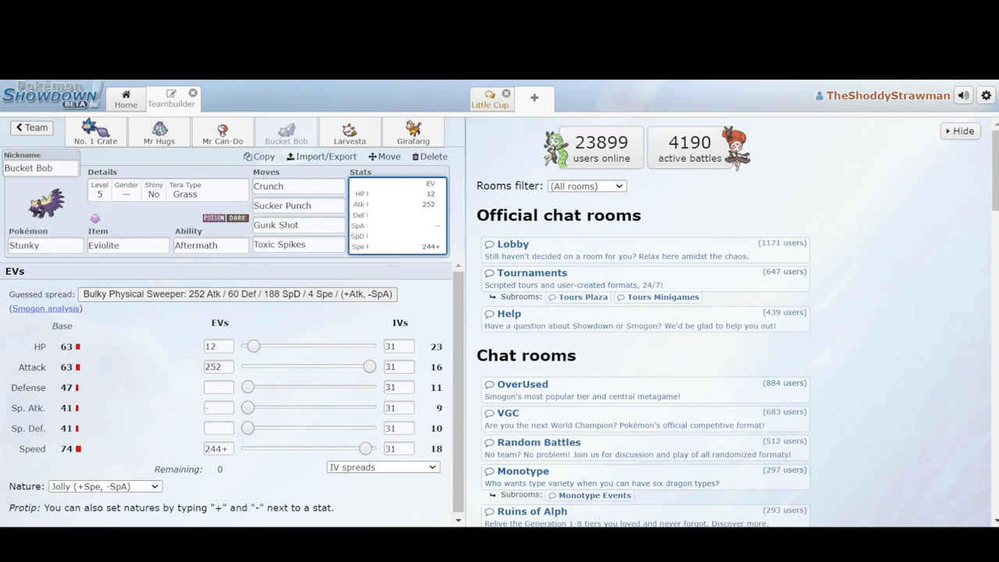
# Step: Check Glimmet's and Mareanie's EV spreads and Stunky's ability options
pyautogui.click(95, 131)
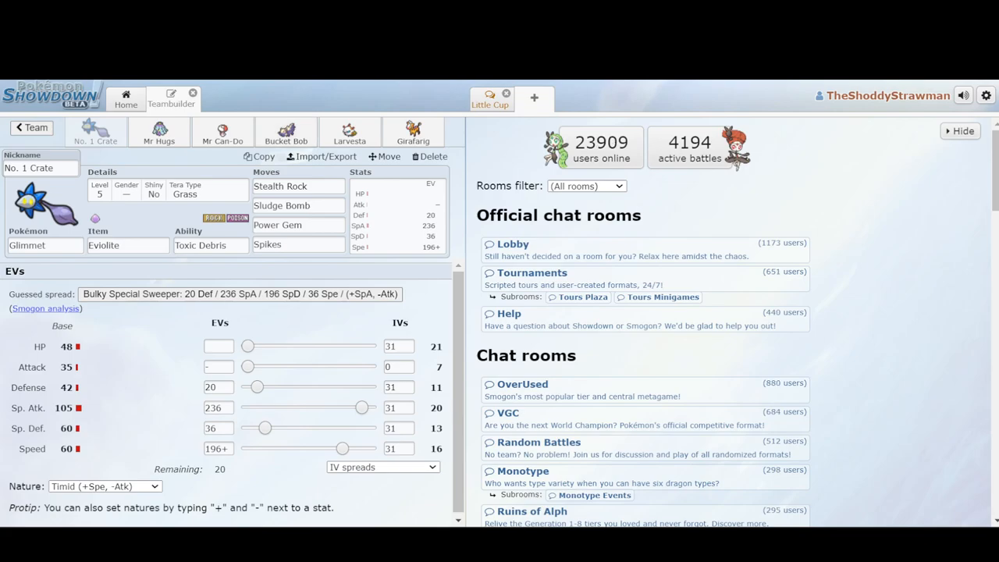
pyautogui.click(160, 131)
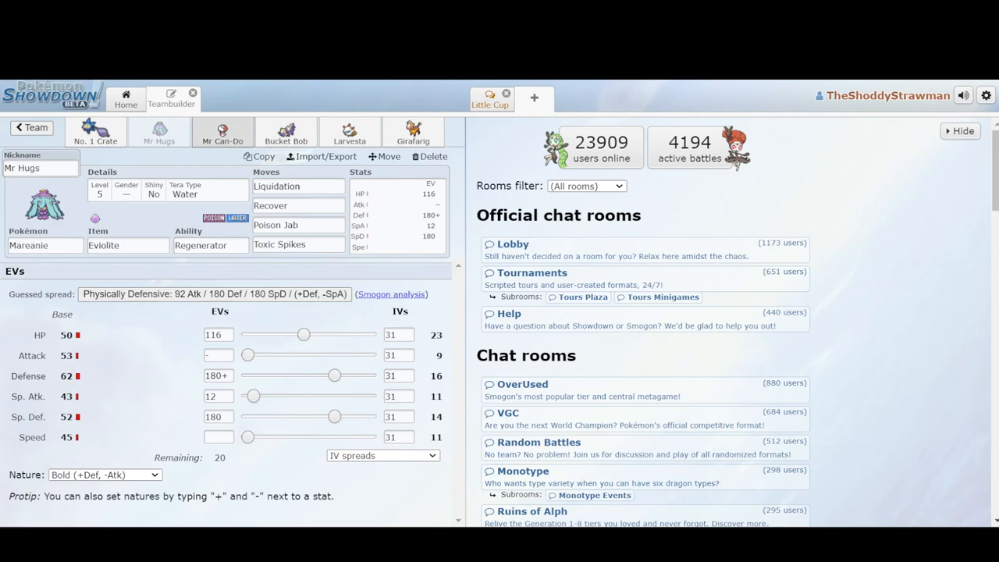
pyautogui.click(221, 131)
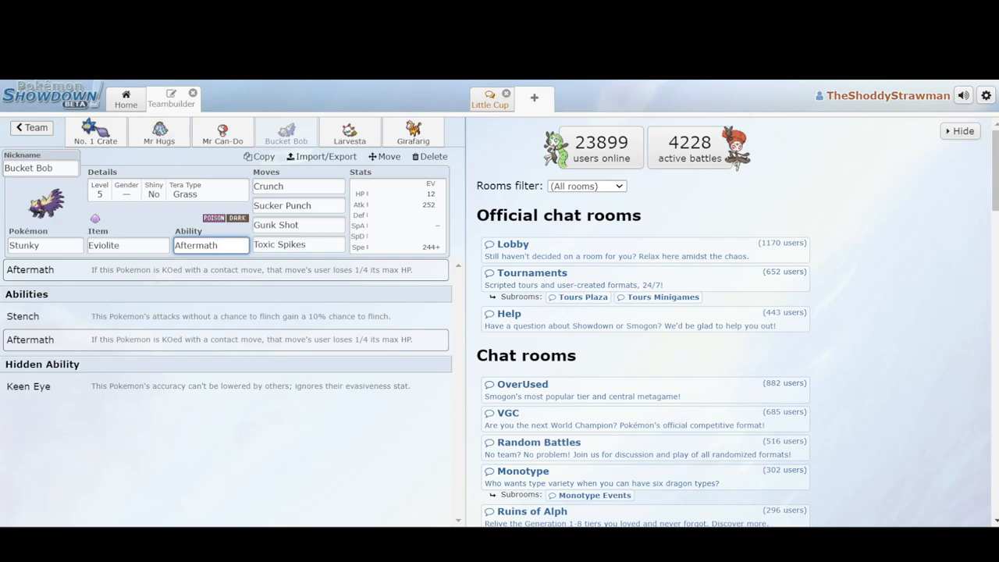
pyautogui.click(211, 245)
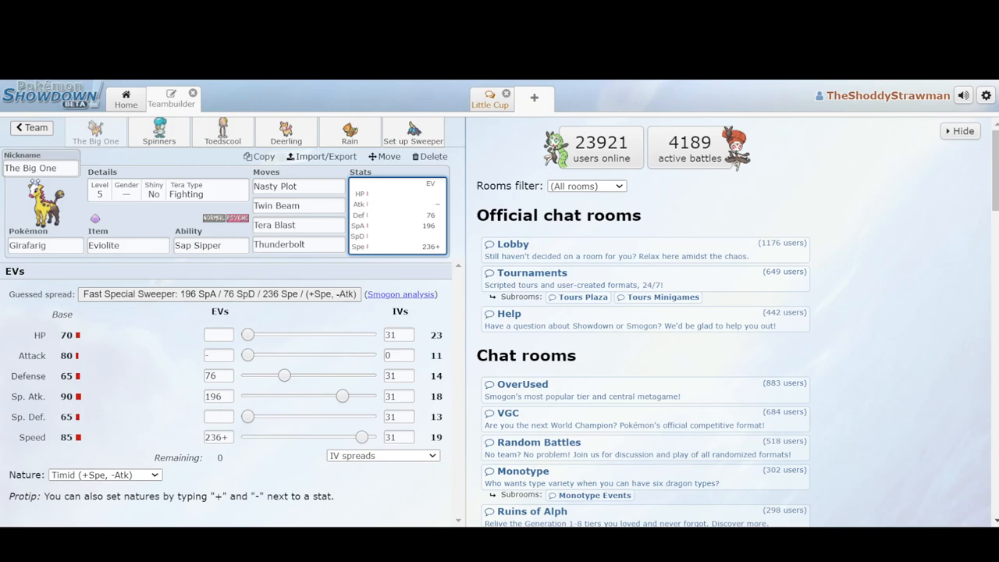
pyautogui.click(221, 131)
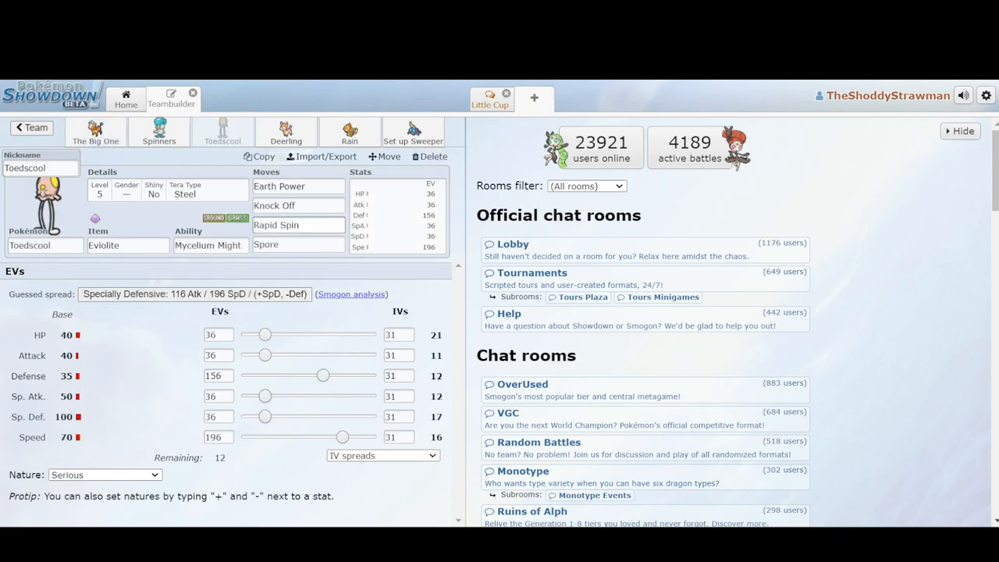
pyautogui.click(298, 245)
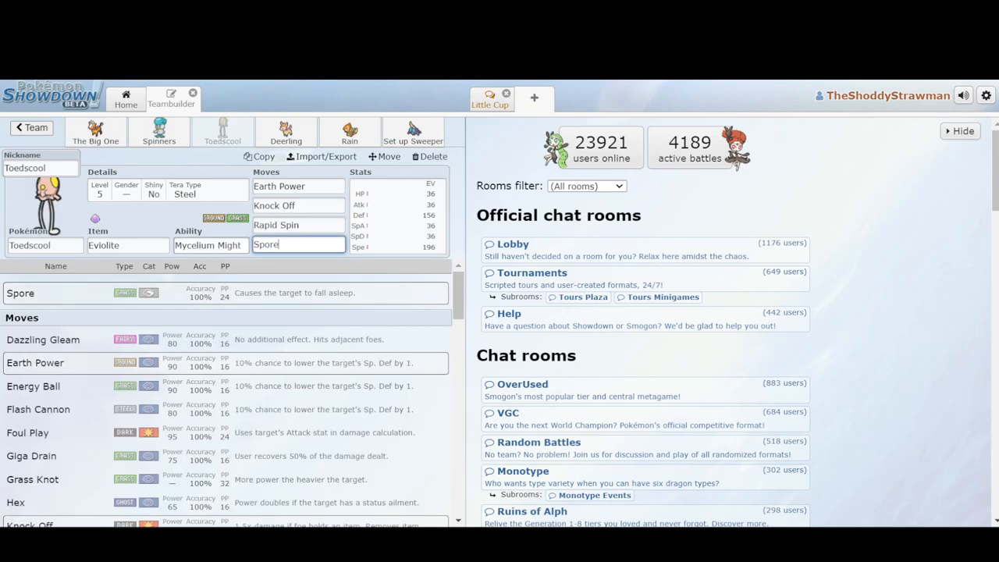
pyautogui.click(211, 245)
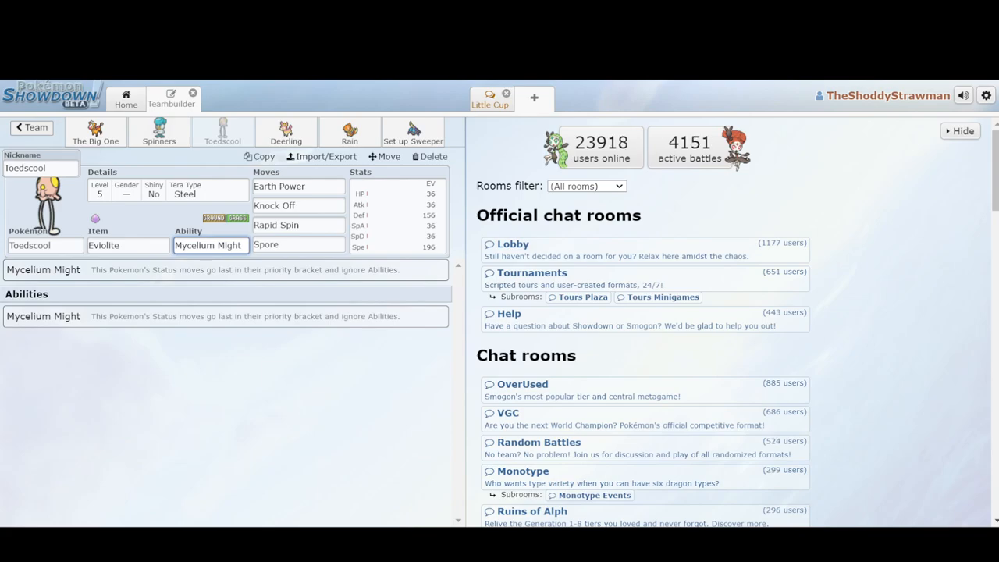
pyautogui.click(95, 131)
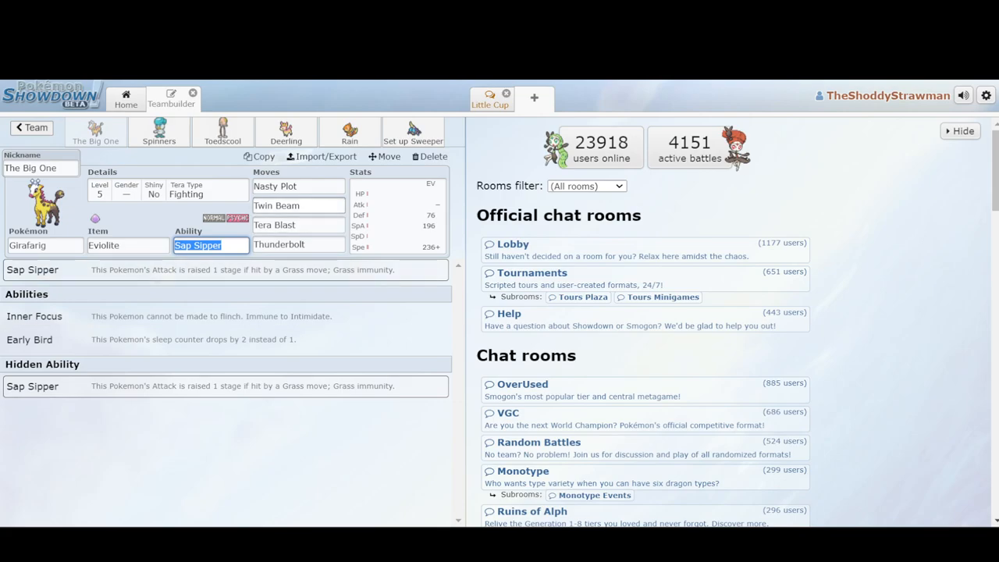
pyautogui.click(298, 225)
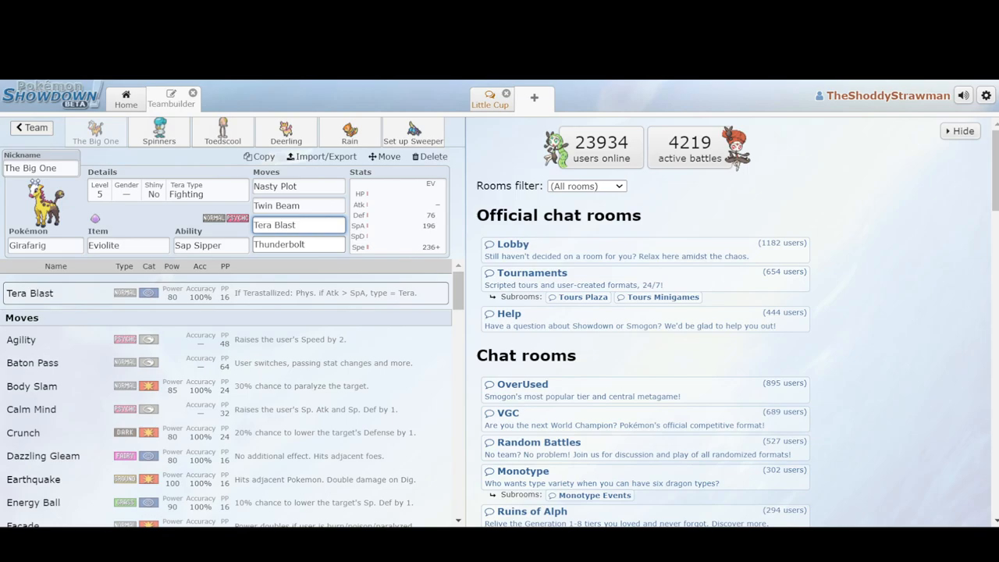
pyautogui.click(321, 156)
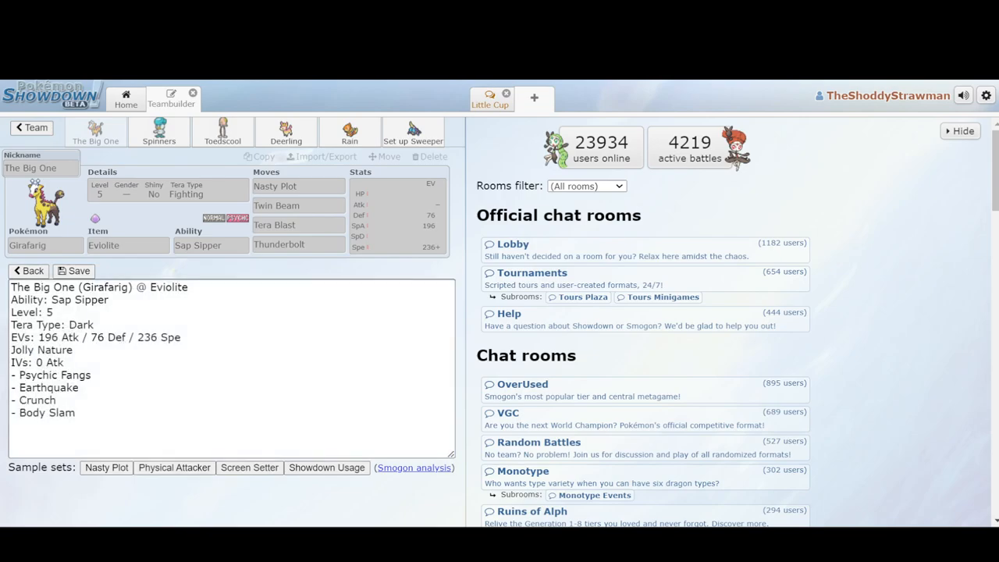
pyautogui.click(298, 225)
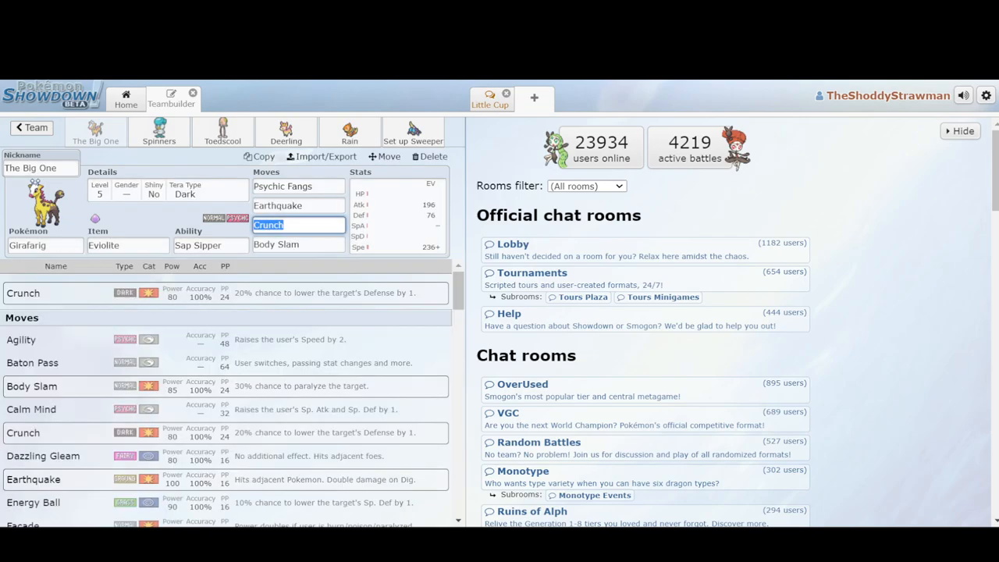
pyautogui.click(298, 205)
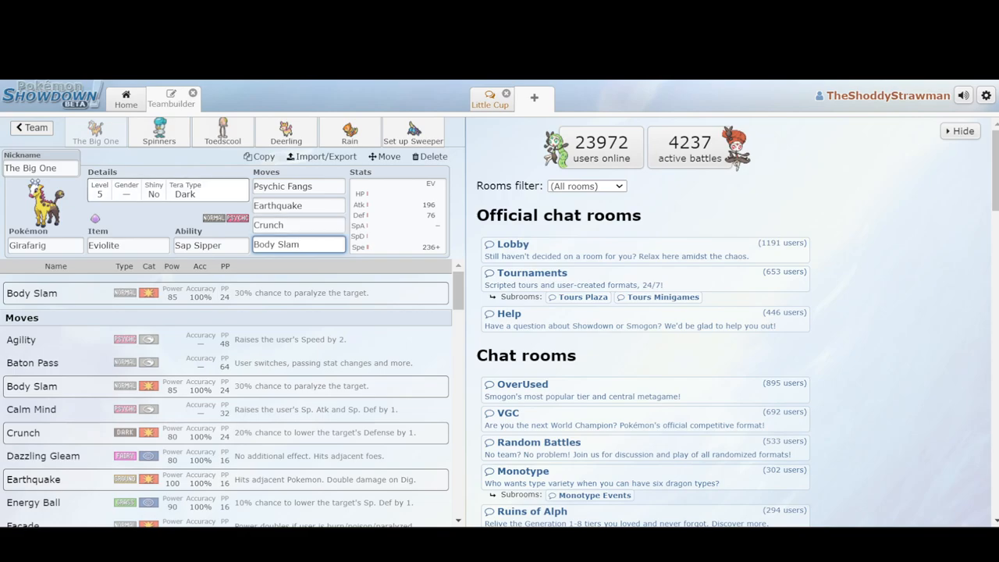
pyautogui.click(320, 156)
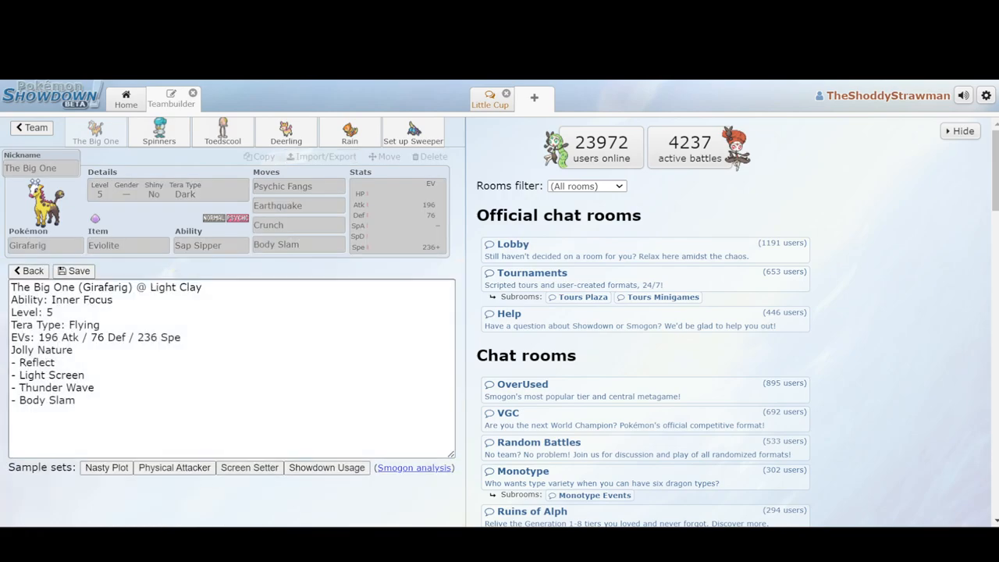
pyautogui.click(298, 244)
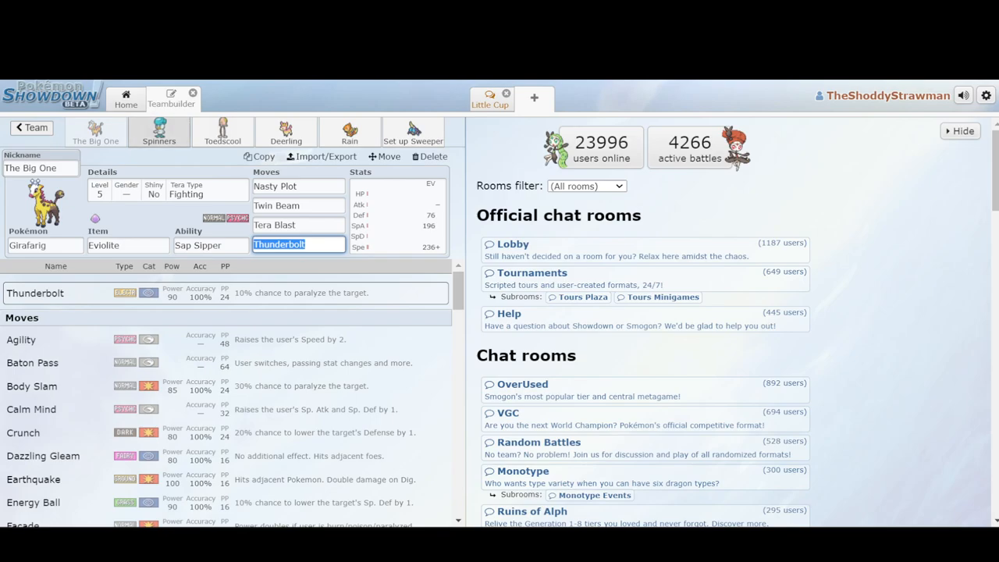
# Step: Open the Quaxly set Spinners and inspect its Rapid Spin move
pyautogui.click(158, 131)
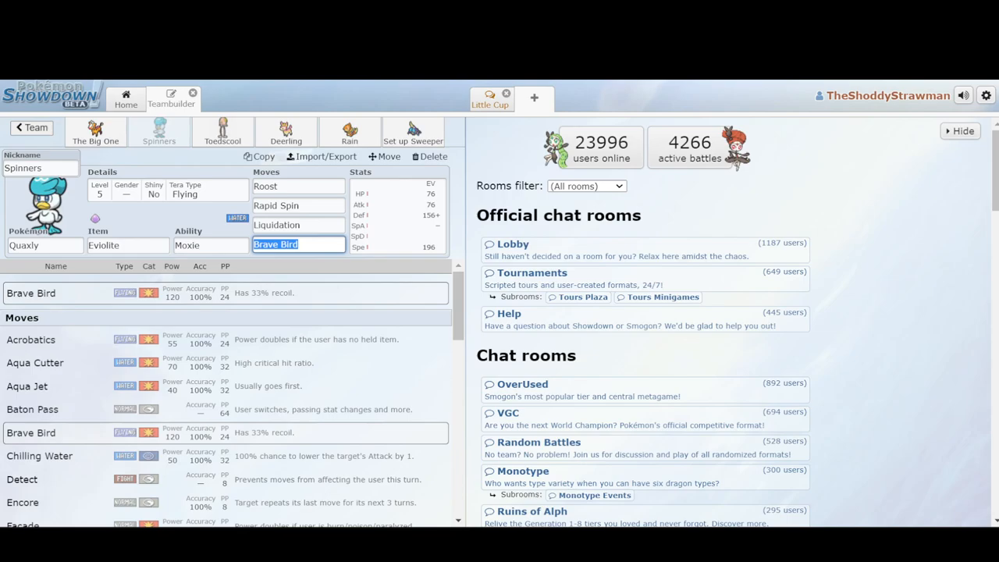
pyautogui.click(298, 206)
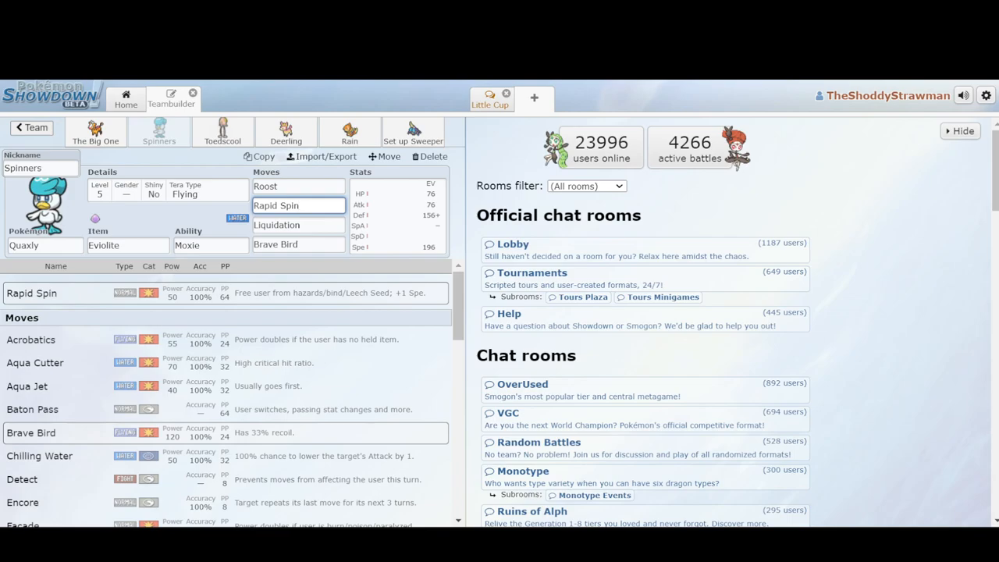
pyautogui.click(299, 185)
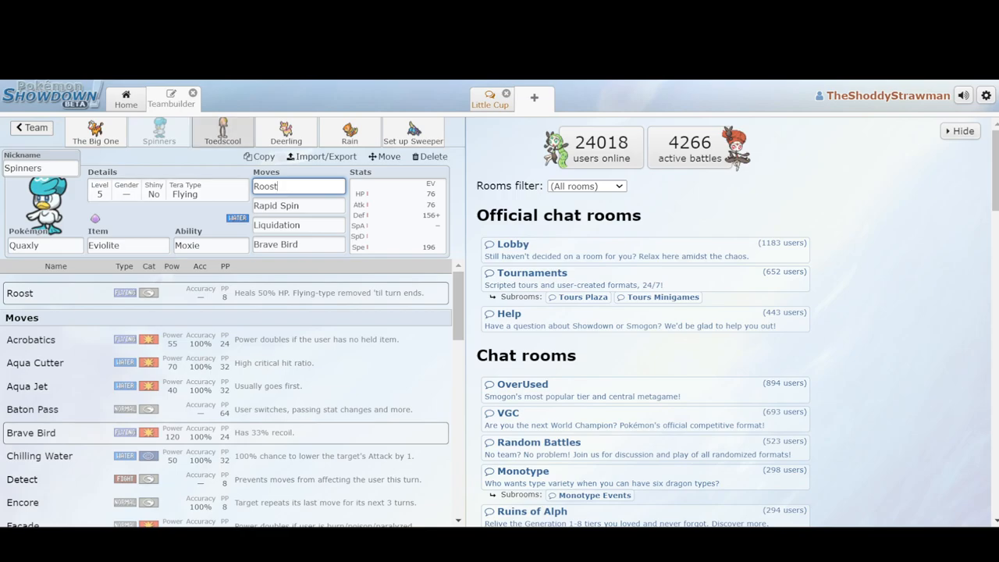
# Step: Inspect Toedscool's moves and The Big One's ability, ending on Deerling's set
pyautogui.click(221, 131)
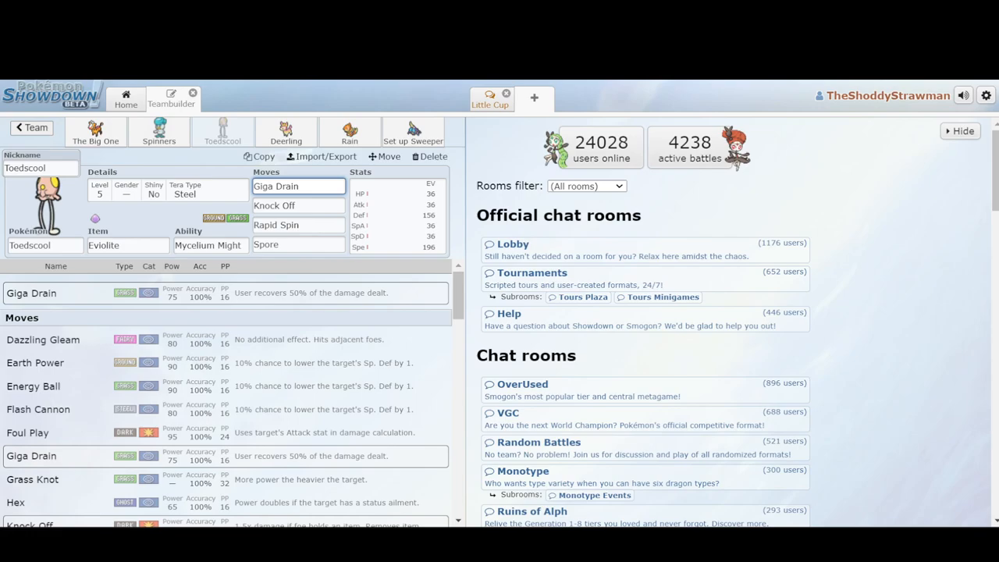
pyautogui.click(96, 131)
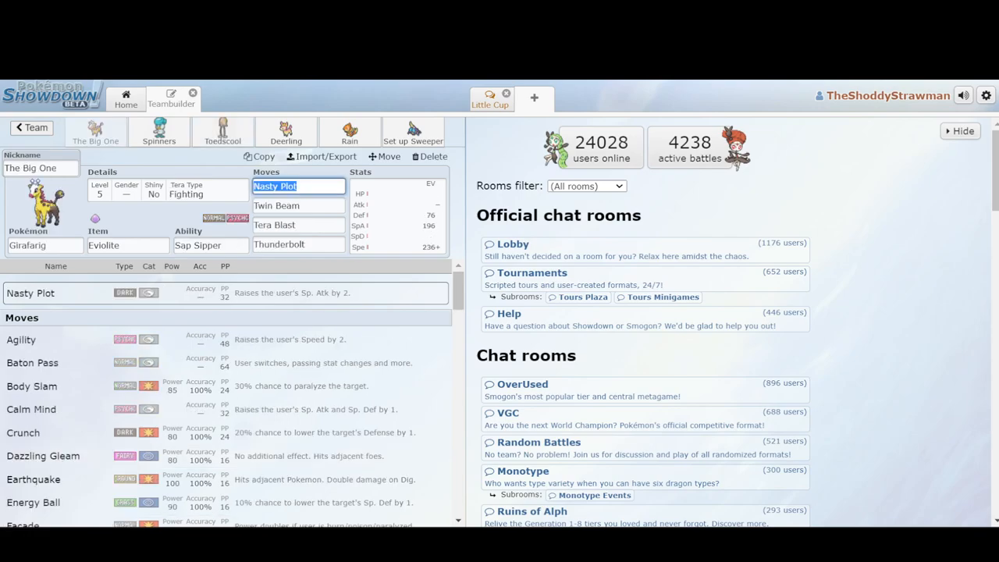
pyautogui.click(209, 244)
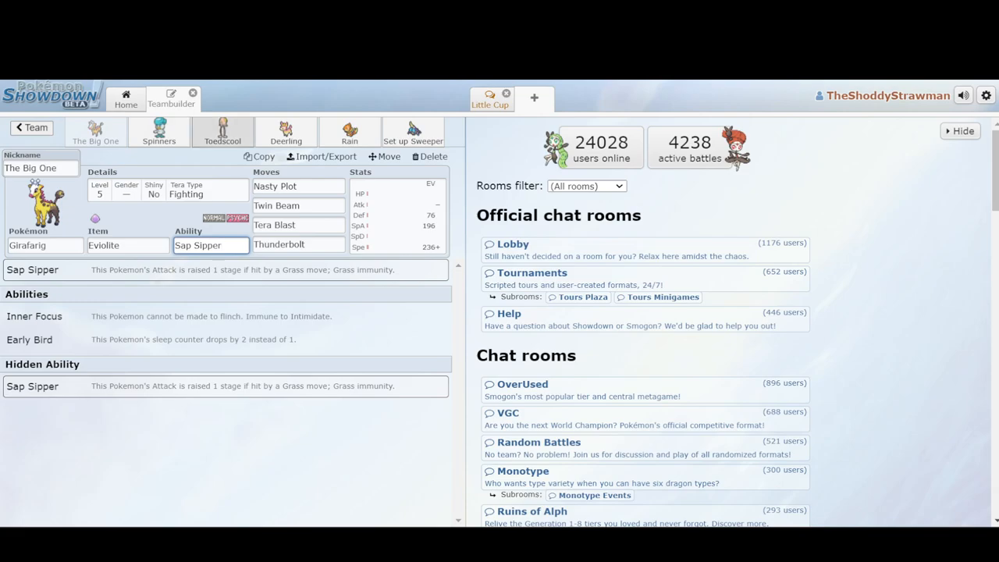
pyautogui.click(221, 131)
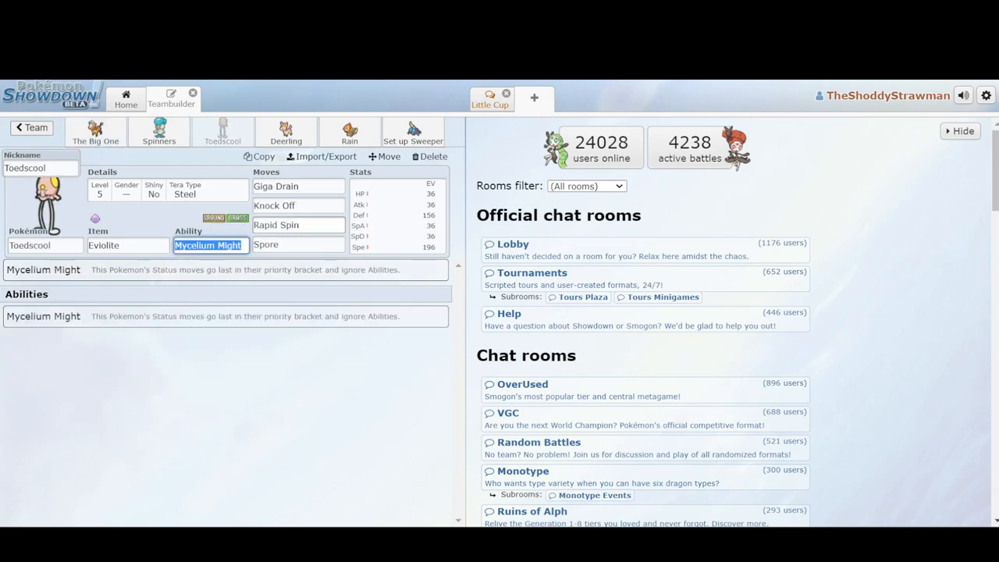
pyautogui.click(298, 185)
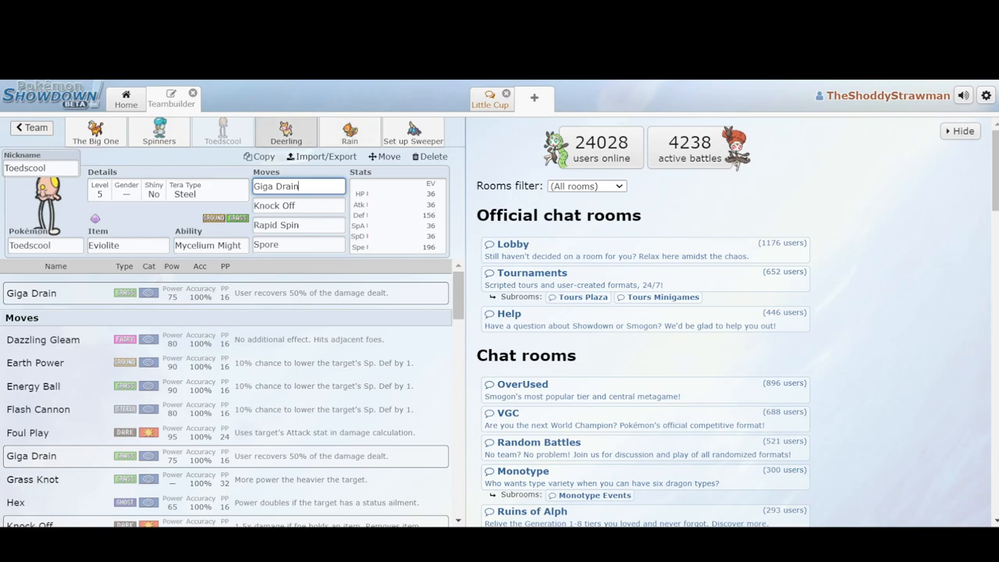
pyautogui.click(286, 131)
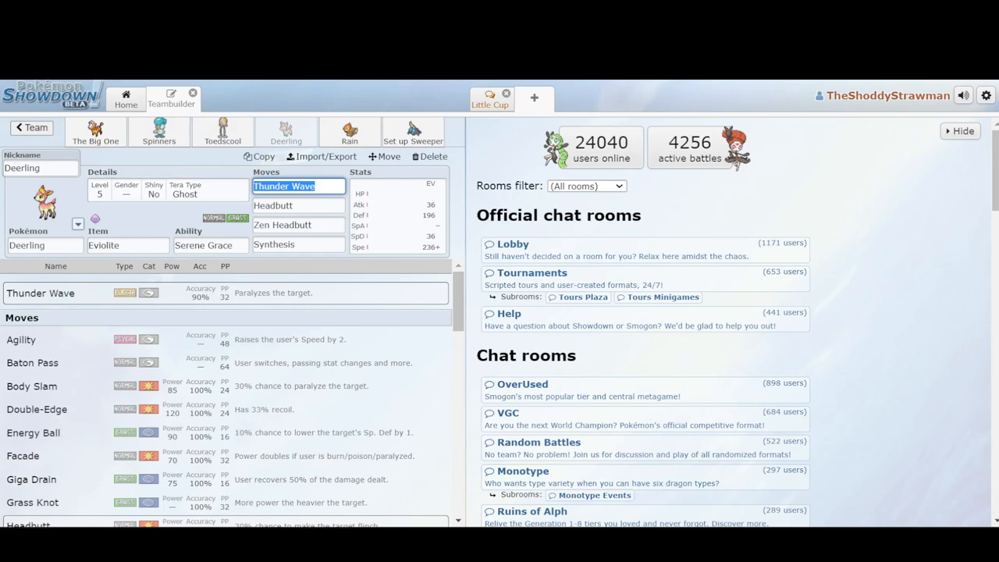
# Step: Check Deerling's Headbutt and ability options, then view Buizel's Rain set and Crabrawler
pyautogui.click(298, 206)
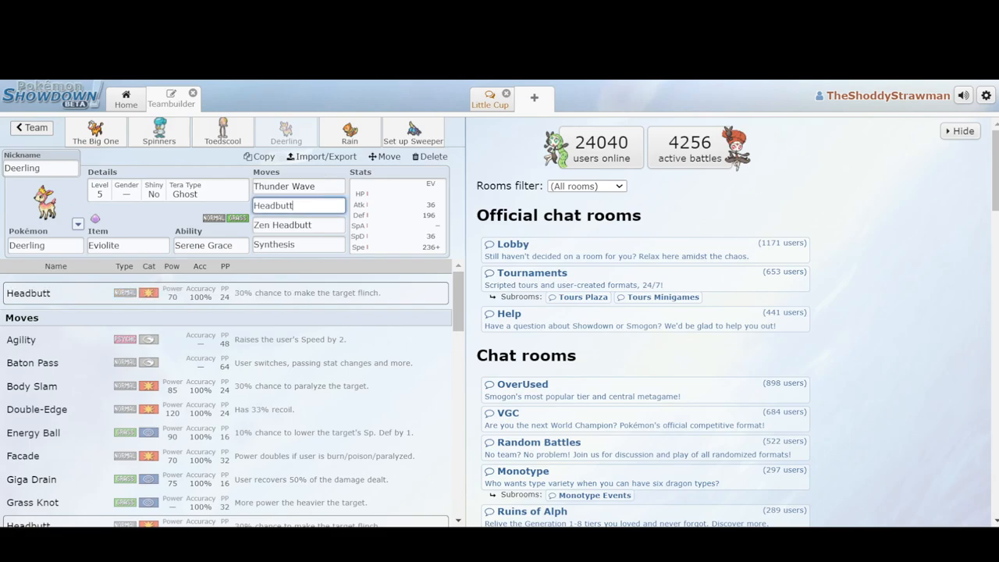
pyautogui.click(209, 245)
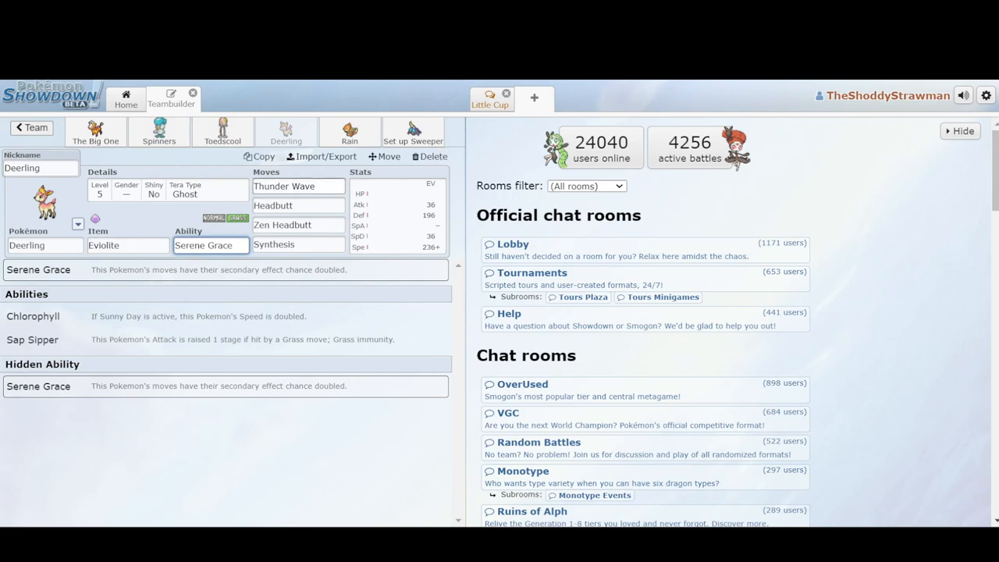
pyautogui.click(298, 205)
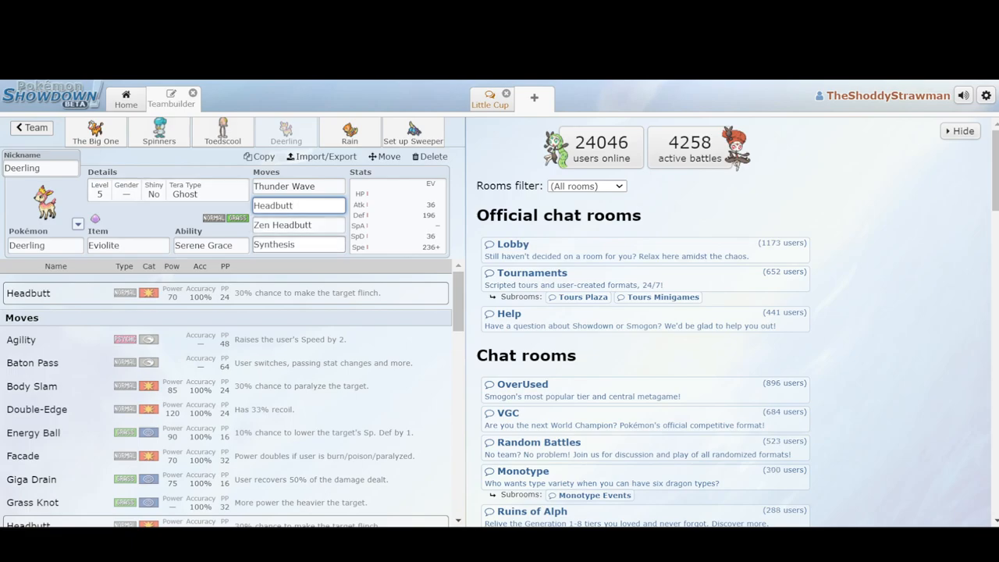
pyautogui.click(298, 205)
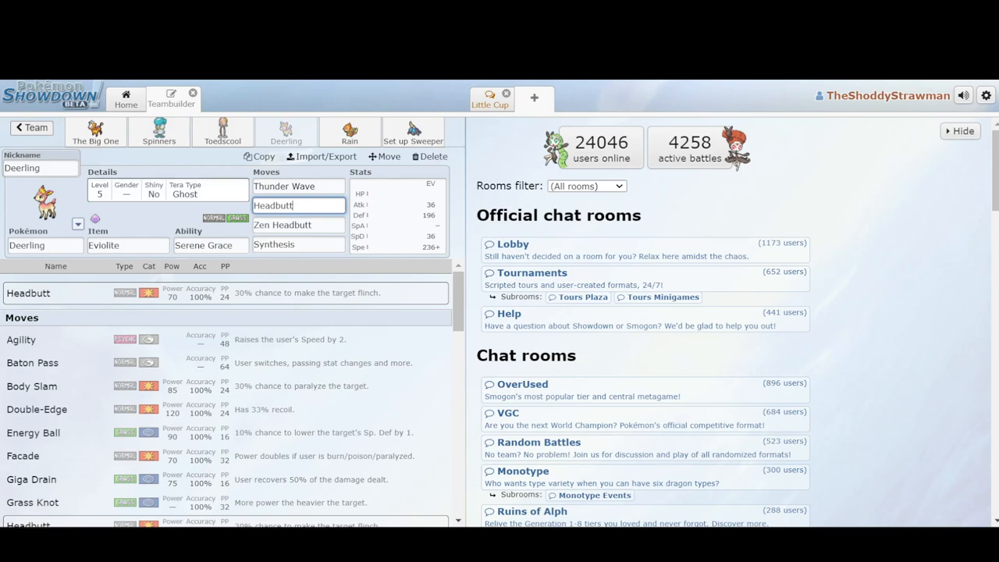
pyautogui.click(349, 131)
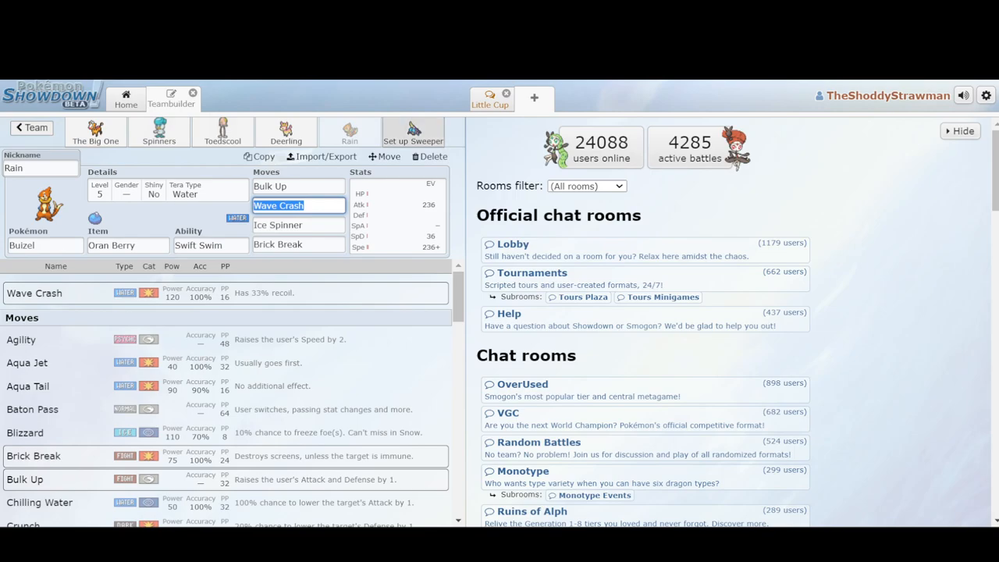
pyautogui.click(412, 131)
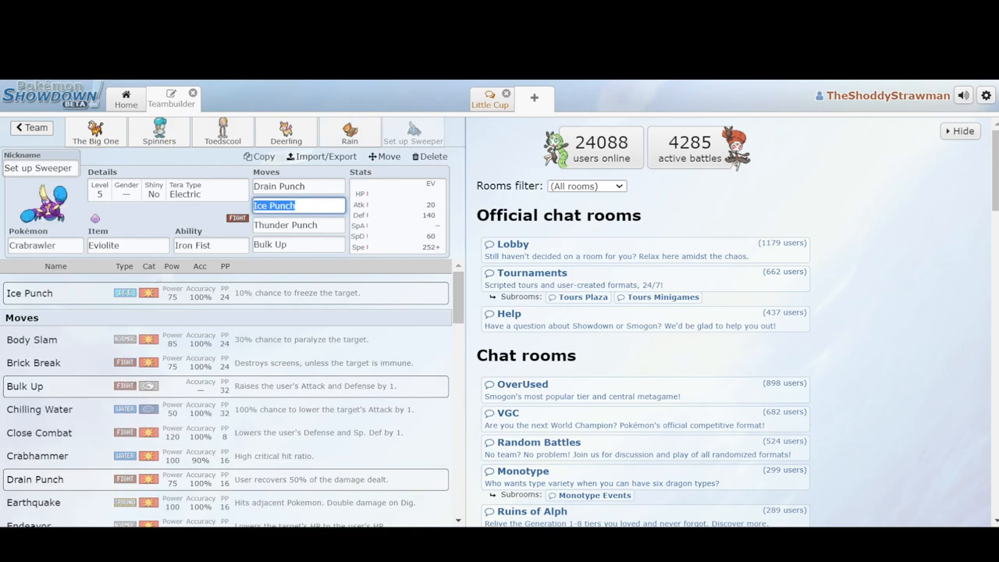
# Step: Check Crabrawler's Bulk Up and Girafarig's Thunderbolt and Nasty Plot, then bring up the LC viability thread
pyautogui.click(298, 244)
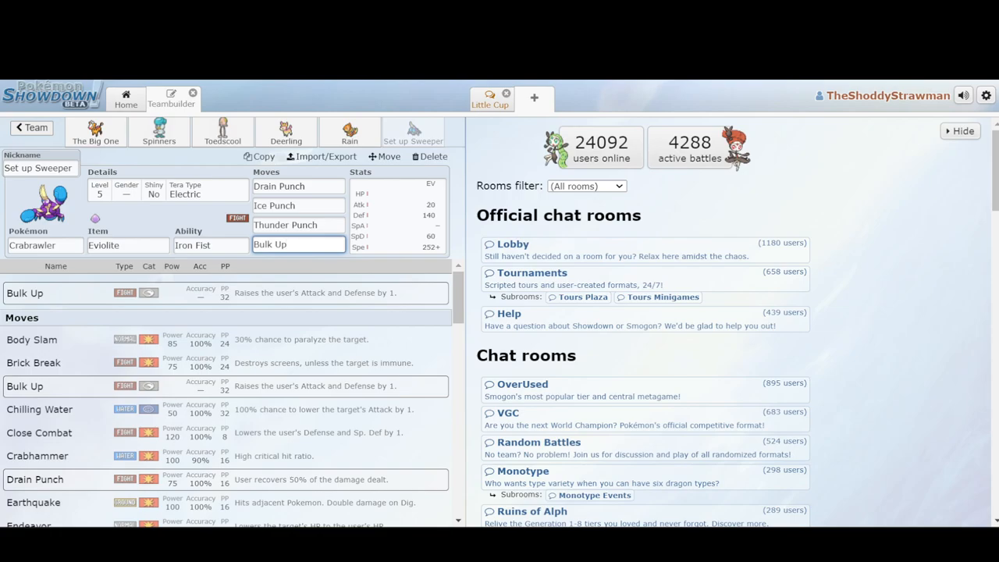
pyautogui.click(95, 130)
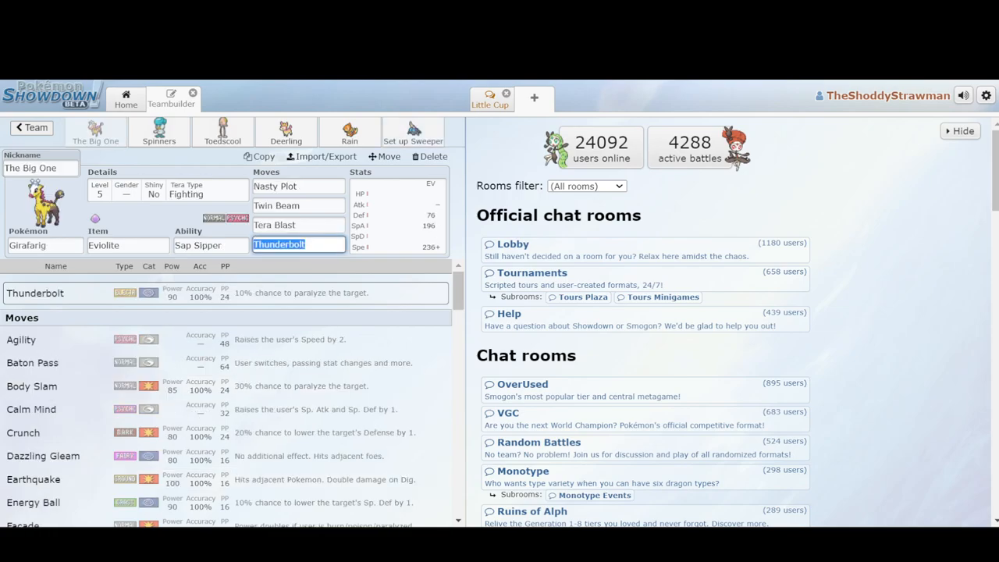
pyautogui.click(298, 186)
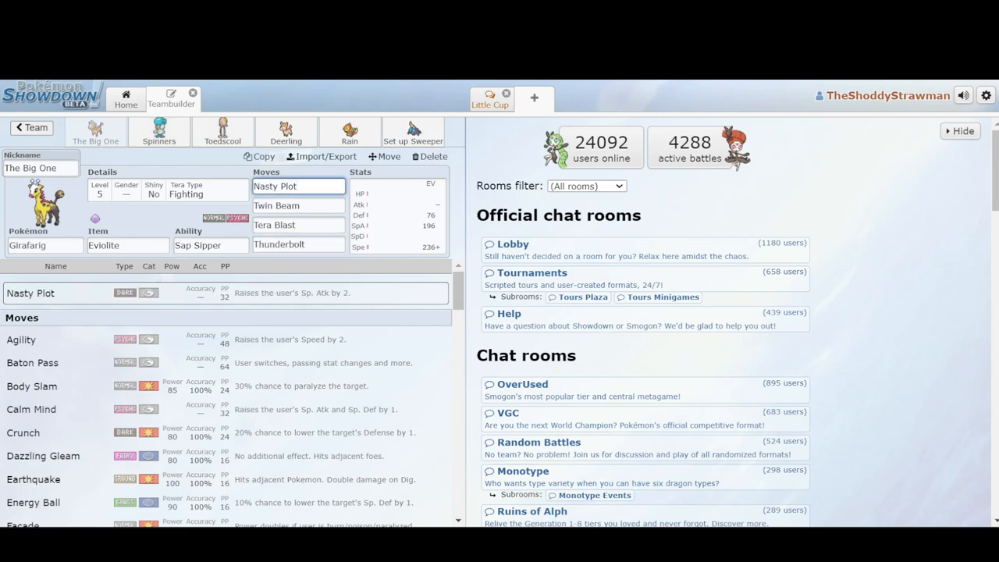
pyautogui.click(298, 186)
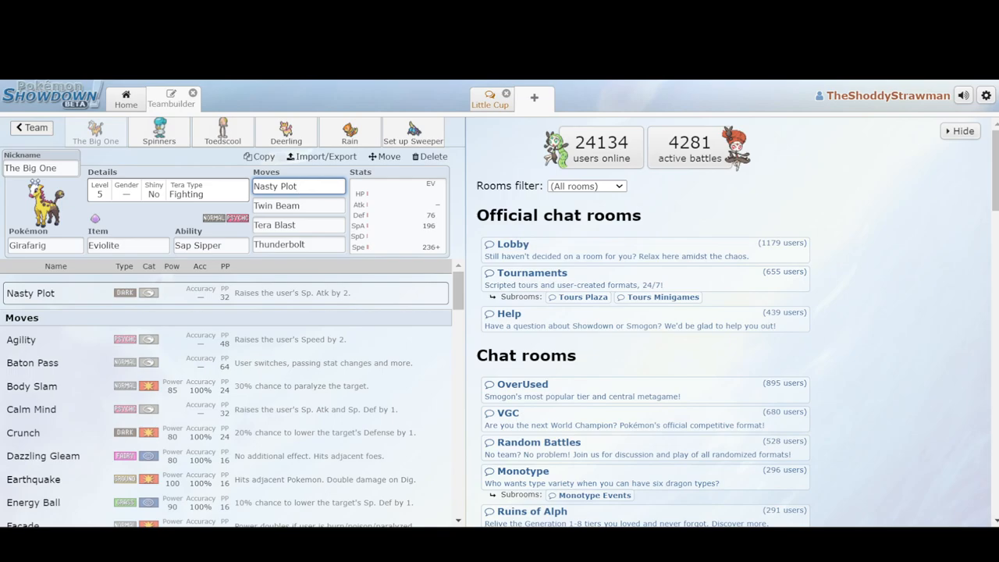
pyautogui.click(413, 131)
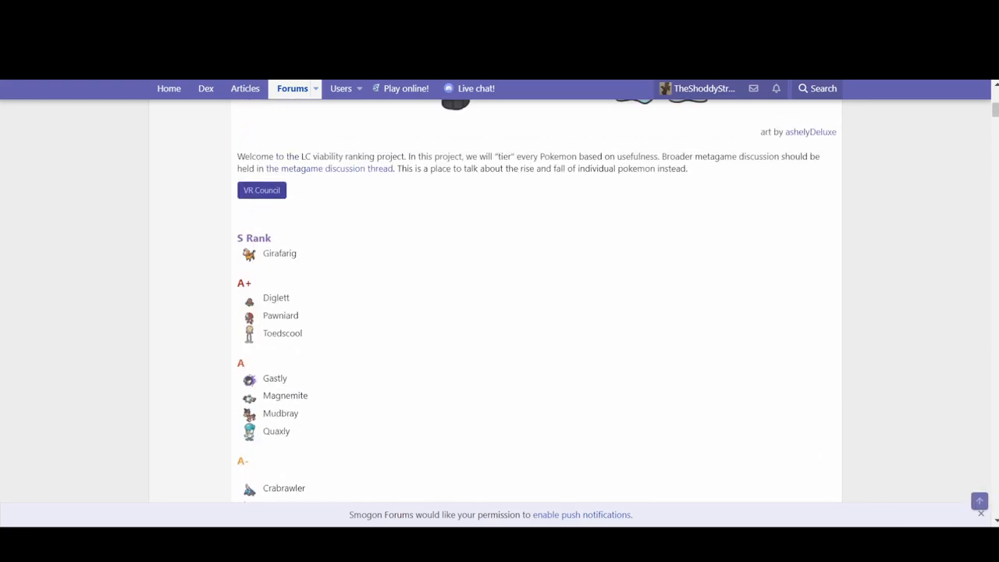
# Step: Inspect Crabrawler's Ice Punch and Thunder Punch, and restore Bulk Up over Crabhammer
pyautogui.scroll(-3)
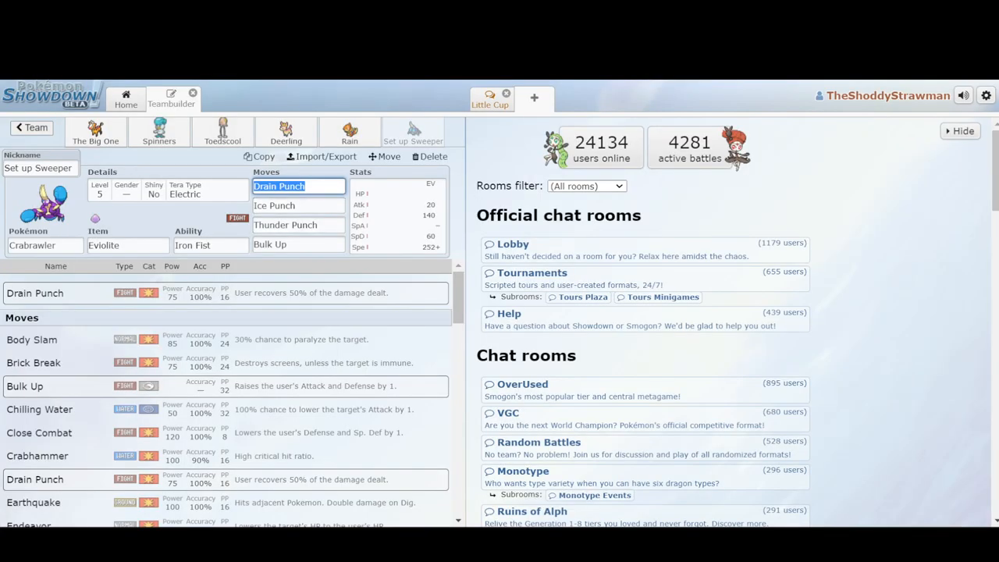
pyautogui.click(298, 205)
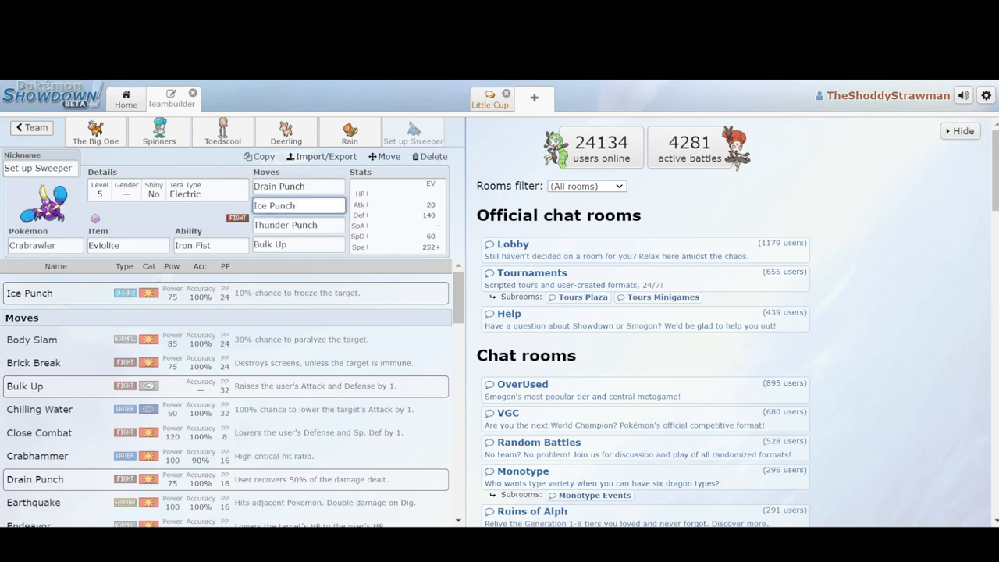
pyautogui.click(298, 224)
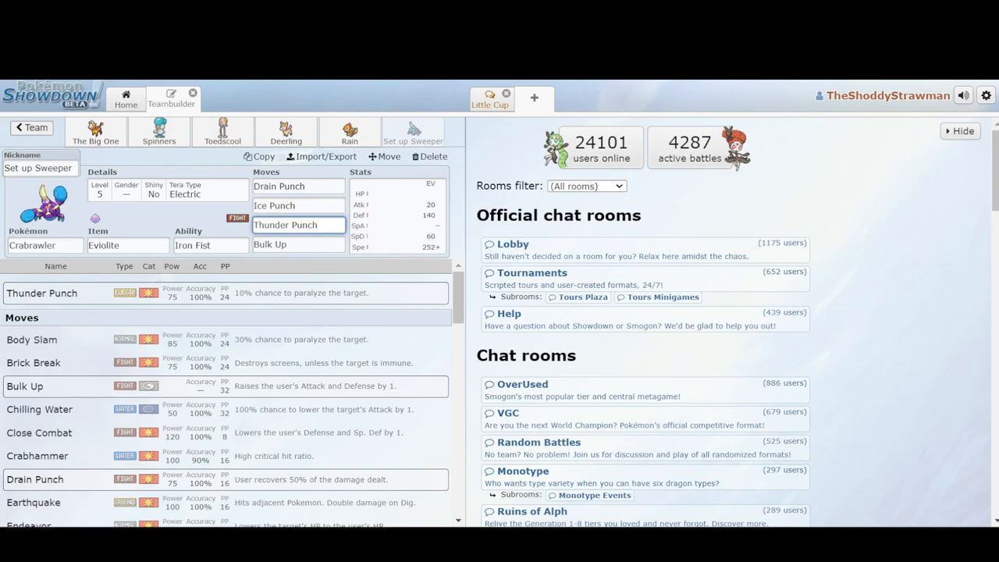
pyautogui.write('Crabhammer')
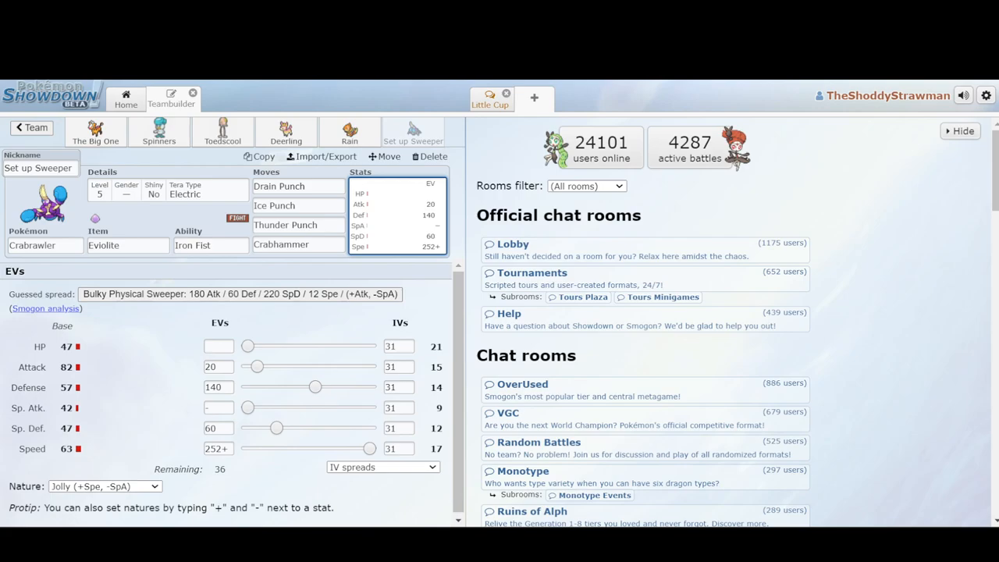
pyautogui.click(298, 244)
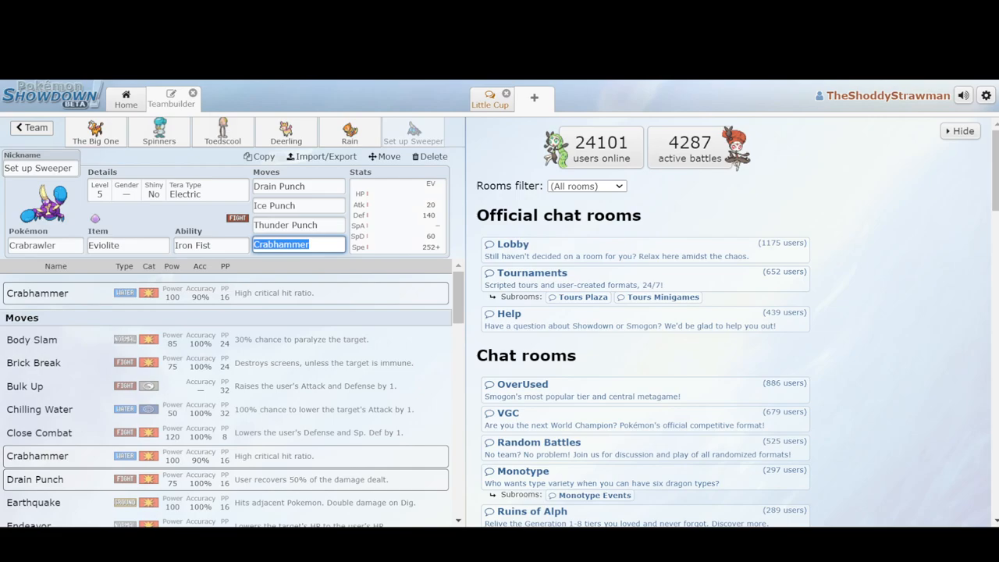
pyautogui.click(32, 502)
pyautogui.write('B')
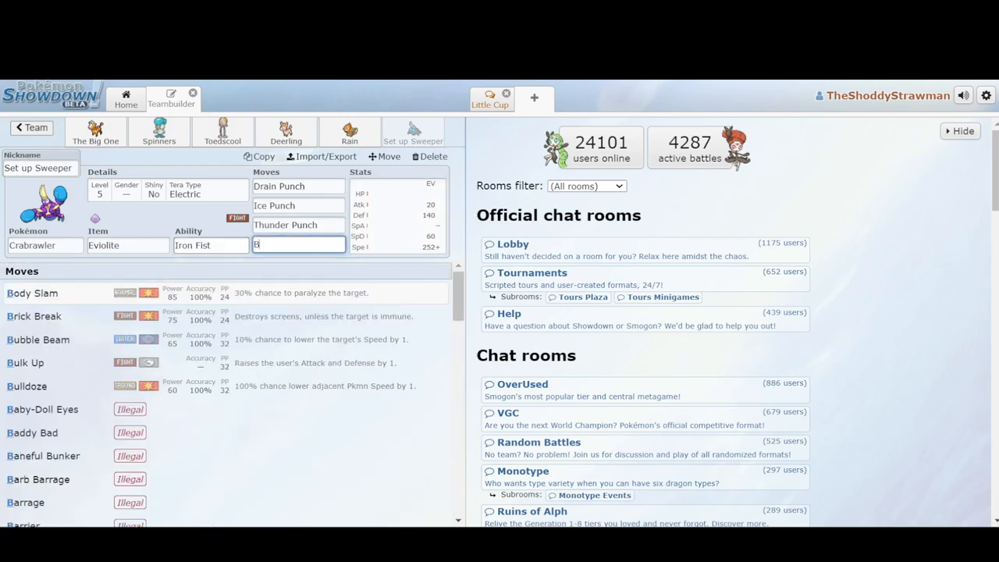
pyautogui.click(25, 362)
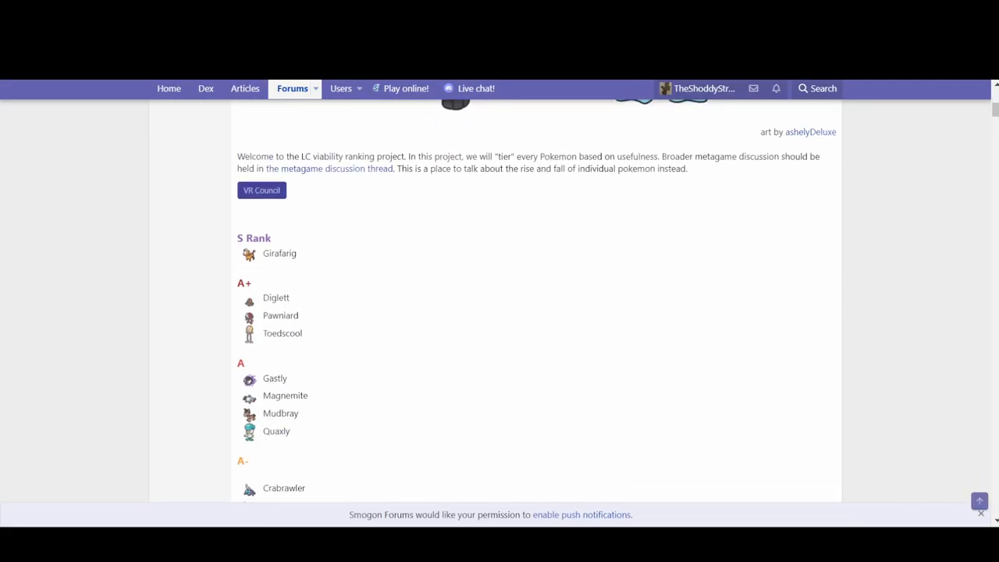
# Step: Scroll the LC viability rankings past the A- tier down to B+
pyautogui.scroll(-3)
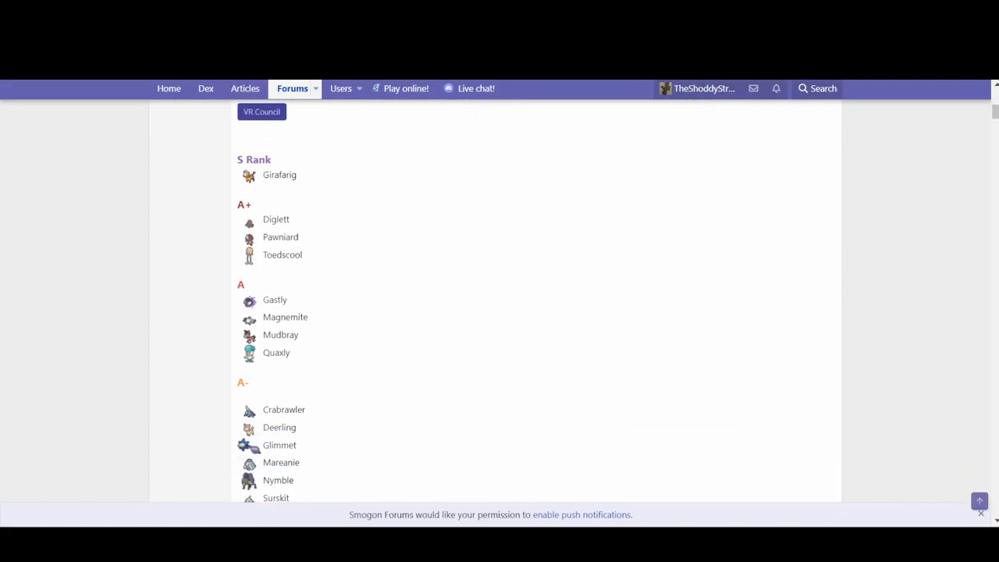
pyautogui.scroll(-3)
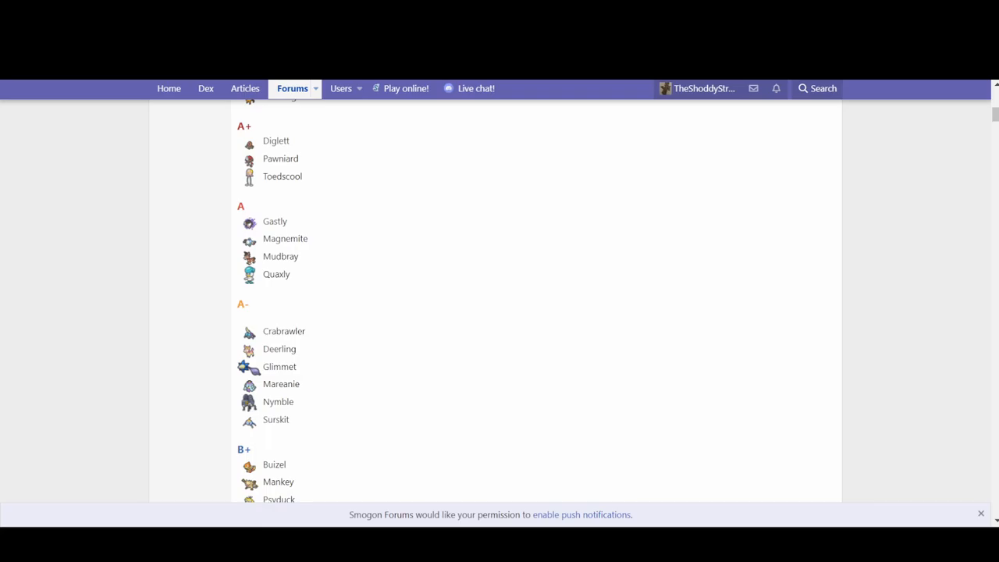
pyautogui.scroll(-3)
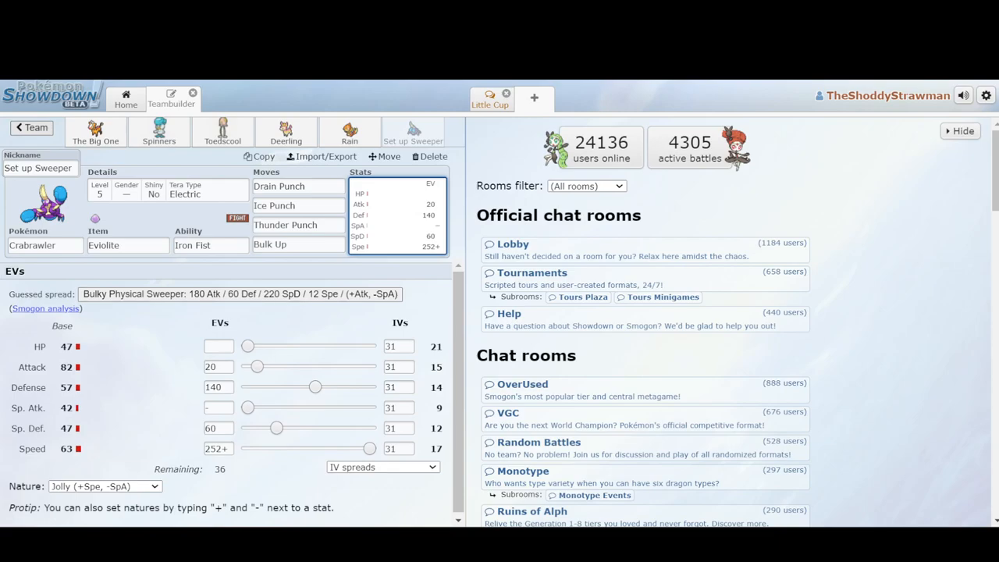
# Step: Open the T Spikes immunes team on Pawniard's set
pyautogui.click(32, 127)
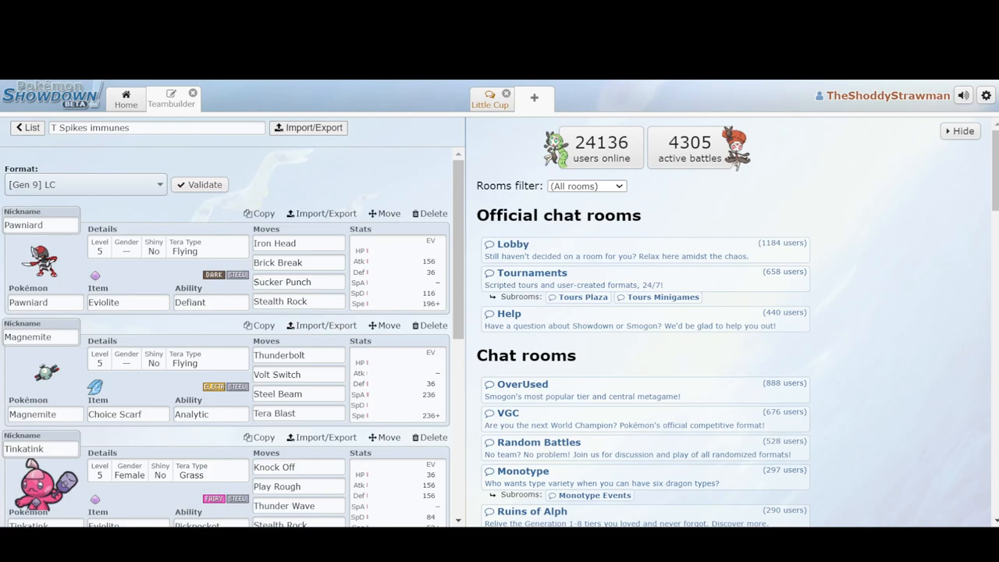
pyautogui.click(274, 243)
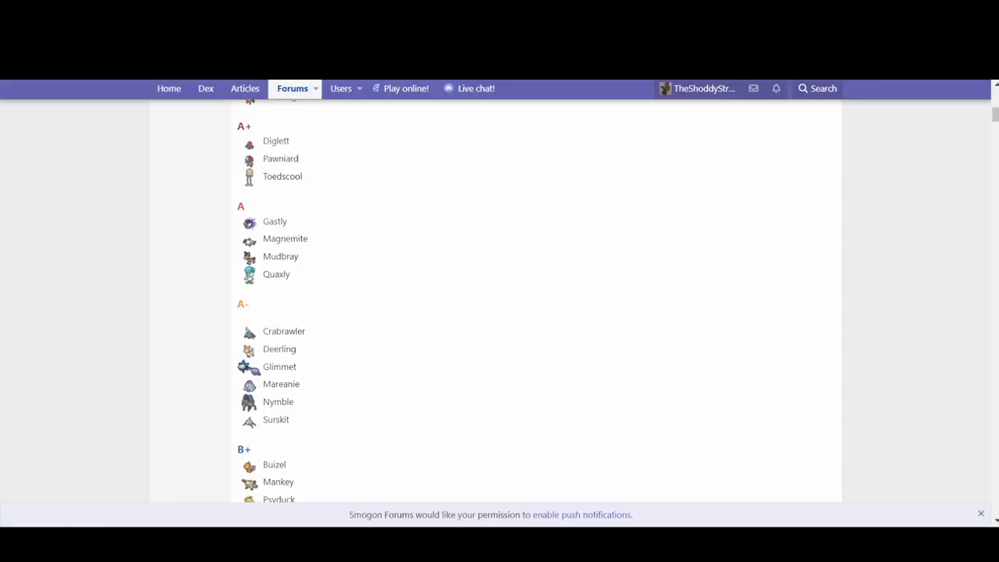
pyautogui.scroll(3)
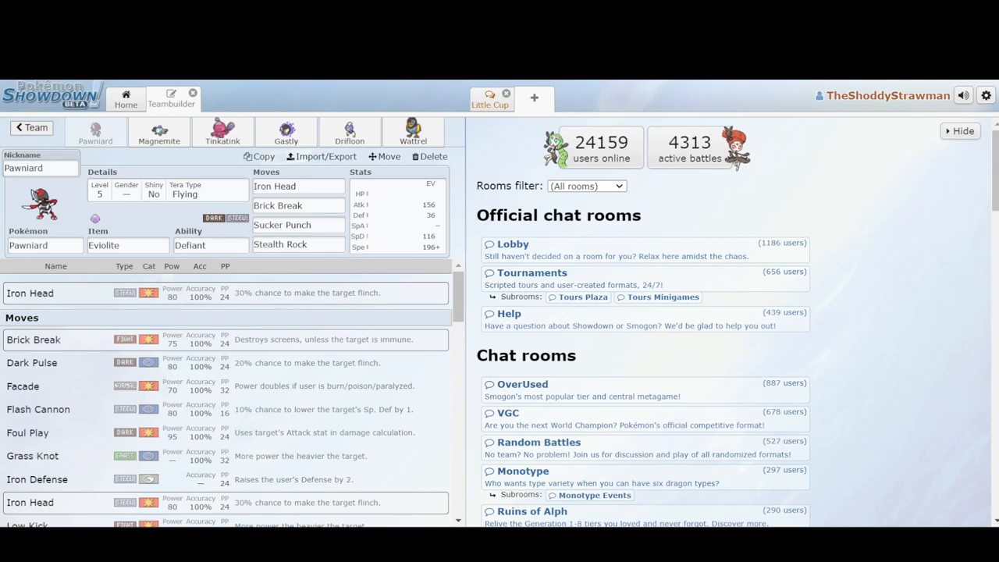
# Step: Review Magnemite, Tinkatink, Gastly and Drifloon's sets, including Drifloon's Destiny Bond
pyautogui.click(159, 131)
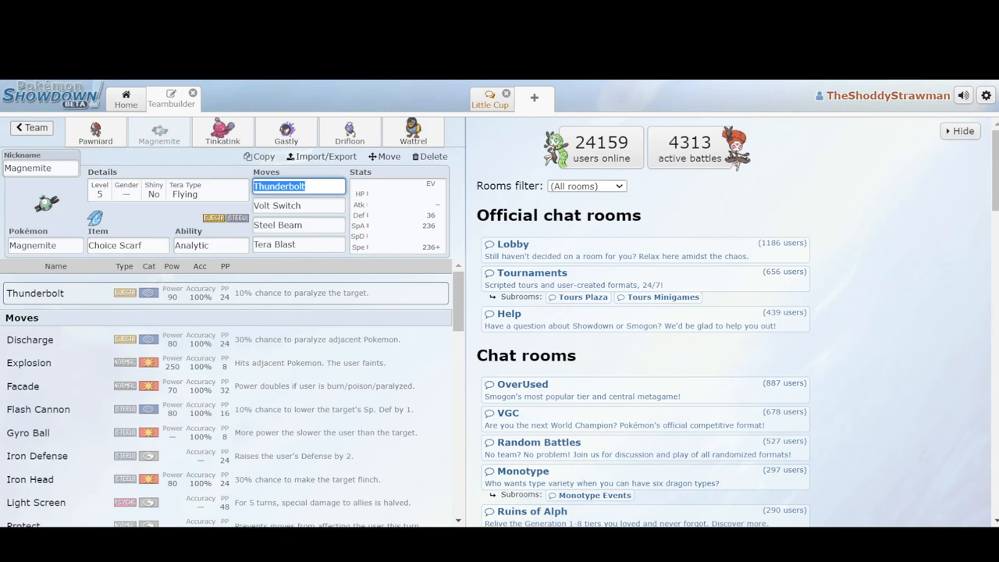
pyautogui.click(223, 131)
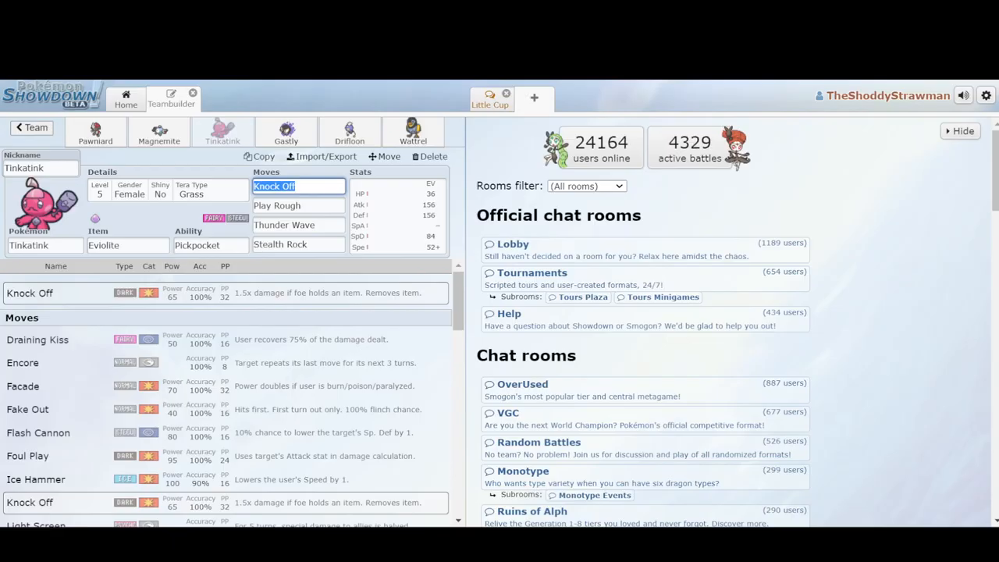
pyautogui.click(285, 130)
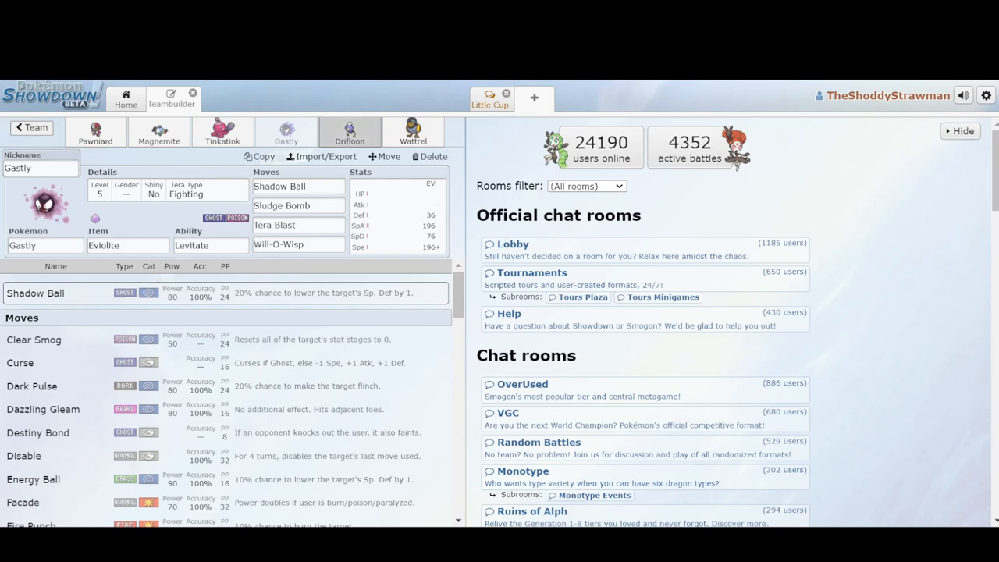
pyautogui.click(348, 131)
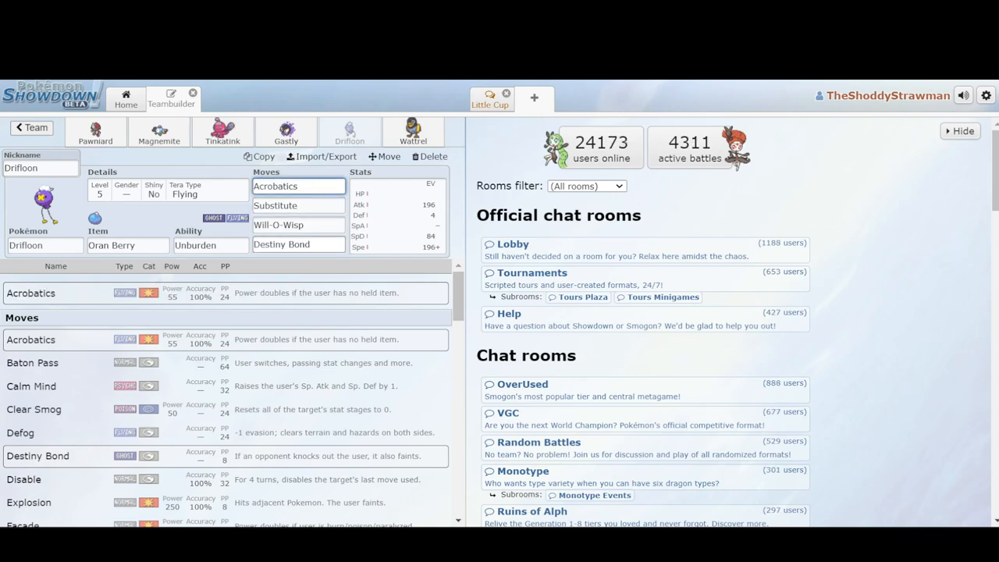
pyautogui.click(298, 244)
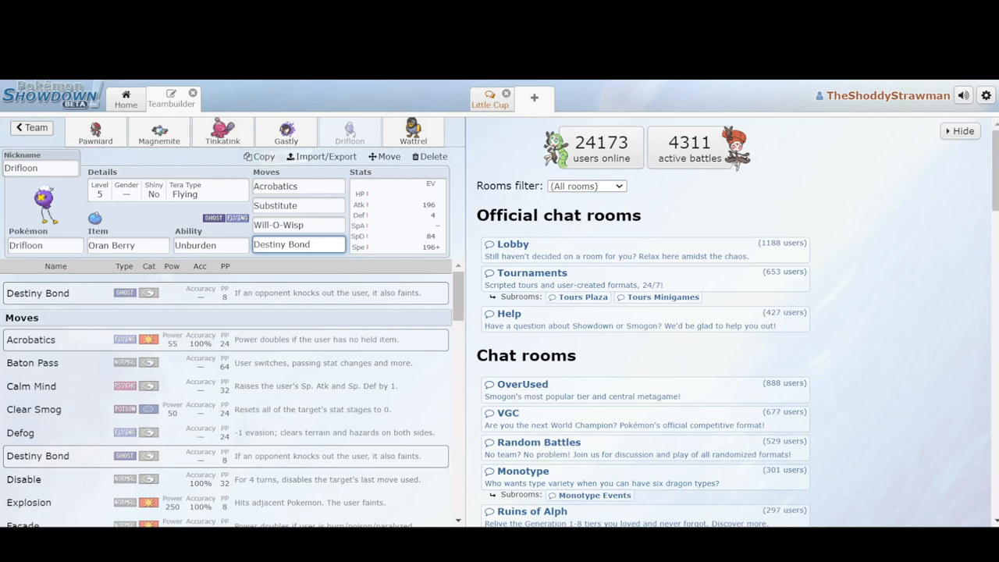
pyautogui.click(413, 131)
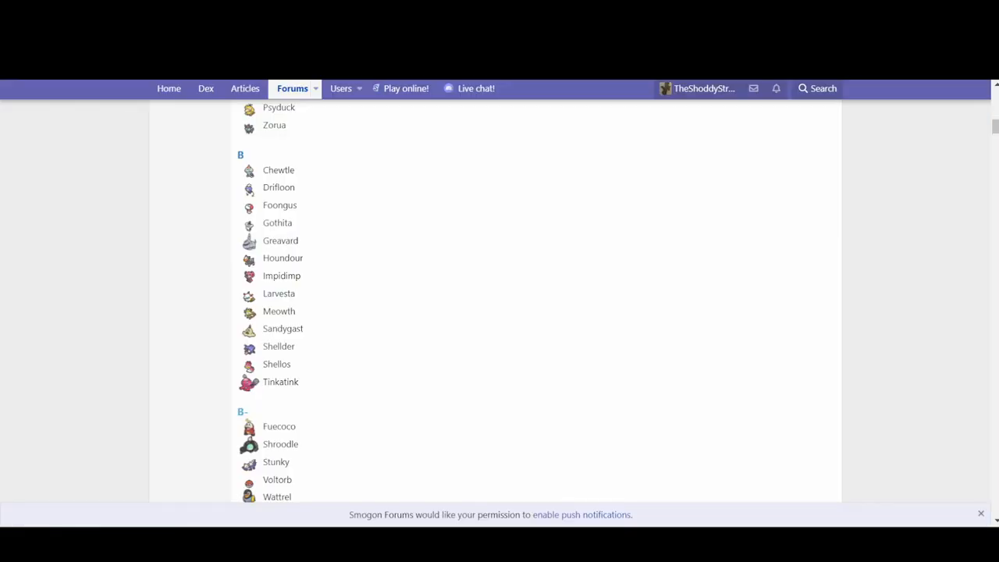
pyautogui.moveTo(280, 204)
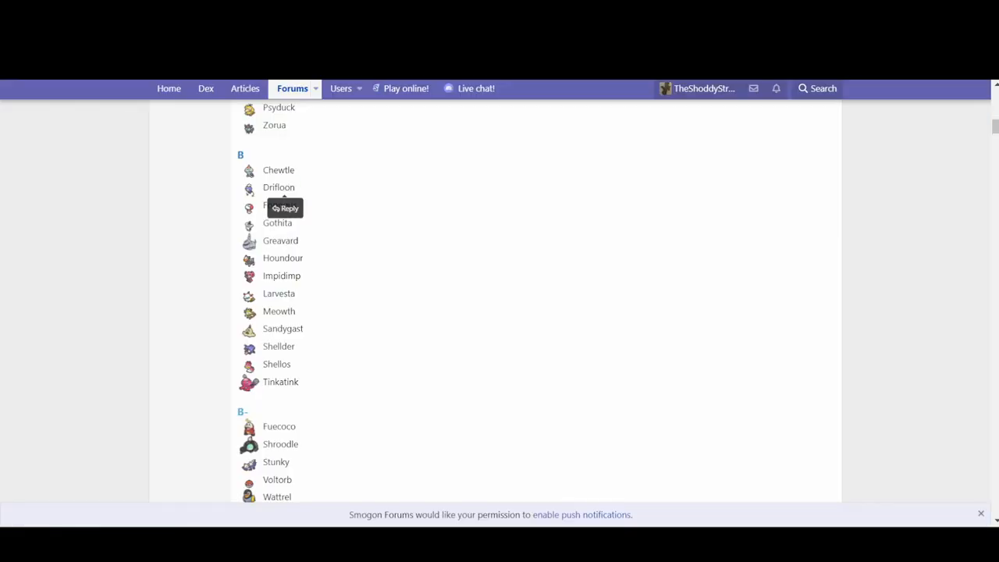
pyautogui.scroll(-3)
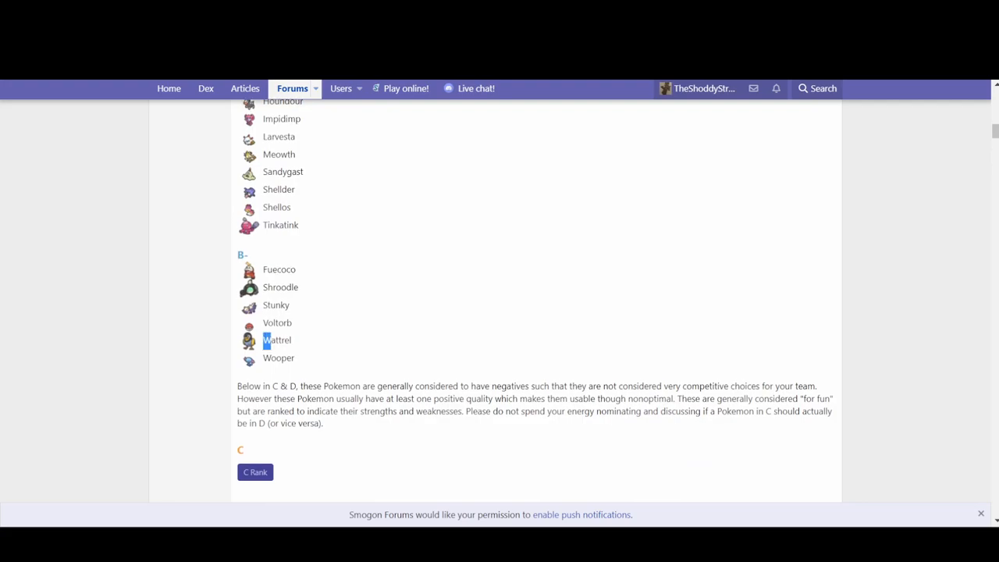
pyautogui.doubleClick(276, 339)
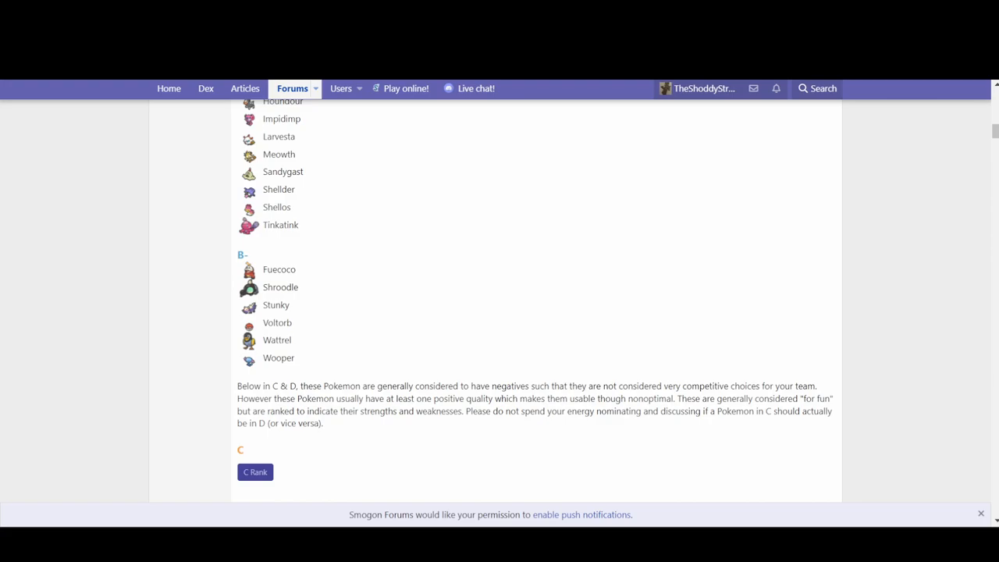
pyautogui.scroll(3)
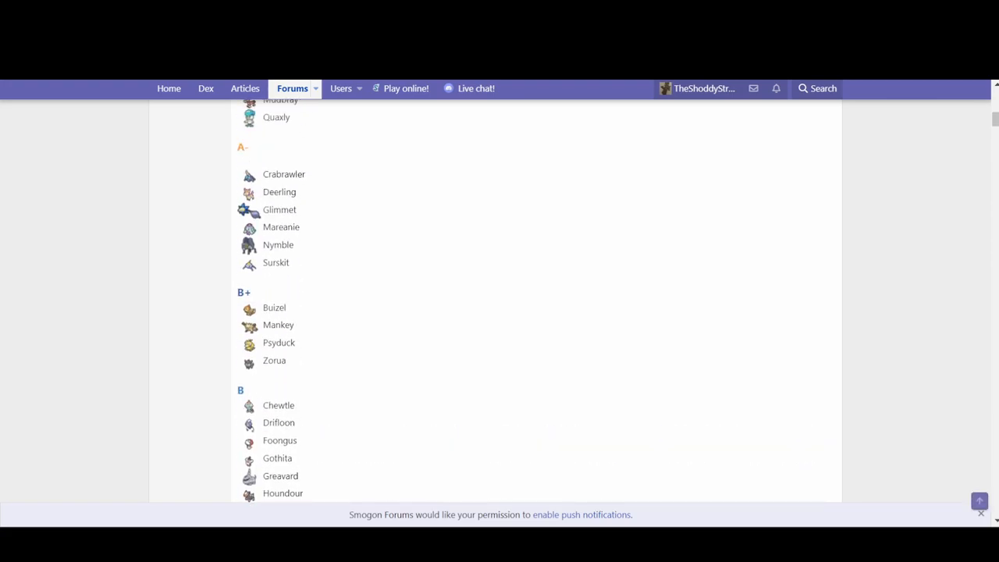
pyautogui.scroll(3)
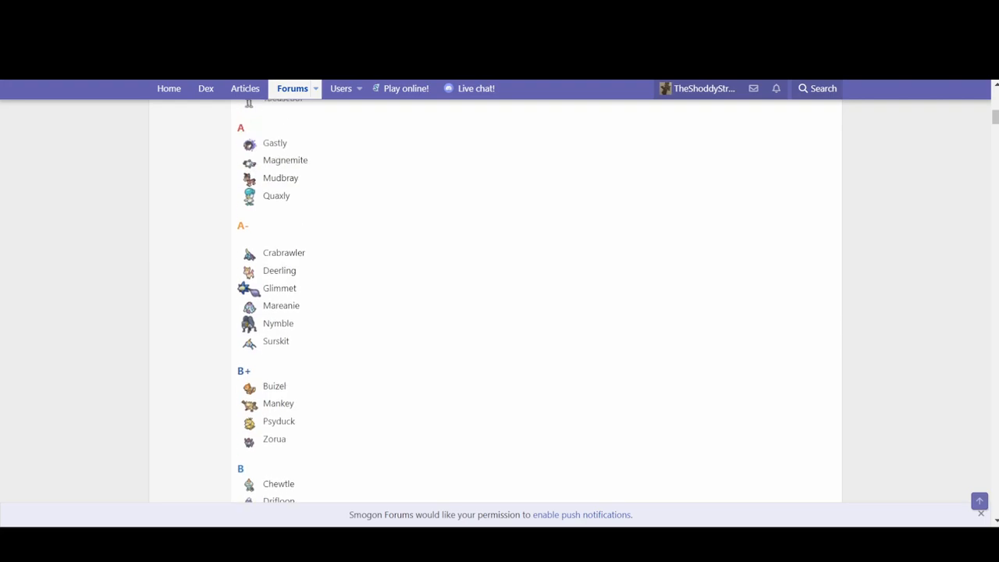
pyautogui.scroll(3)
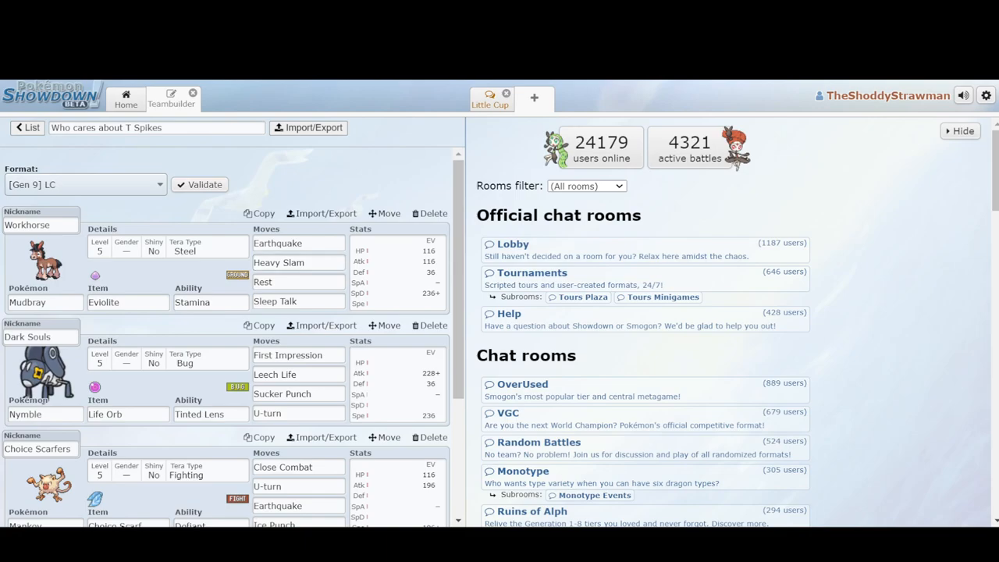
# Step: Review Workhorse's set and ability options and Dark Souls' U-turn move
pyautogui.click(298, 243)
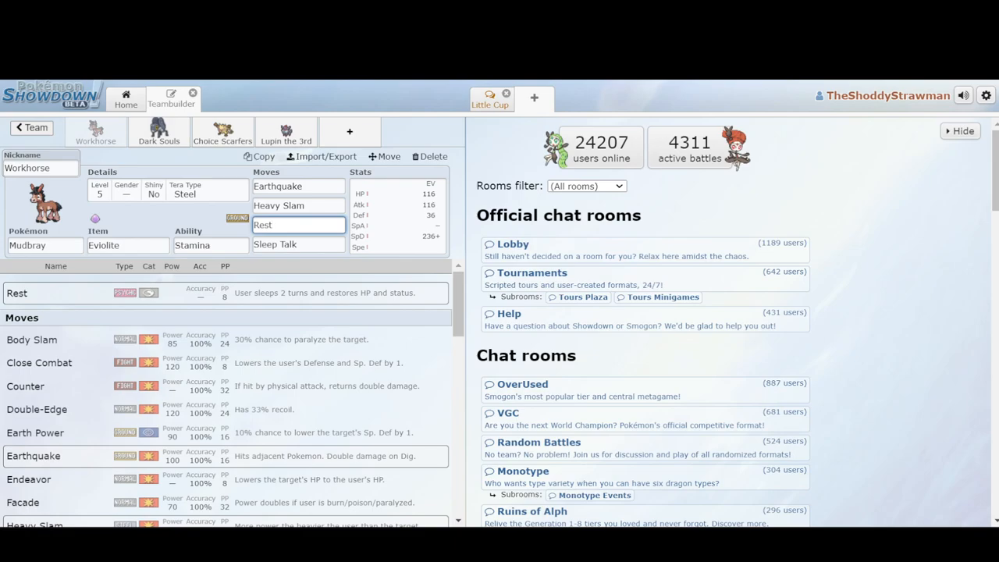
pyautogui.click(210, 245)
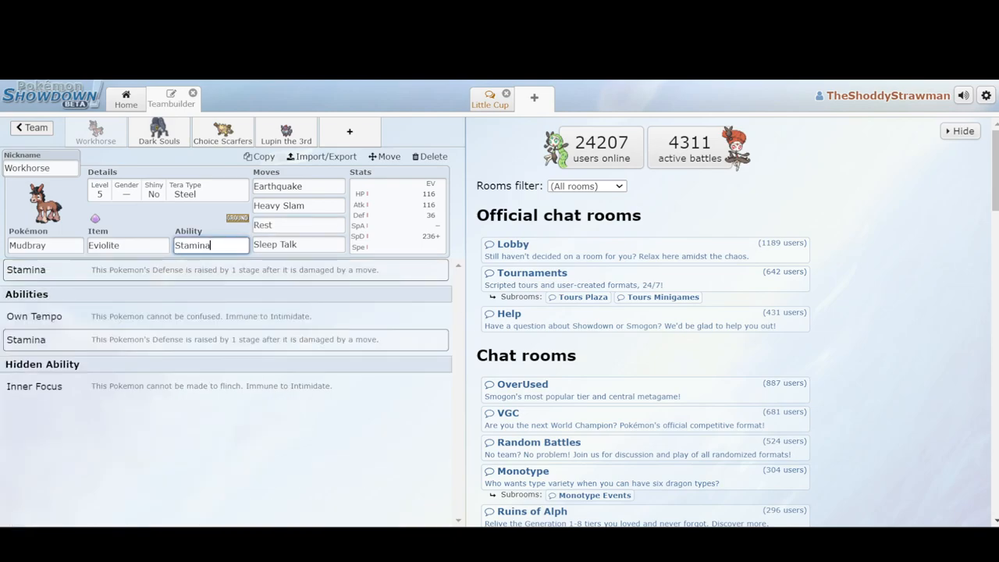
pyautogui.click(158, 131)
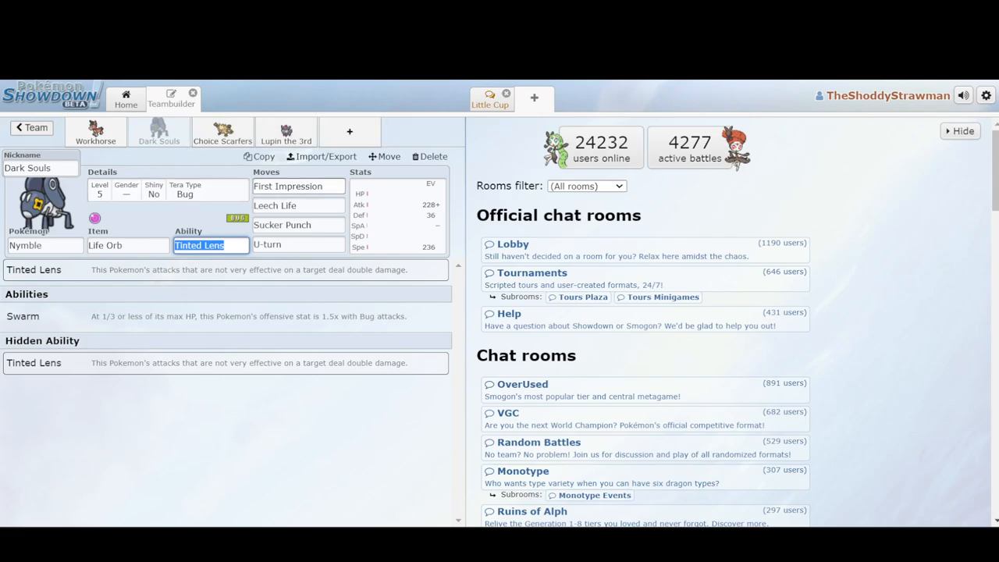
pyautogui.click(298, 244)
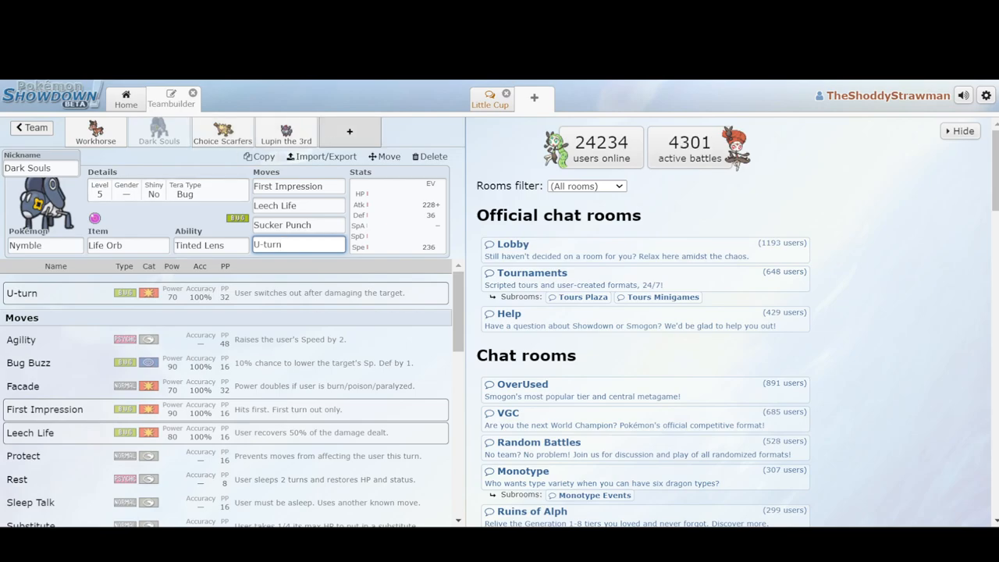
# Step: Add a Life Orb Meowth with U-turn, then revisit Dark Souls' First Impression
pyautogui.click(349, 131)
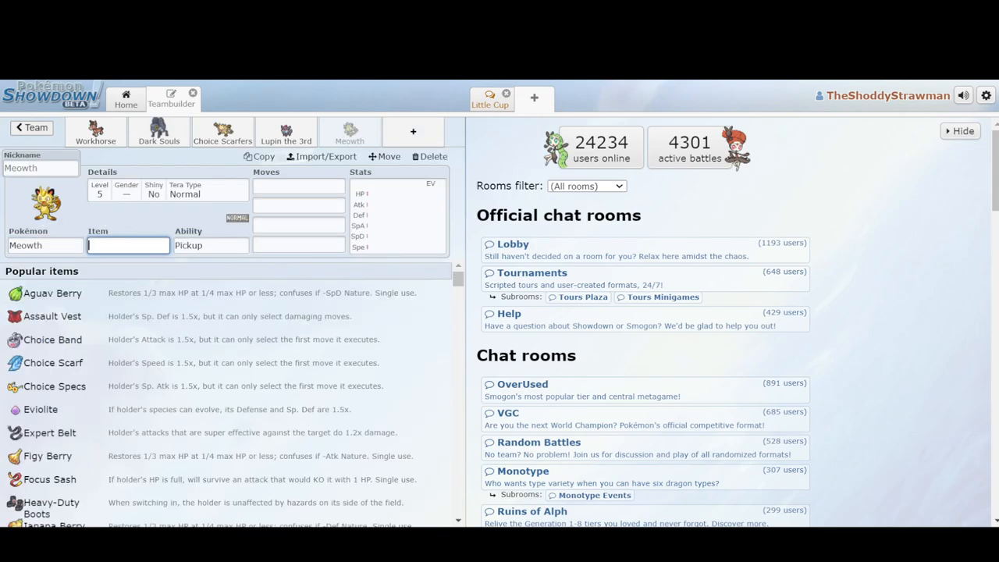
pyautogui.click(321, 156)
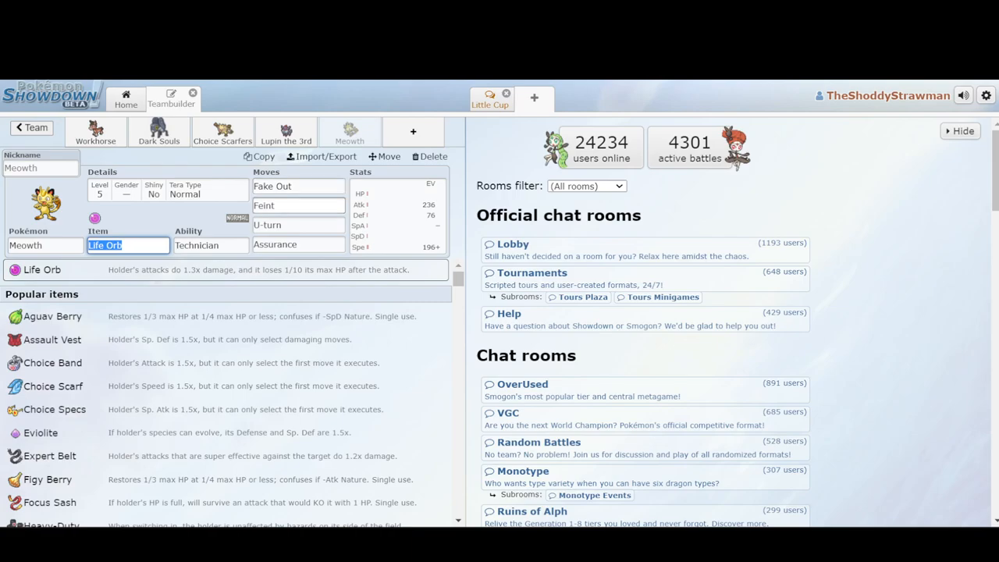
pyautogui.click(298, 224)
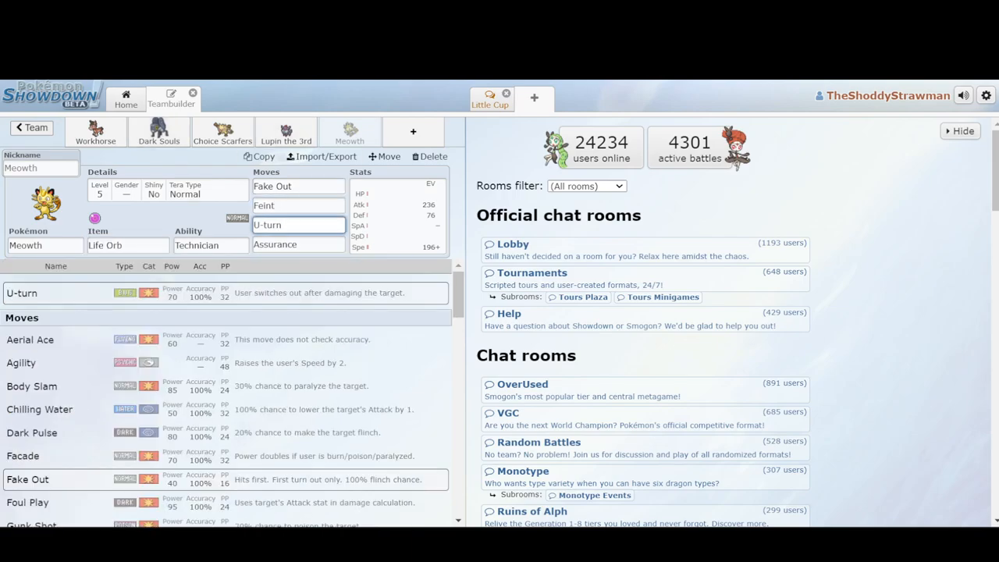
pyautogui.click(158, 131)
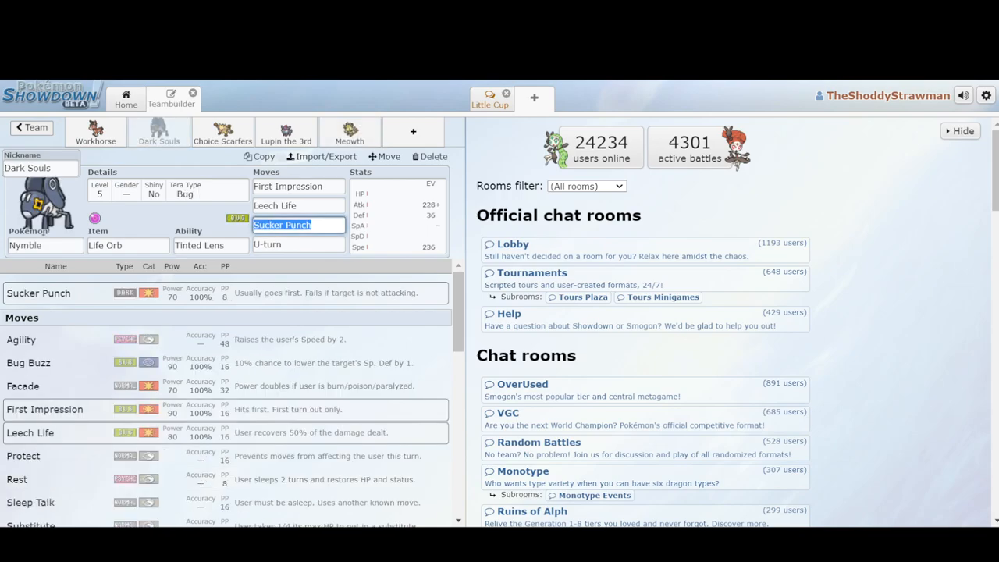
pyautogui.click(298, 186)
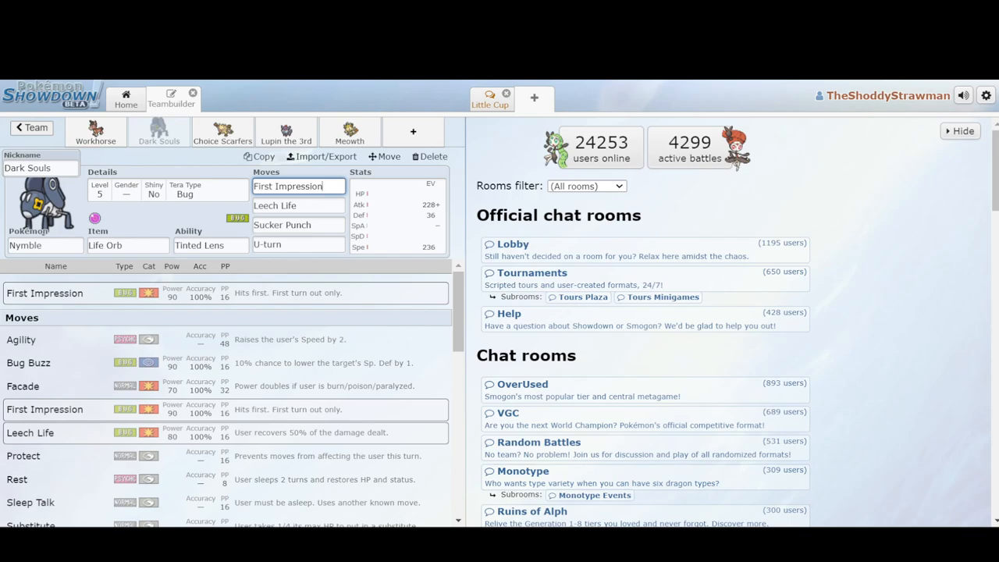
pyautogui.click(223, 132)
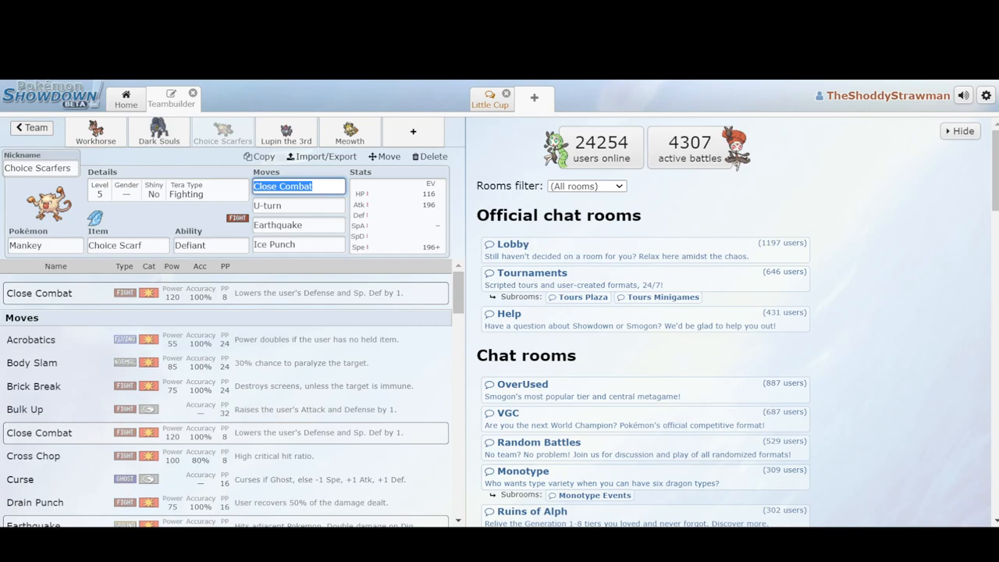
# Step: Review the Lupin the 3rd Zorua set, then start a new slot searching 'deerl'
pyautogui.click(286, 131)
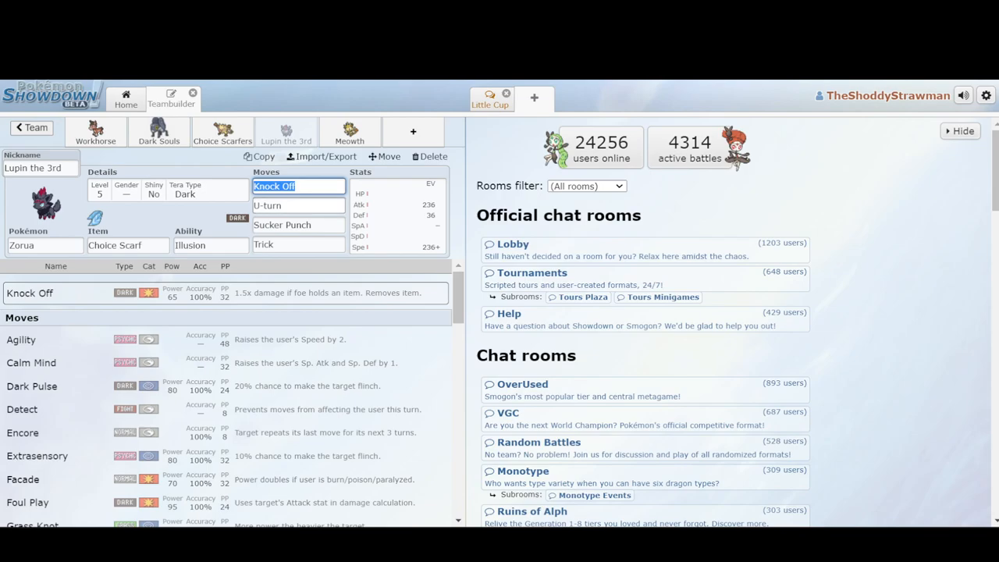
pyautogui.click(222, 132)
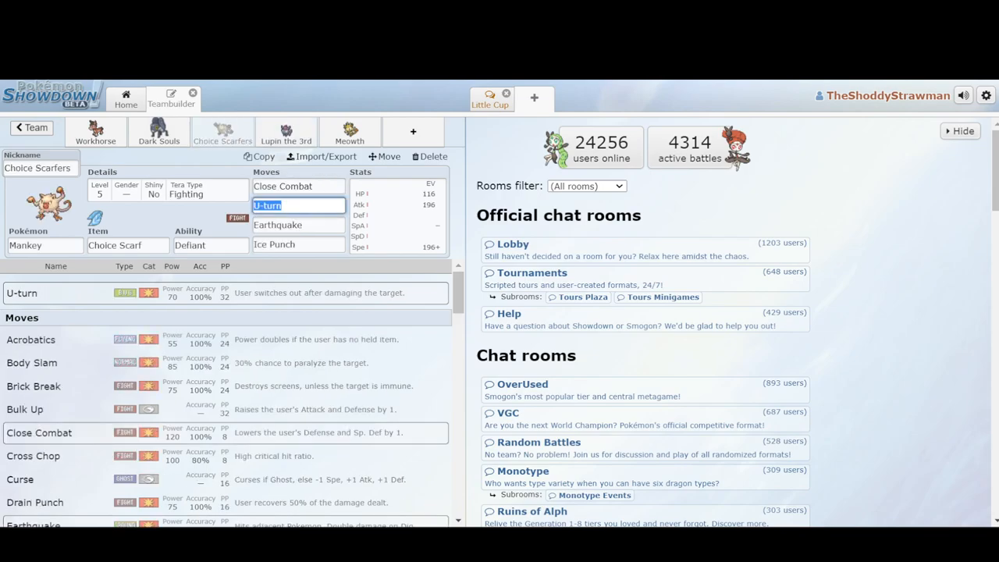
pyautogui.click(286, 132)
pyautogui.write('deerli')
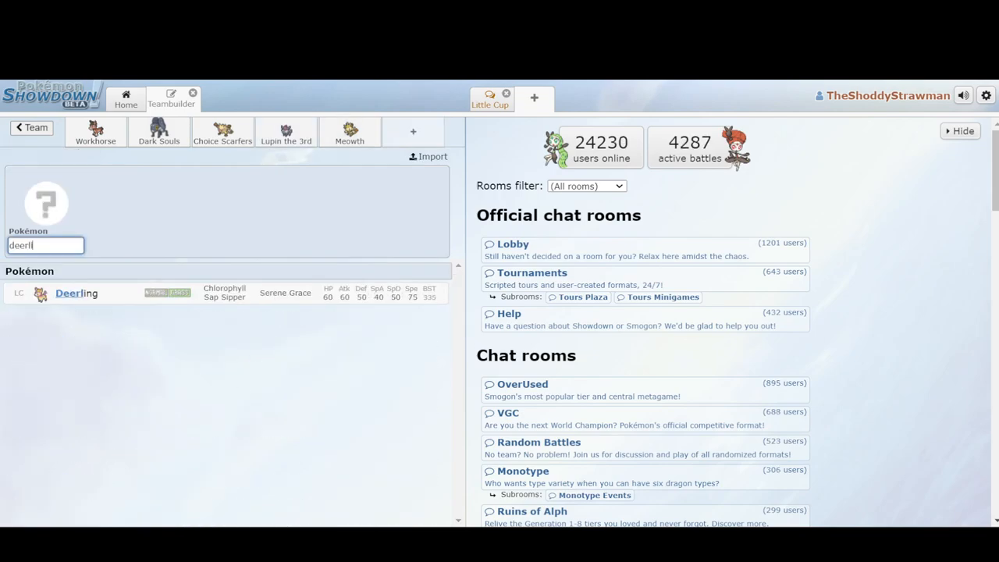
# Step: Add an Eviolite Deerling with Headbutt, then delete it, leaving five members
pyautogui.click(76, 292)
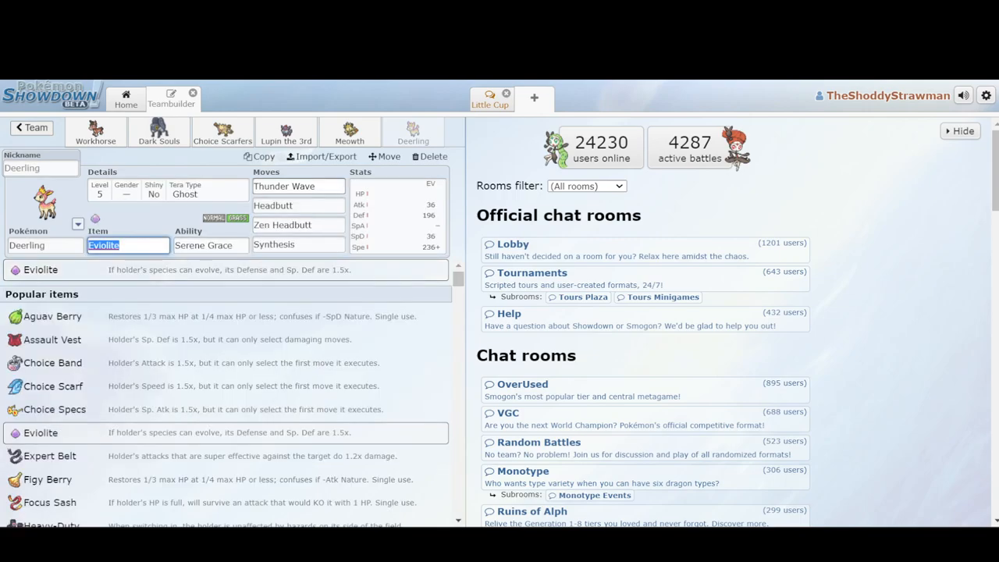
pyautogui.click(298, 206)
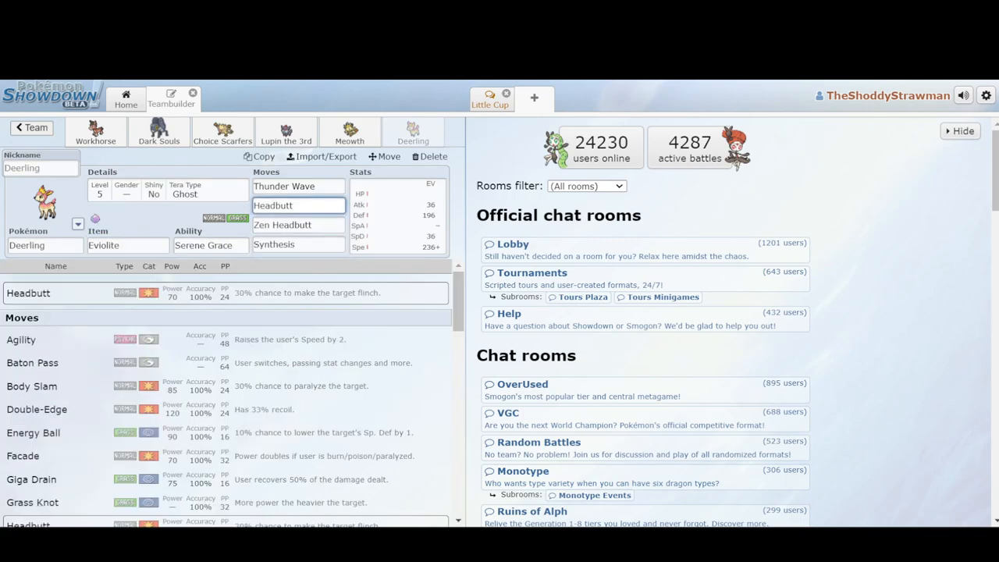
pyautogui.click(222, 131)
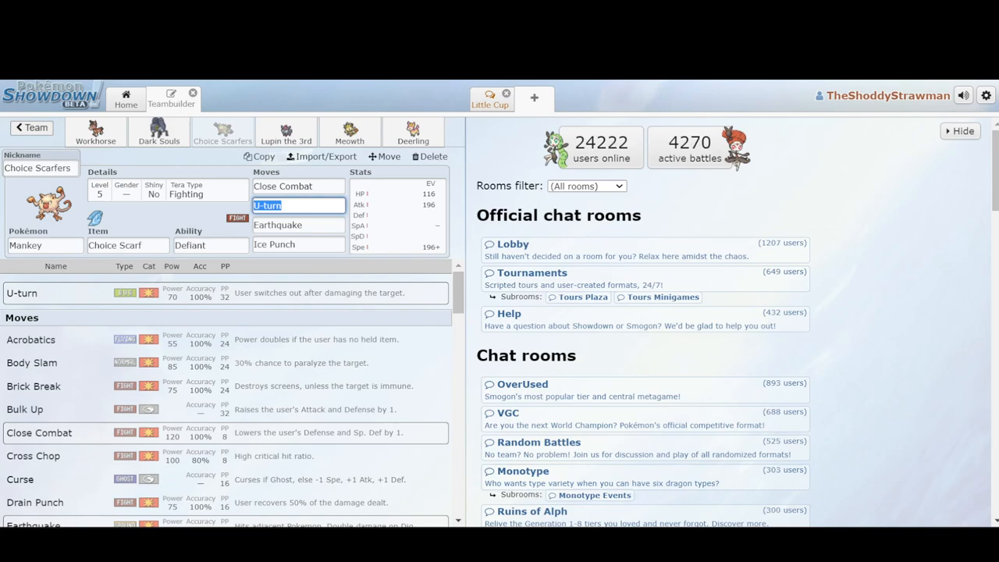
pyautogui.click(428, 156)
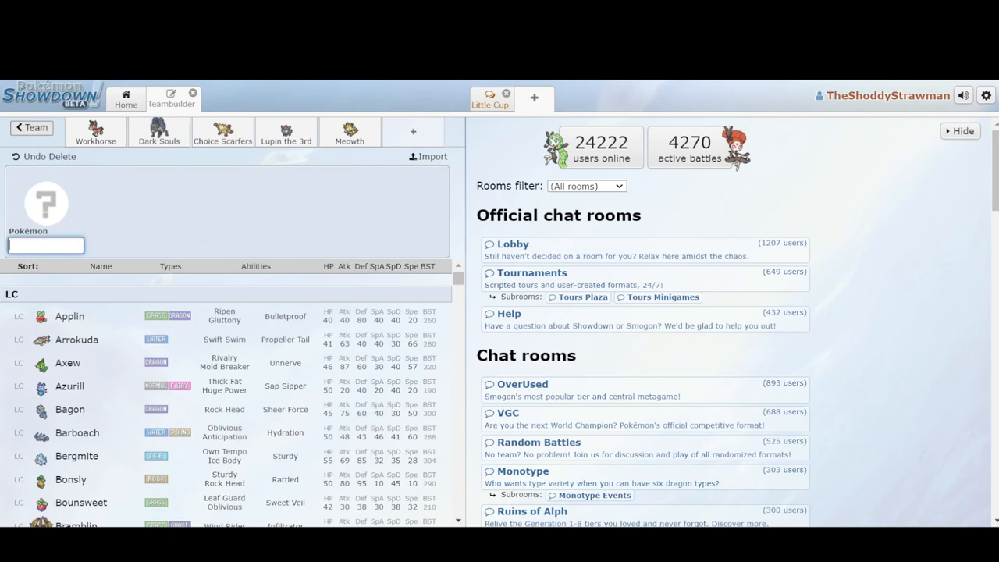
# Step: Open the Spinblockers team, inspect Gastly's and Drifloon's moves, then return to the rankings
pyautogui.click(32, 127)
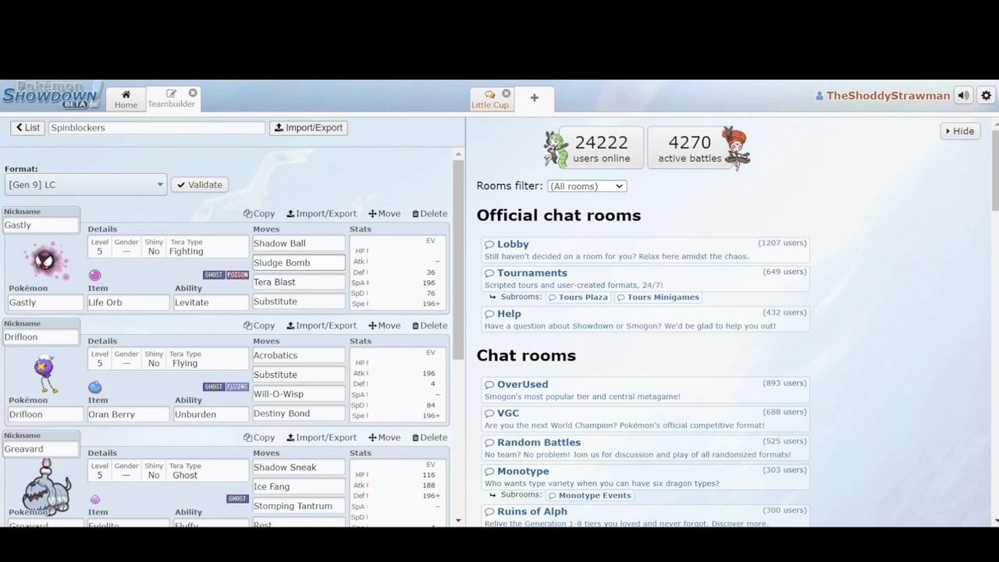
pyautogui.click(298, 262)
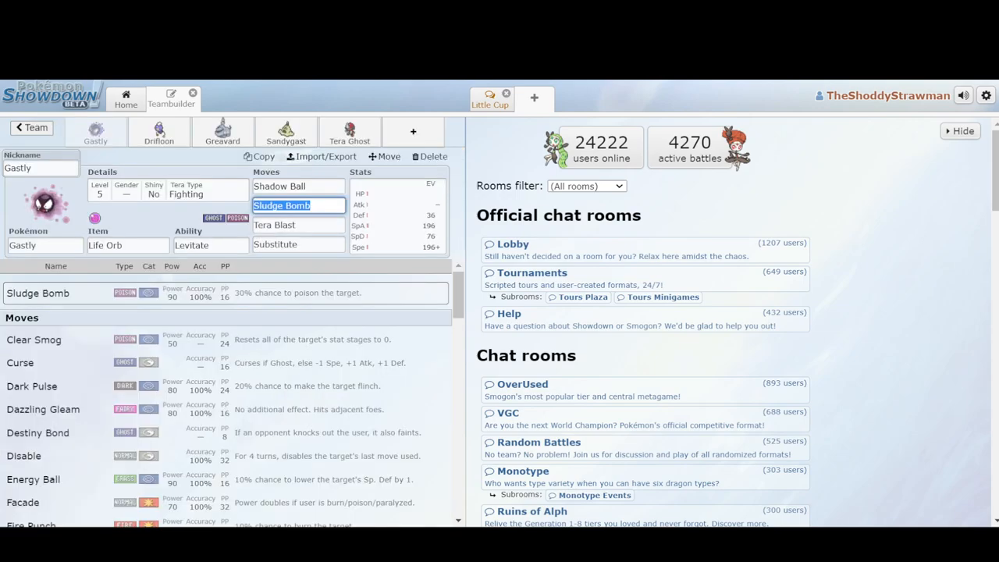
pyautogui.click(159, 130)
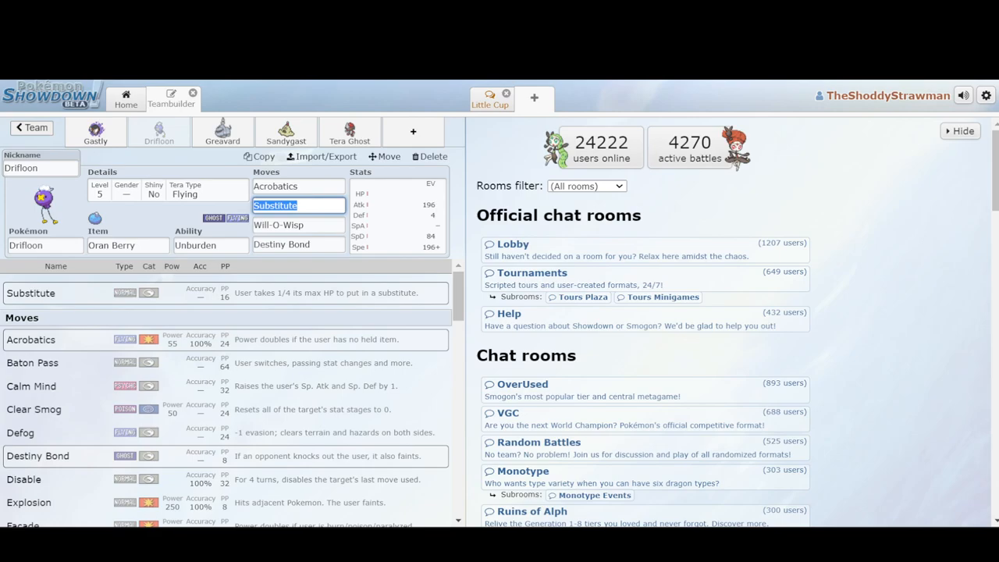
pyautogui.click(222, 131)
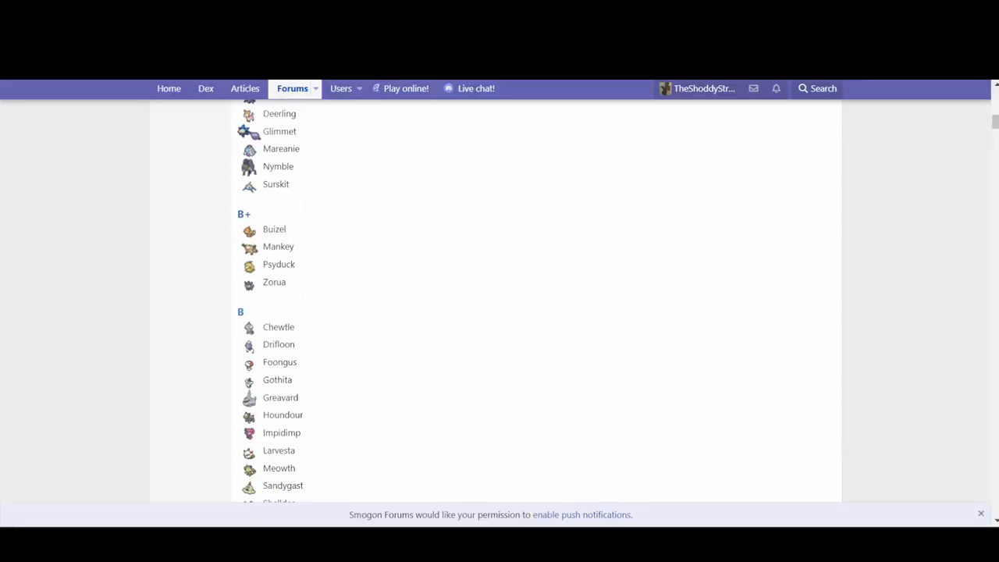
# Step: Scroll the rankings to the C and D Rank sections and reveal the D Rank list
pyautogui.scroll(-3)
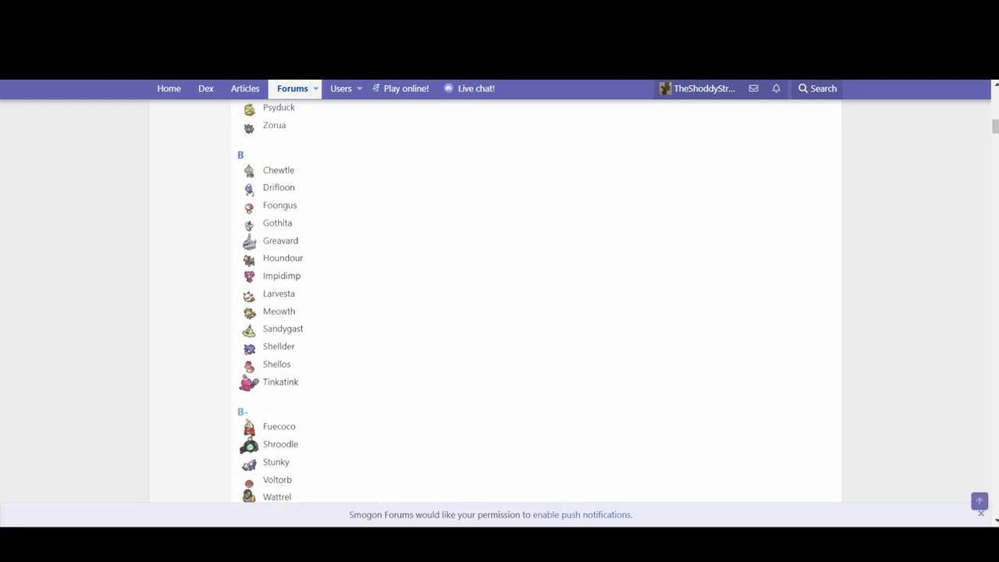
pyautogui.scroll(-3)
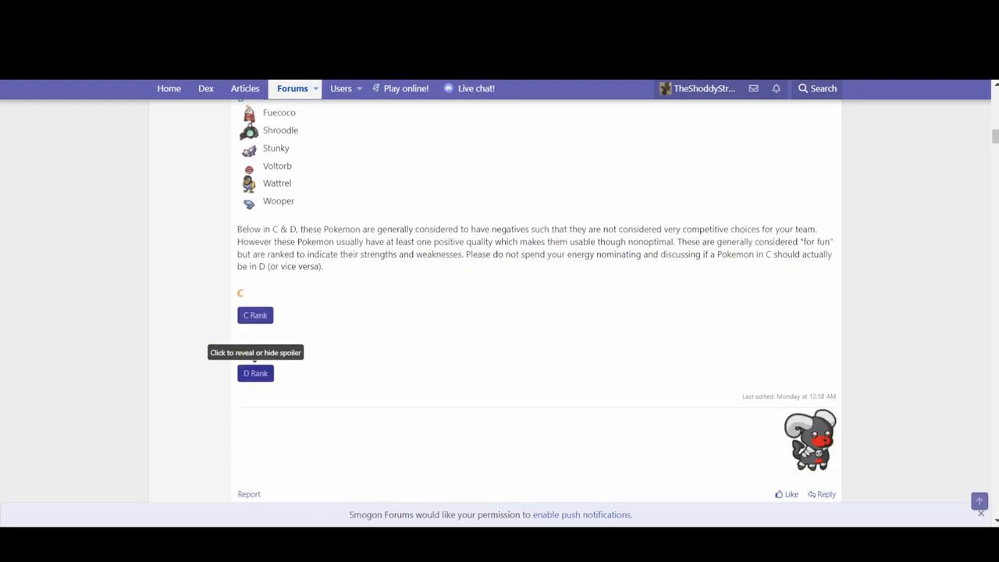
pyautogui.click(255, 372)
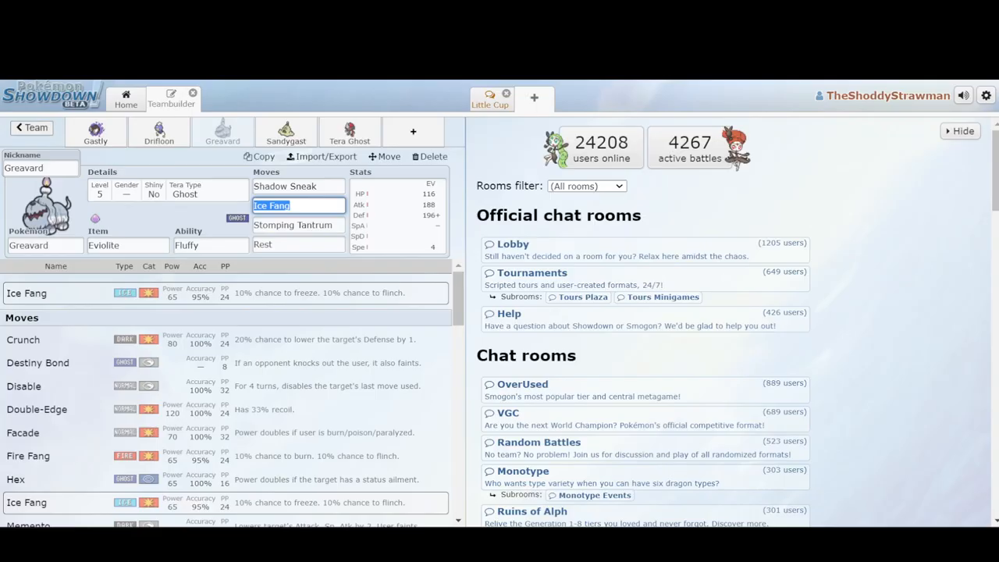
# Step: Look over Greavard's Fluffy ability and Rest move, then return to the forum rankings
pyautogui.click(209, 245)
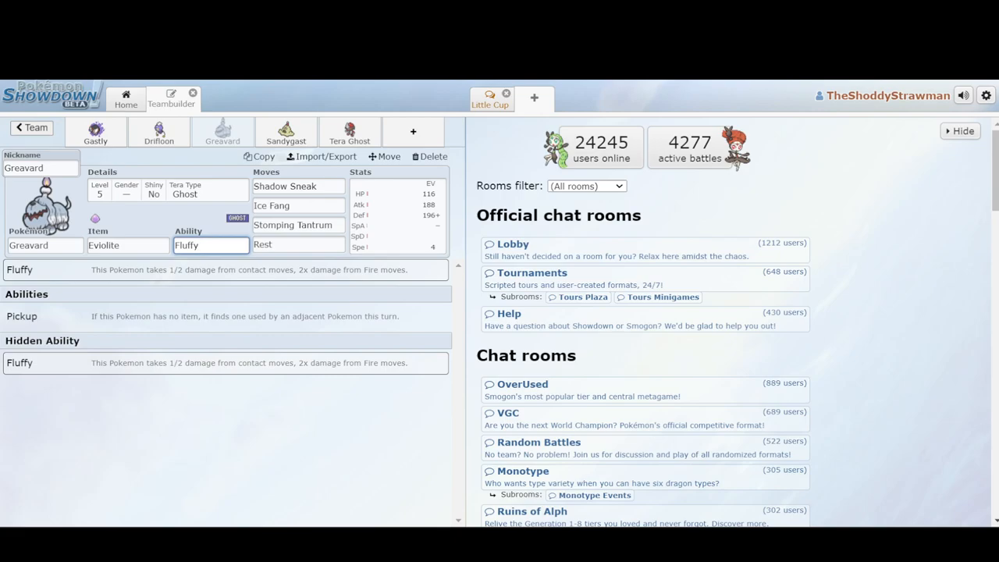
pyautogui.click(211, 245)
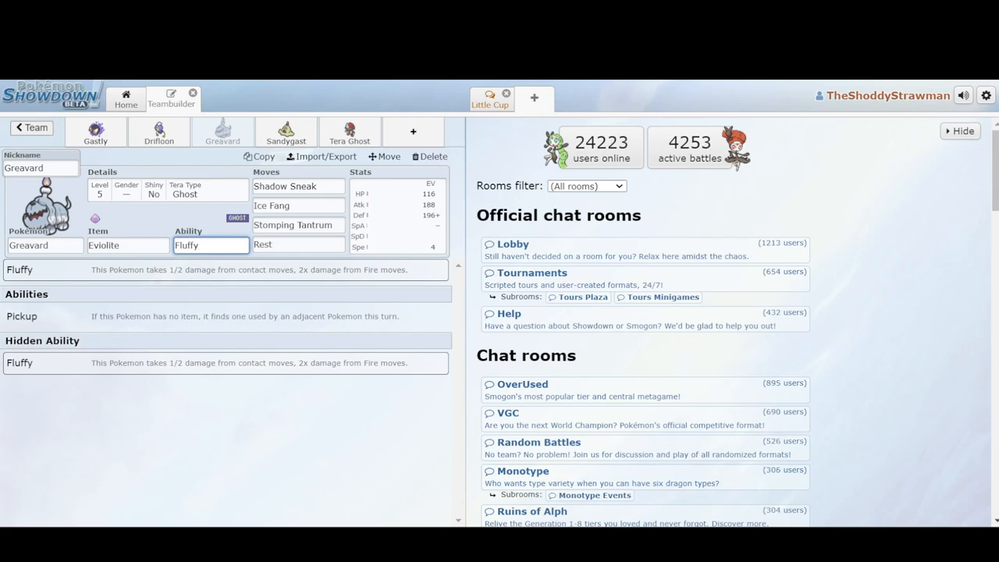
pyautogui.click(298, 244)
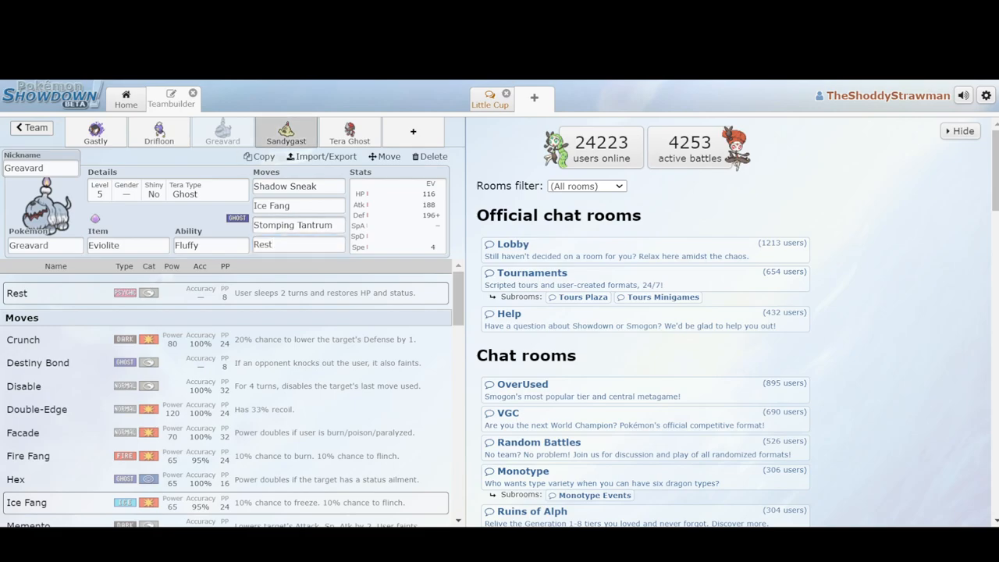
pyautogui.click(286, 131)
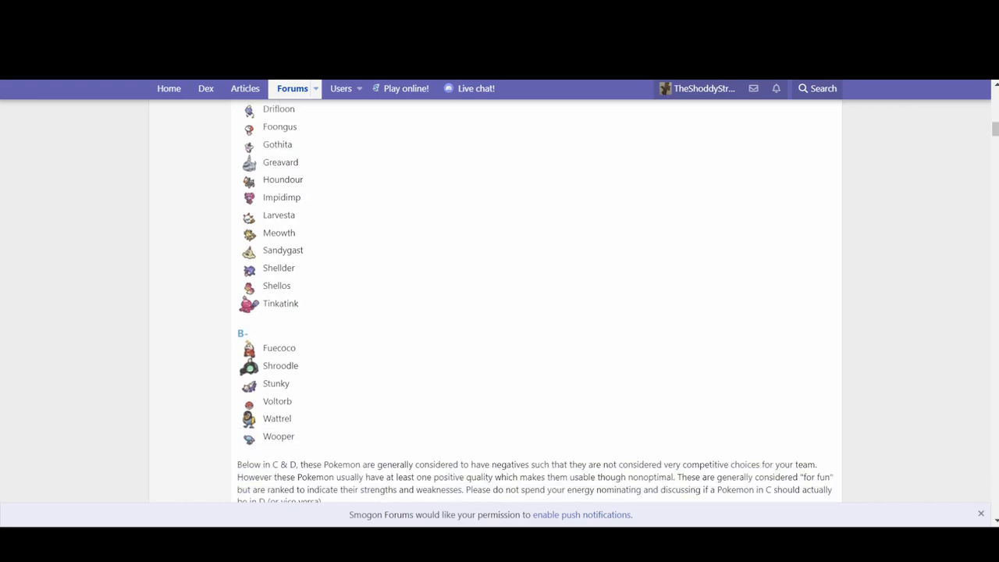
# Step: Add a Rapid Spin, Moxie Quaxly as sixth member and view Sandygast's Modest EVs
pyautogui.doubleClick(282, 250)
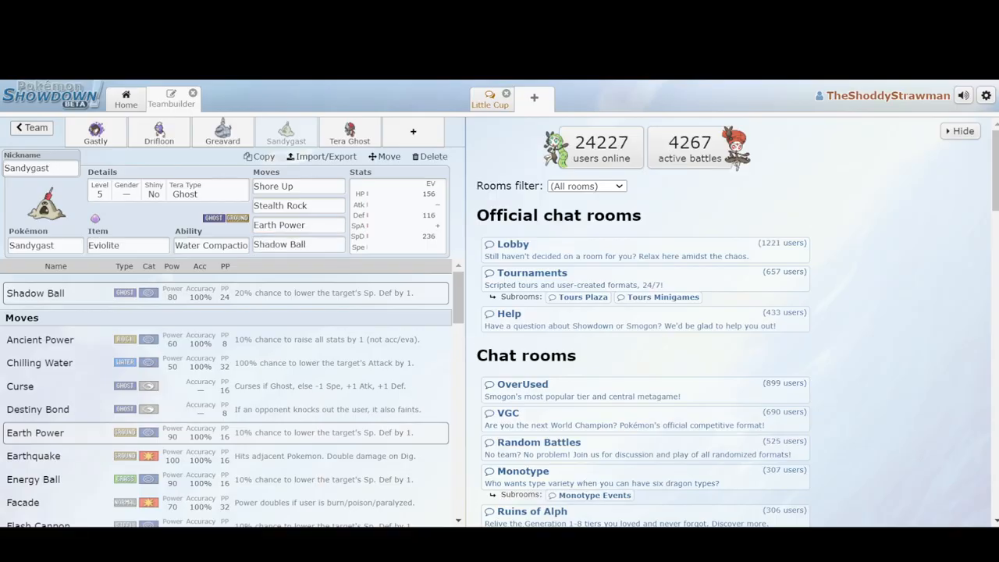
pyautogui.click(210, 245)
pyautogui.write('qu')
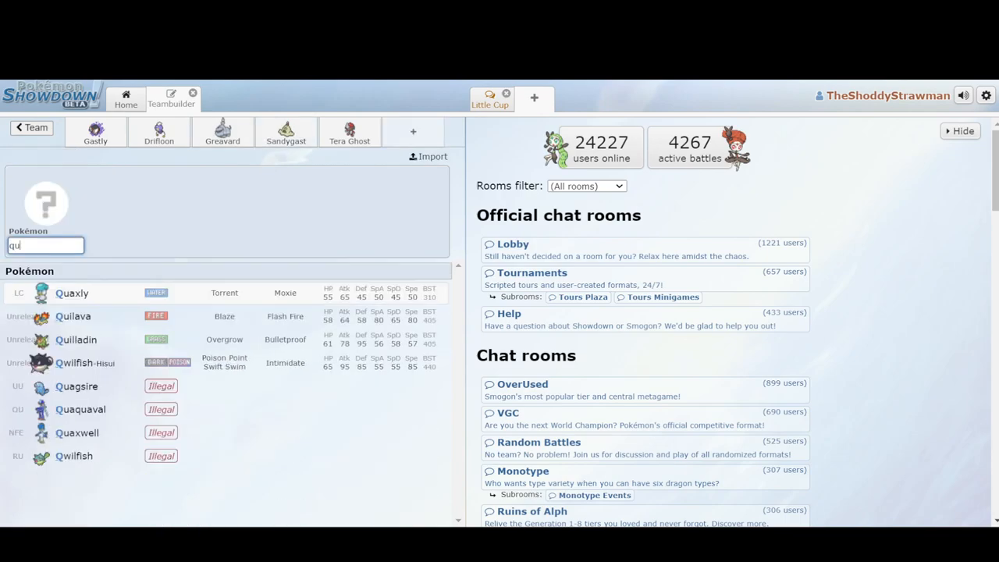
pyautogui.click(71, 293)
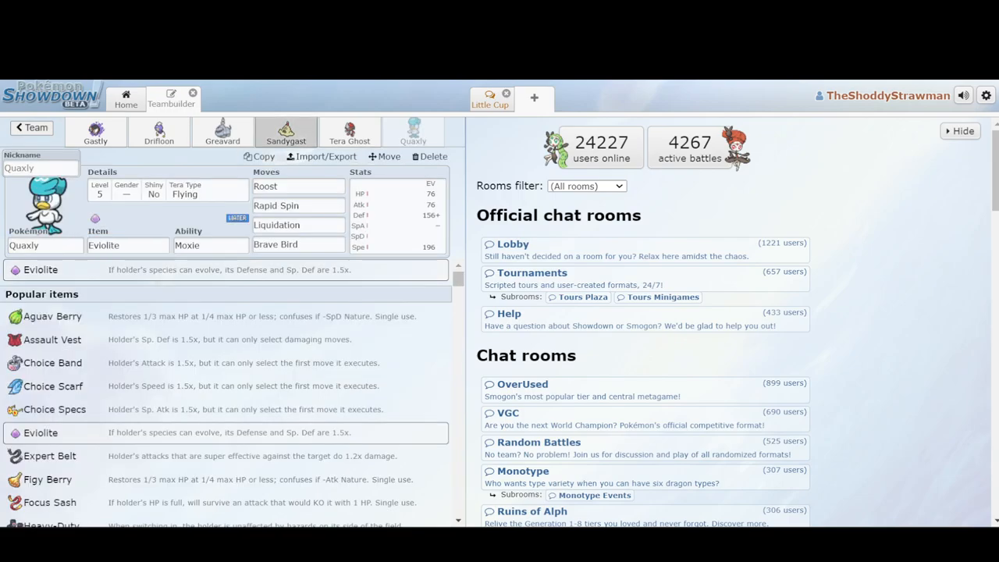
pyautogui.click(285, 131)
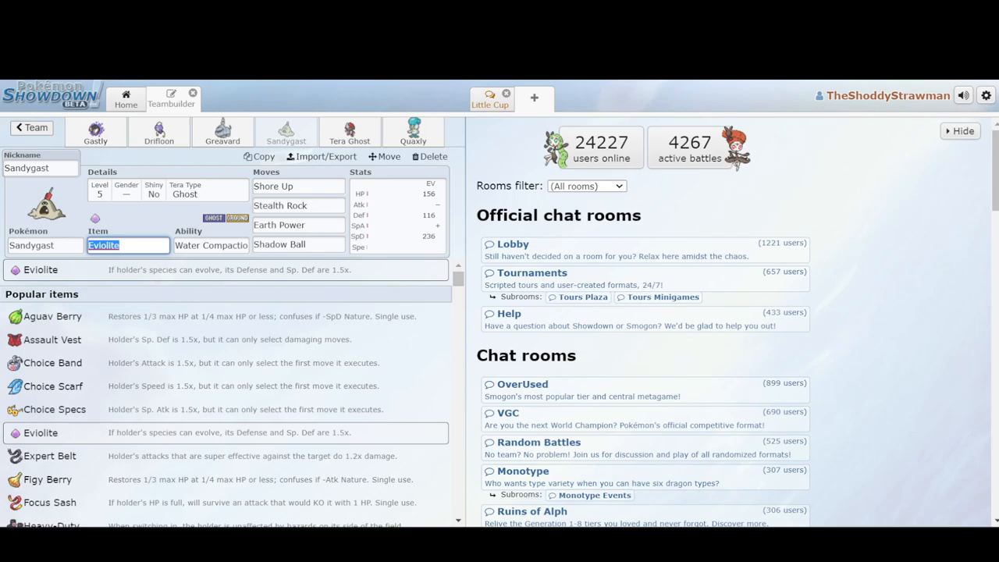
pyautogui.click(211, 245)
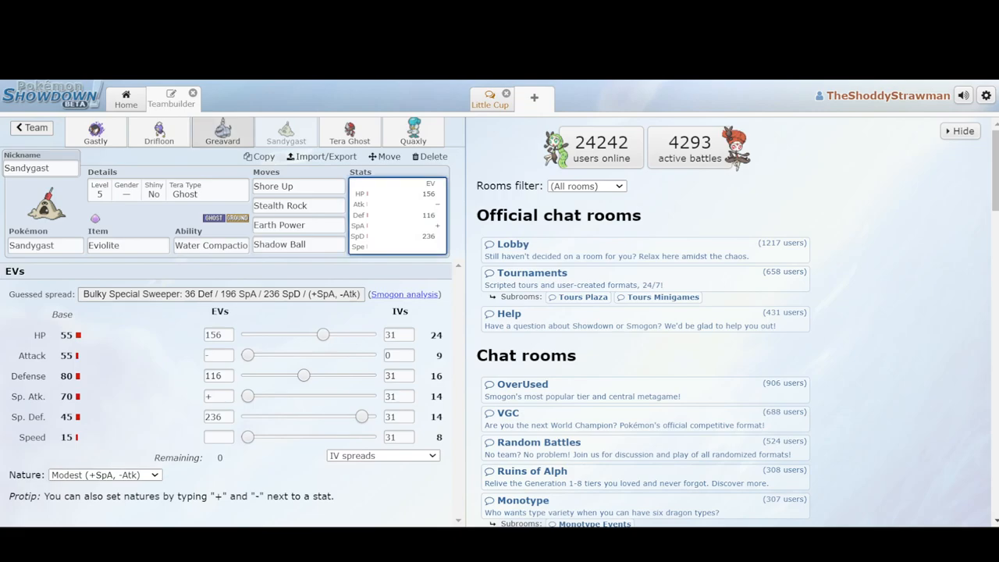
pyautogui.click(222, 131)
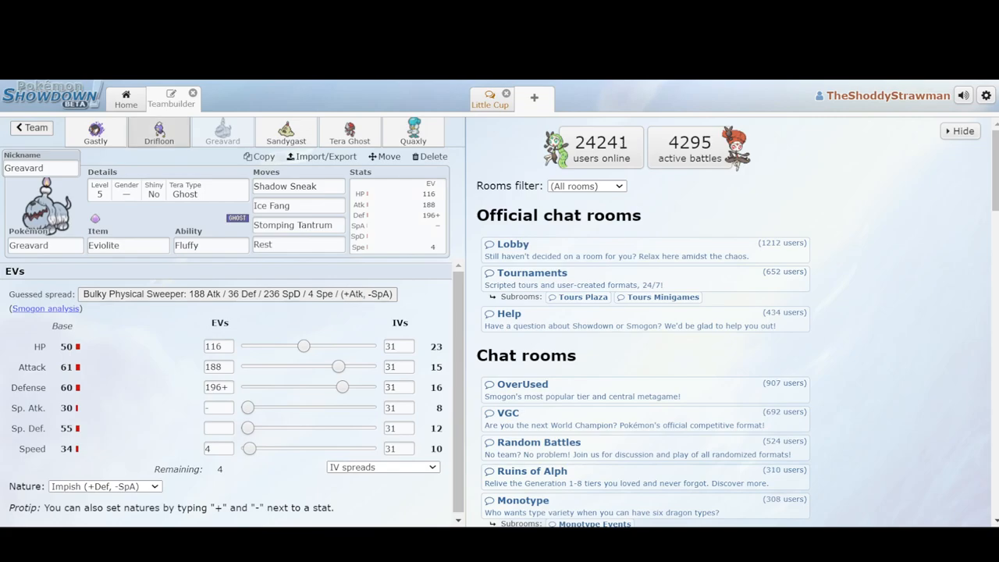
pyautogui.click(285, 131)
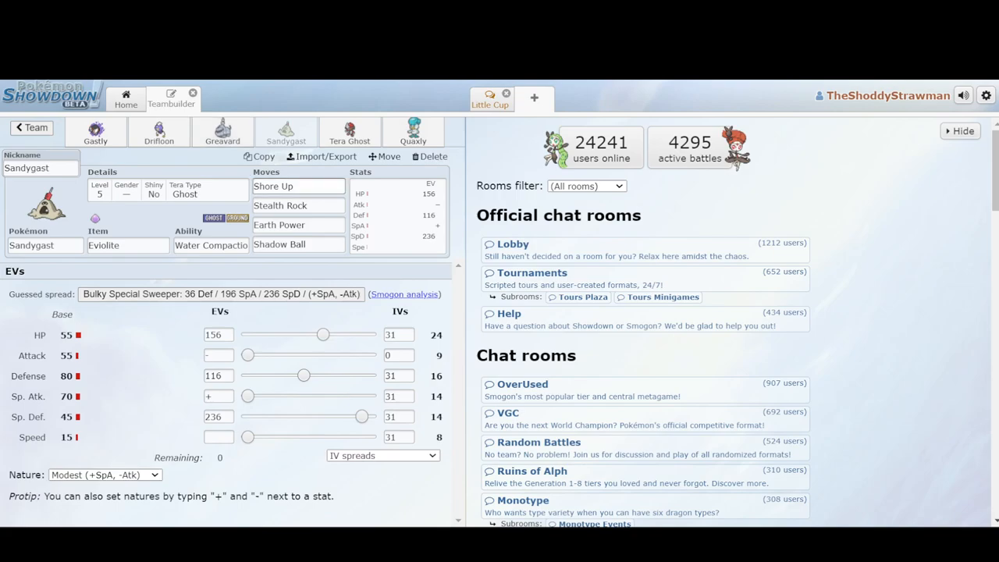
pyautogui.click(298, 186)
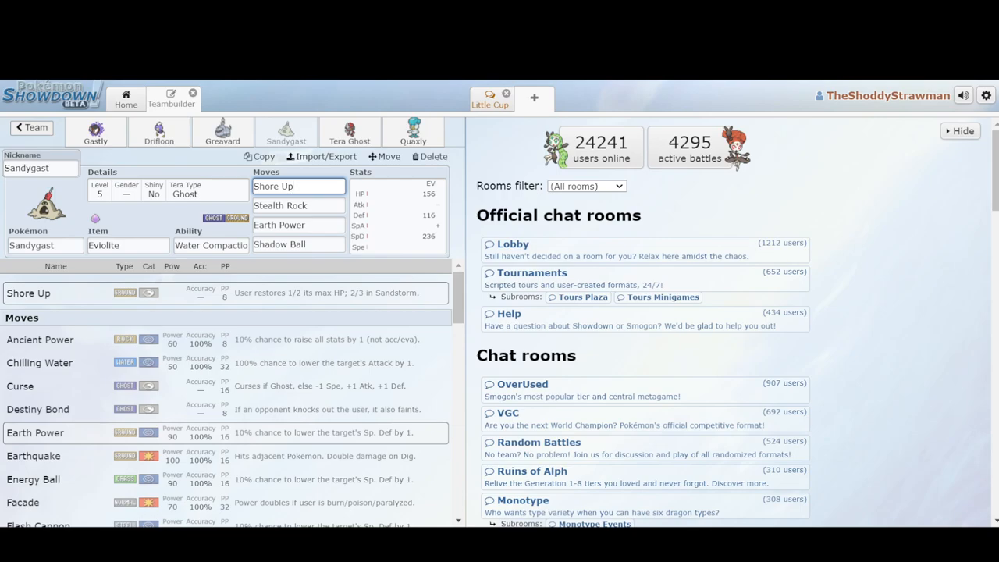
pyautogui.click(96, 131)
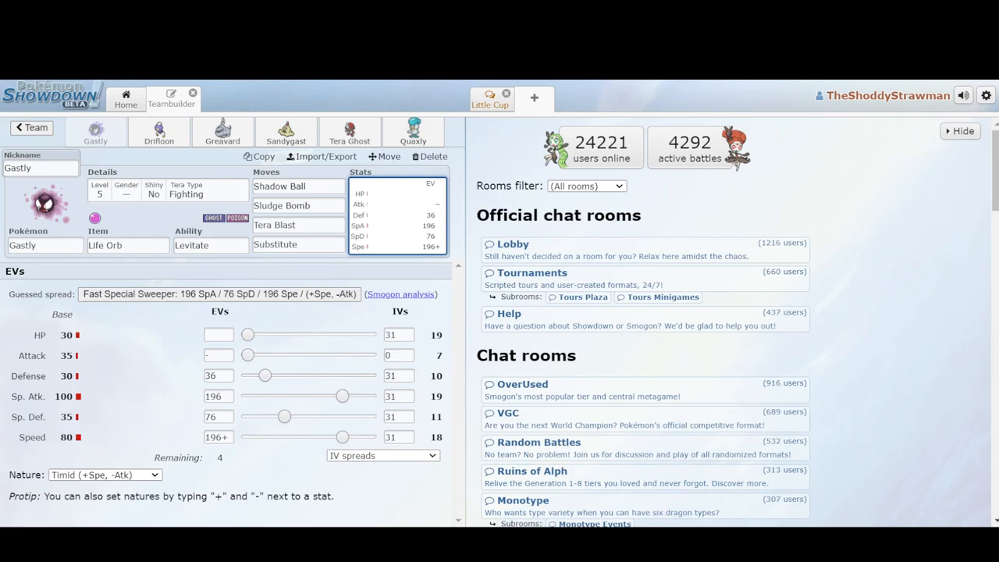
pyautogui.click(158, 131)
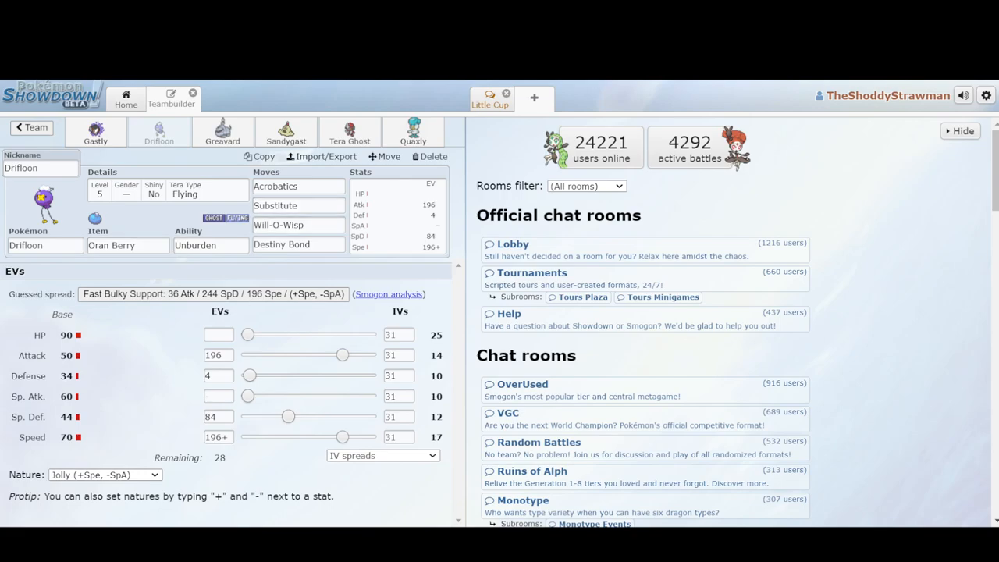
pyautogui.click(285, 131)
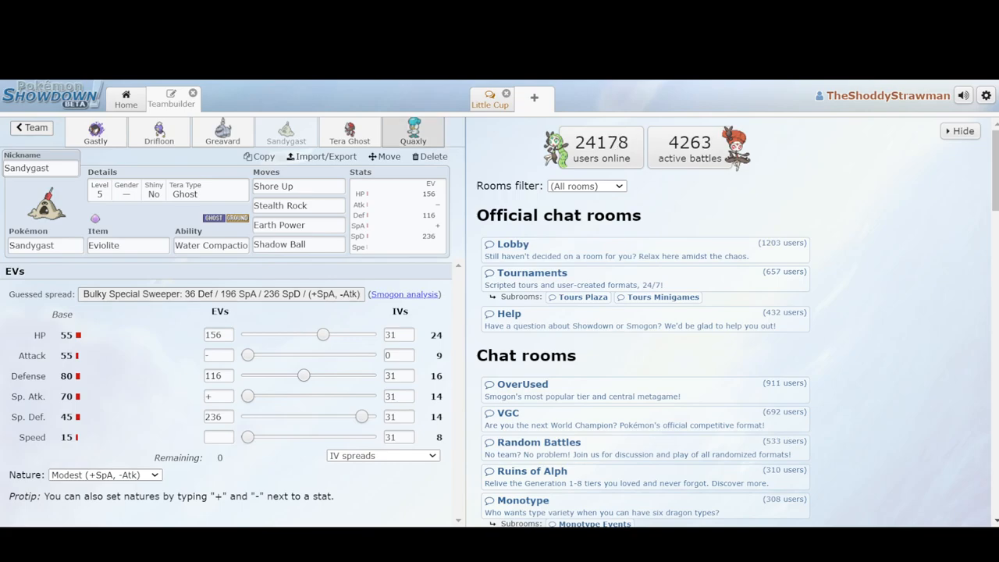
# Step: Check the Tera Ghost Pawniard and Quaxly's Rapid Spin, then open the MK007 vs Elfuseon replay
pyautogui.click(350, 131)
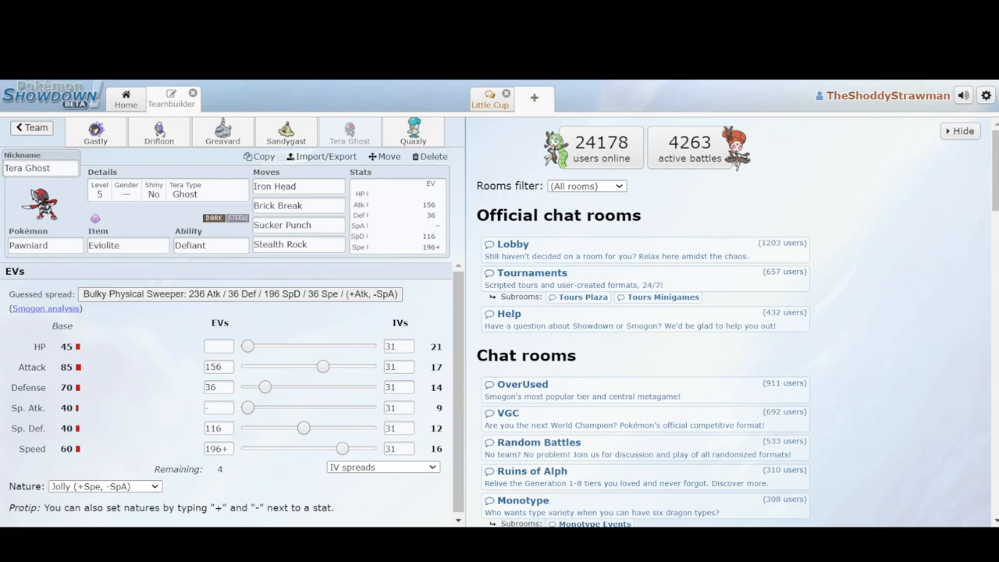
pyautogui.click(32, 127)
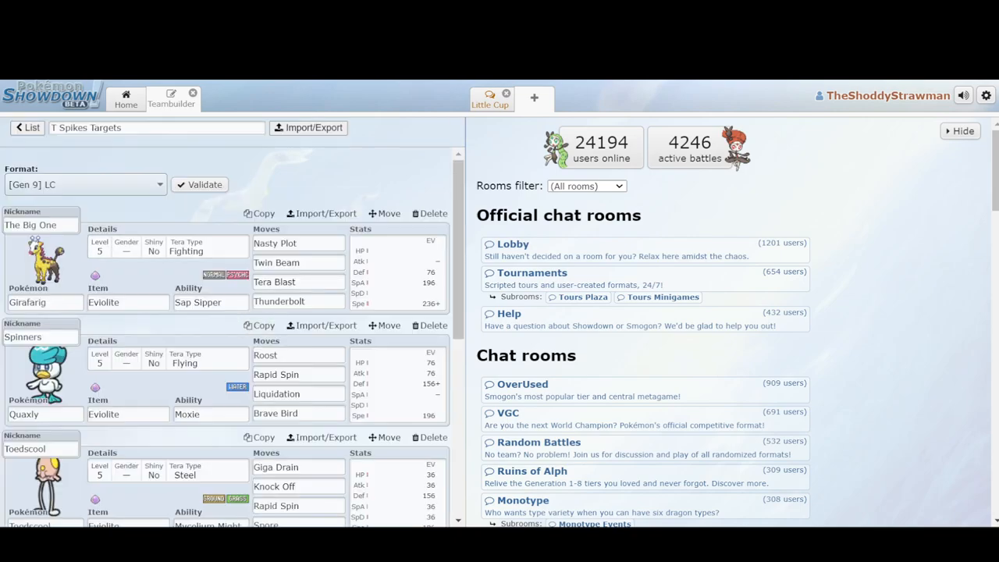
pyautogui.click(276, 374)
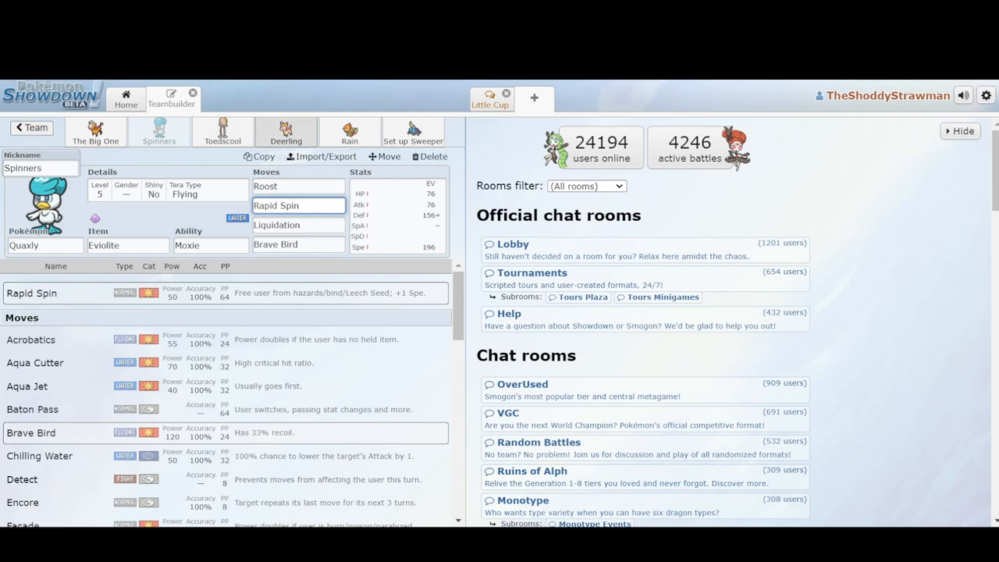
pyautogui.click(222, 131)
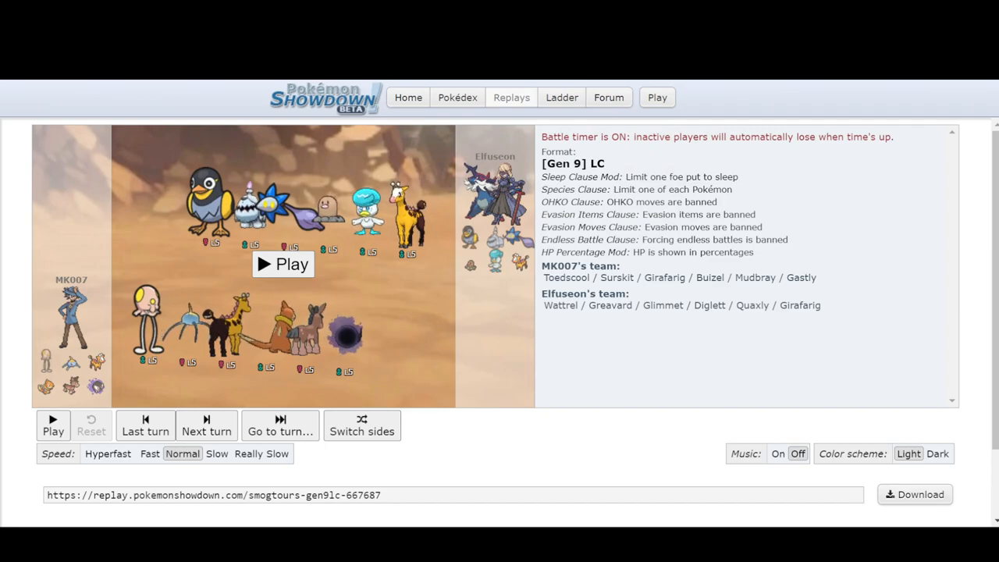
# Step: Restart the replay and play to turn 6, where Body Slam KOs Wattrel and Greavard enters
pyautogui.click(282, 264)
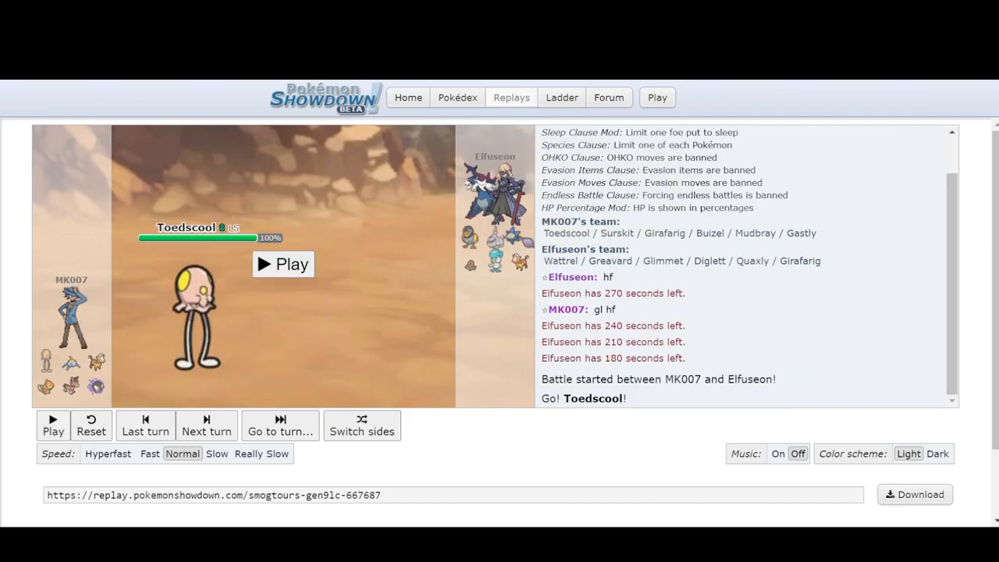
pyautogui.click(90, 425)
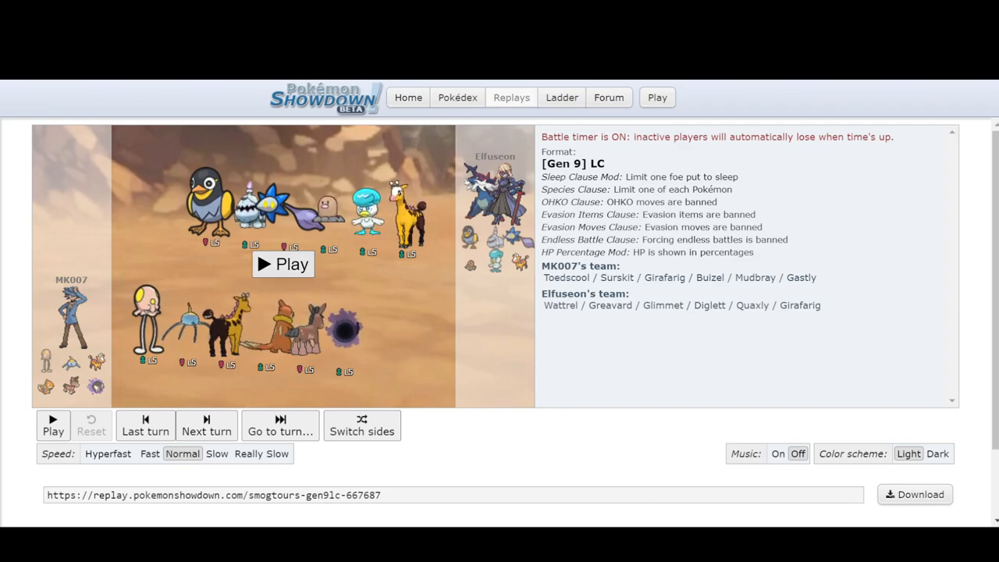
pyautogui.click(282, 264)
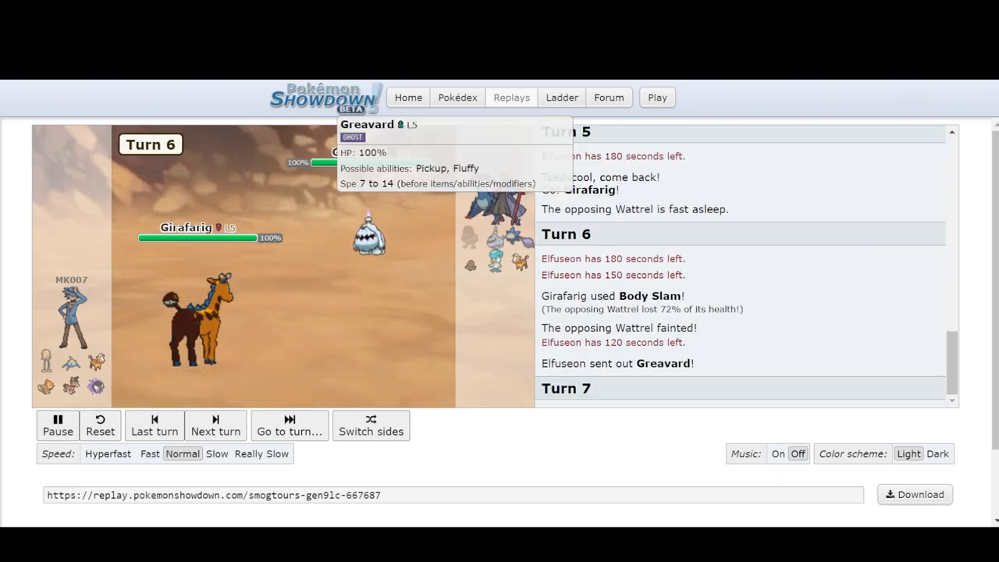
# Step: Step from turn 10 to turn 12, as Glimmet falls and Quaxly enters Sticky Web
pyautogui.click(215, 425)
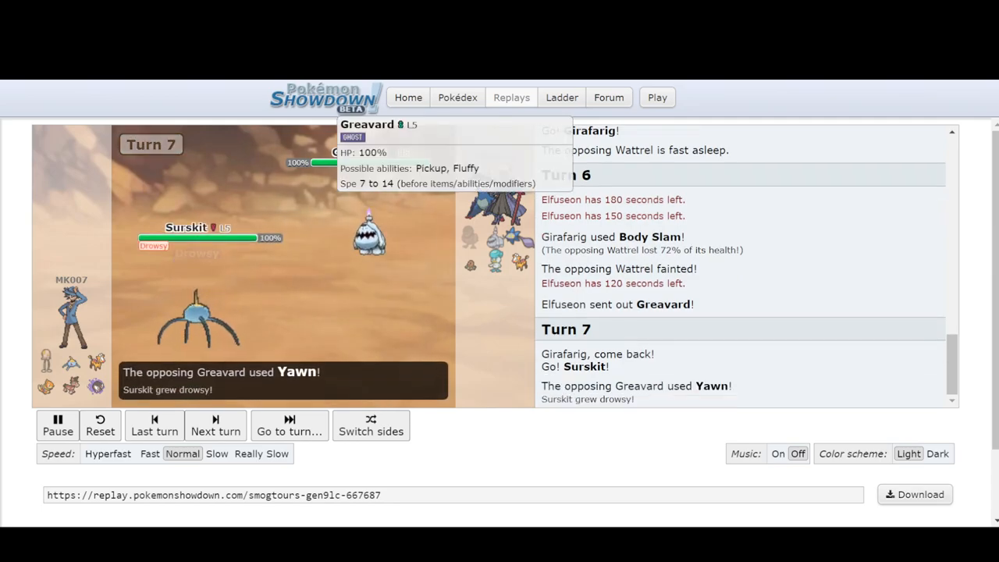
pyautogui.click(216, 426)
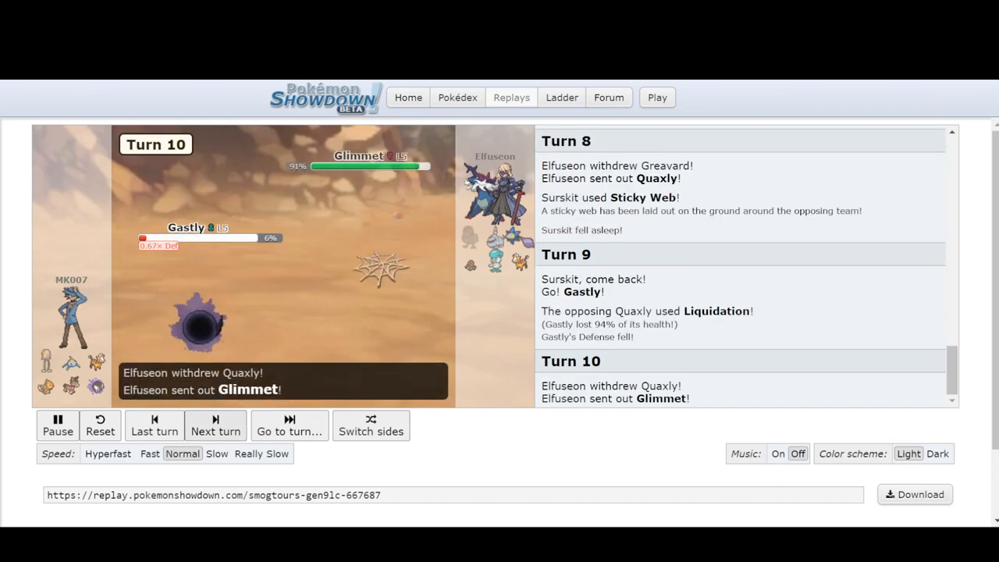
pyautogui.click(216, 425)
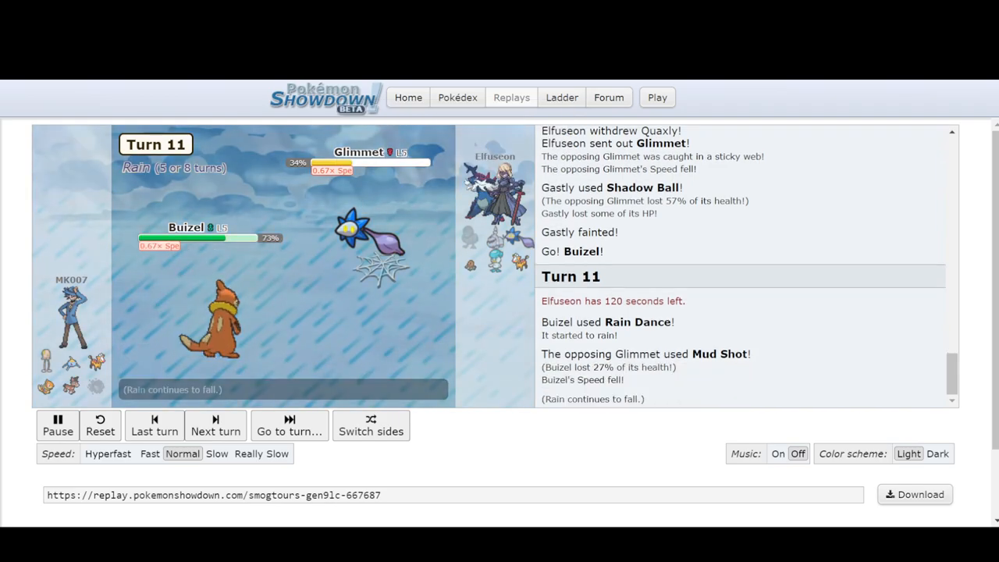
pyautogui.click(215, 425)
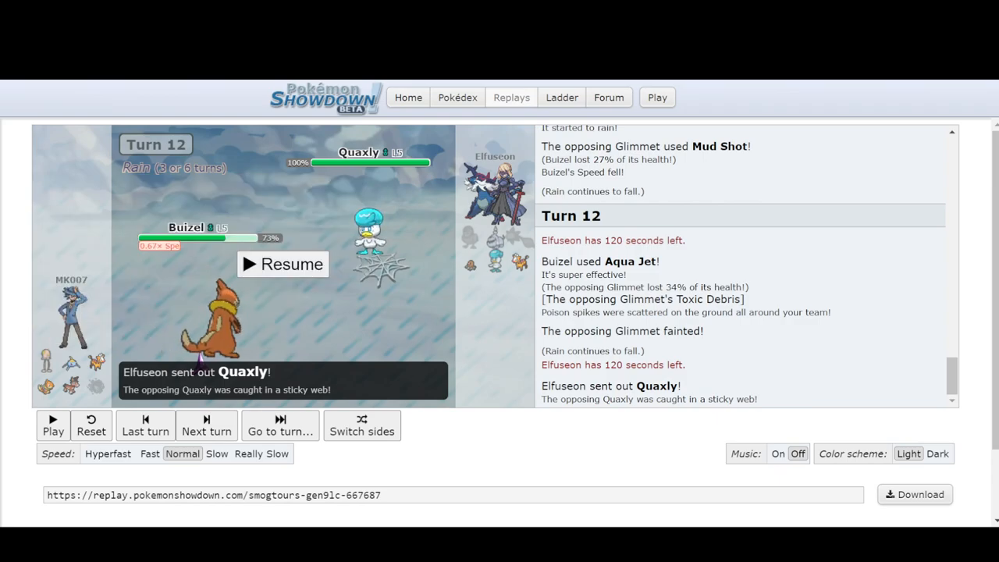
pyautogui.moveTo(69, 361)
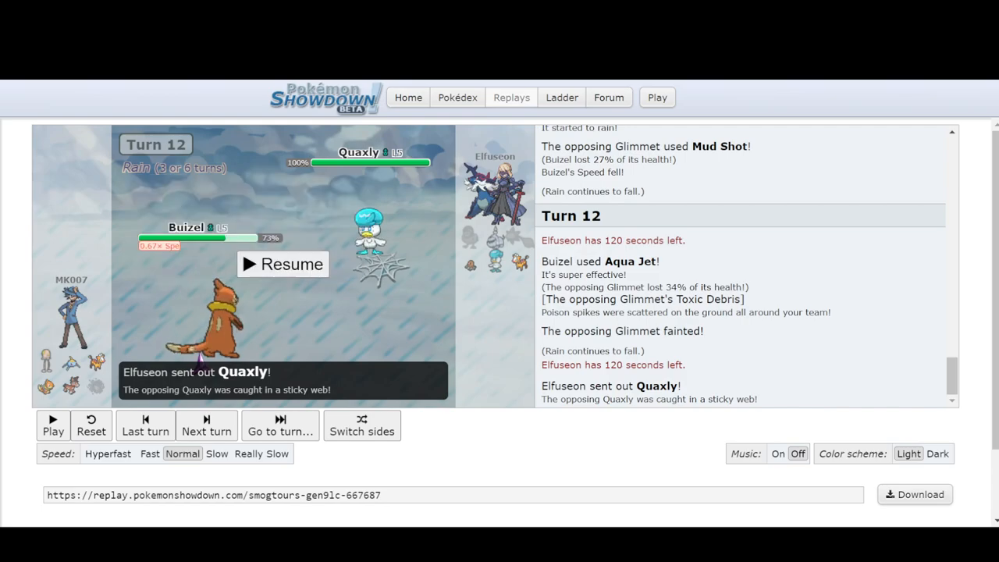
pyautogui.moveTo(71, 361)
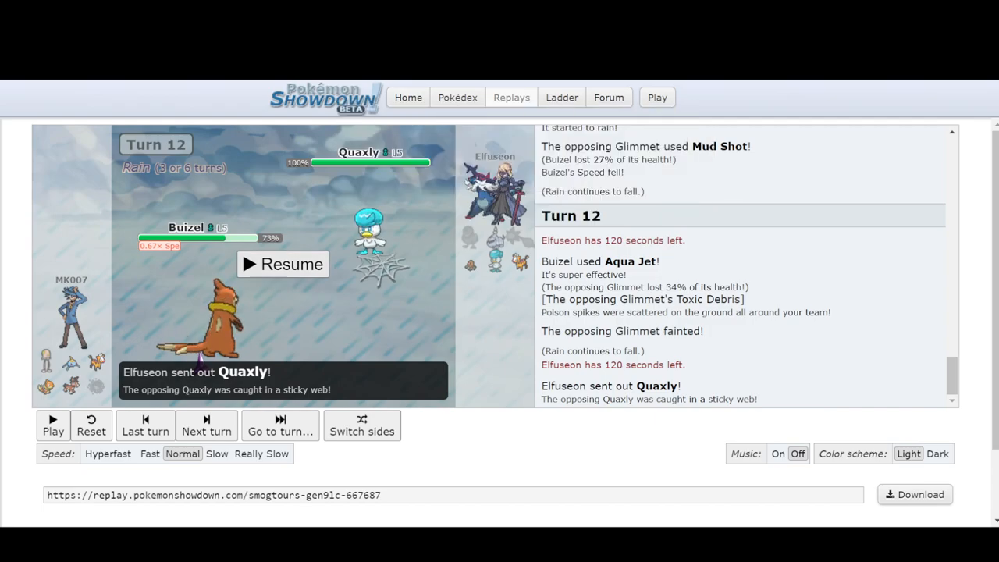
# Step: Watch turns 14–16 until Girafarig enters poisoned, then view Toedscool's Spore/Rapid Spin set
pyautogui.click(53, 425)
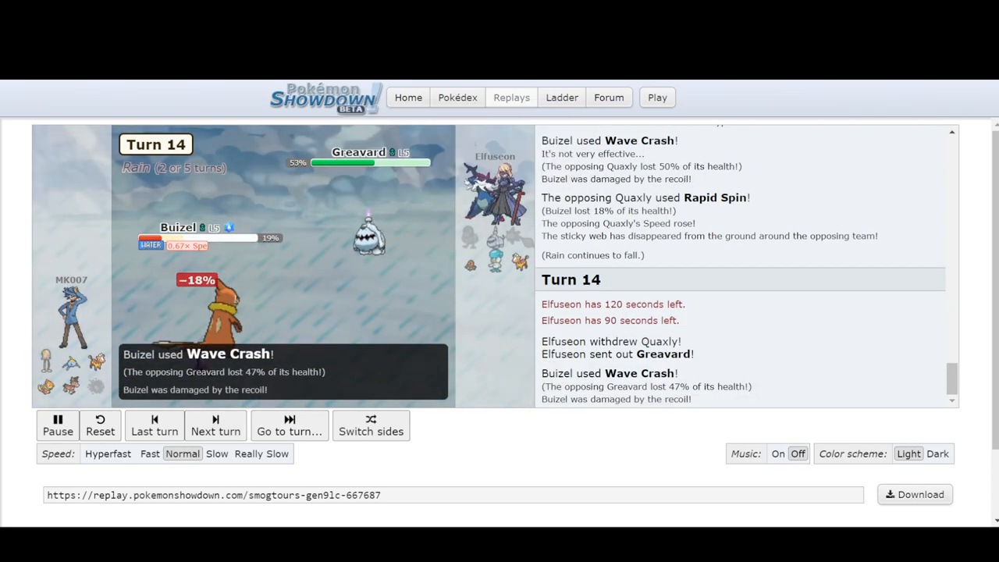
pyautogui.click(58, 426)
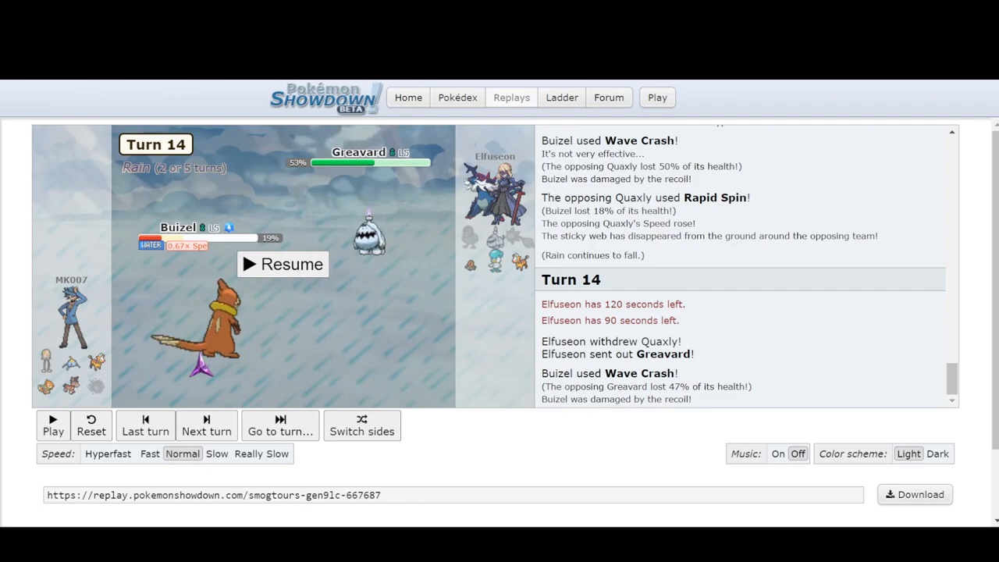
pyautogui.moveTo(359, 152)
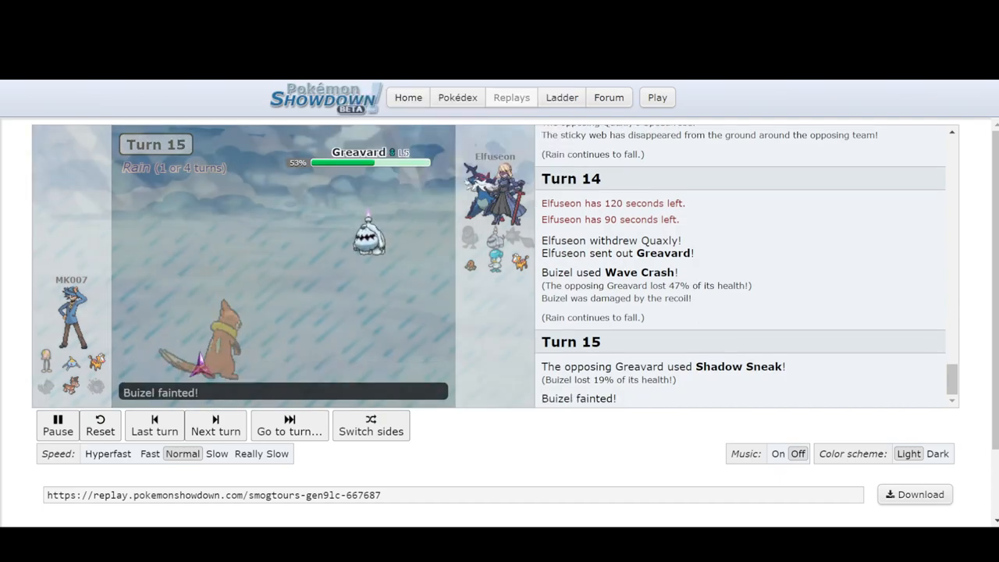
pyautogui.click(215, 425)
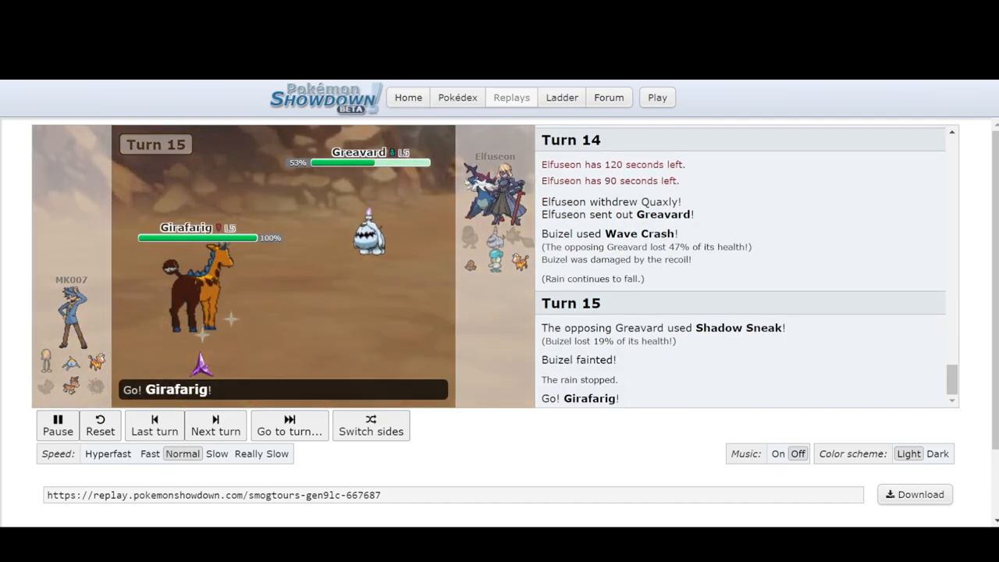
pyautogui.click(57, 426)
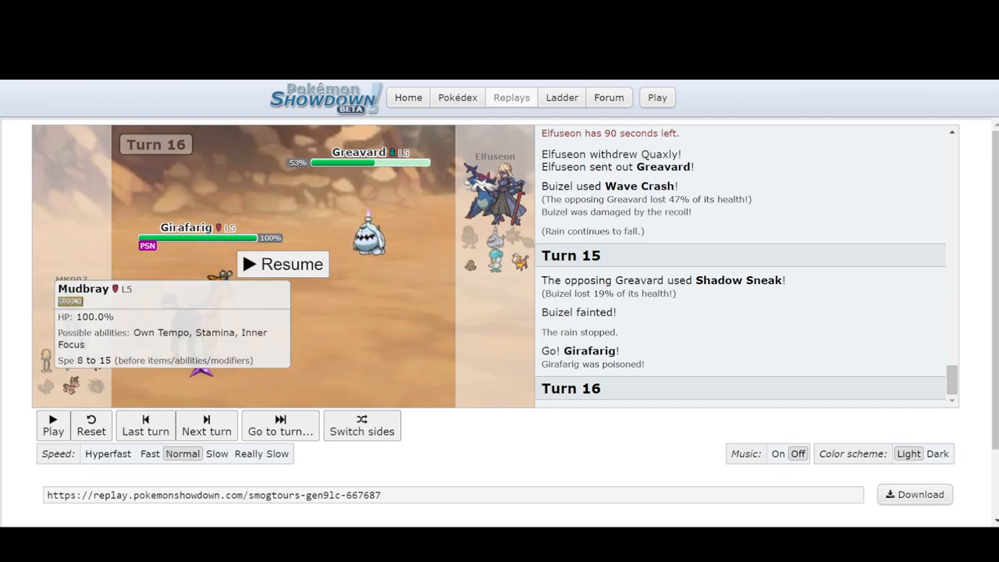
pyautogui.moveTo(359, 152)
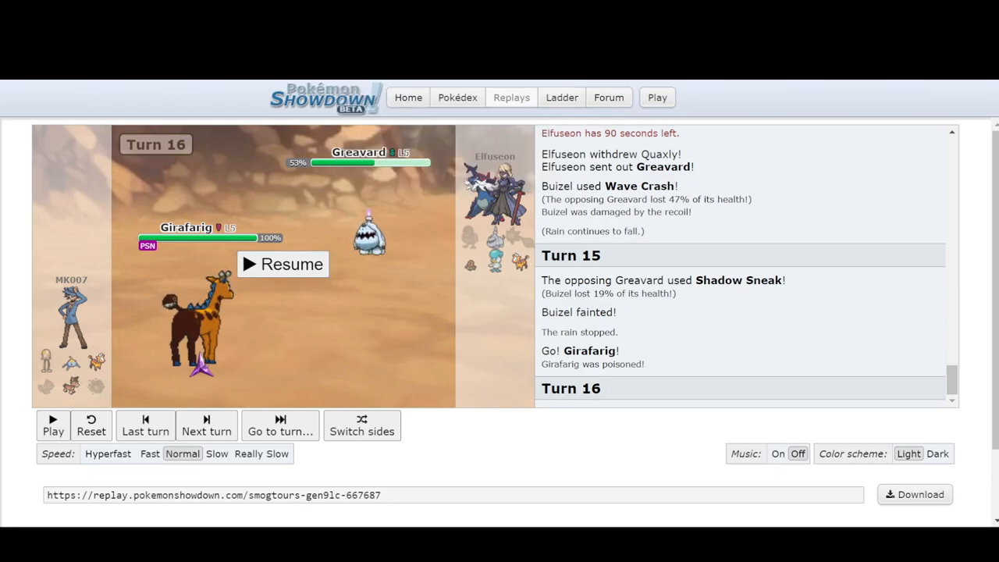
pyautogui.click(282, 263)
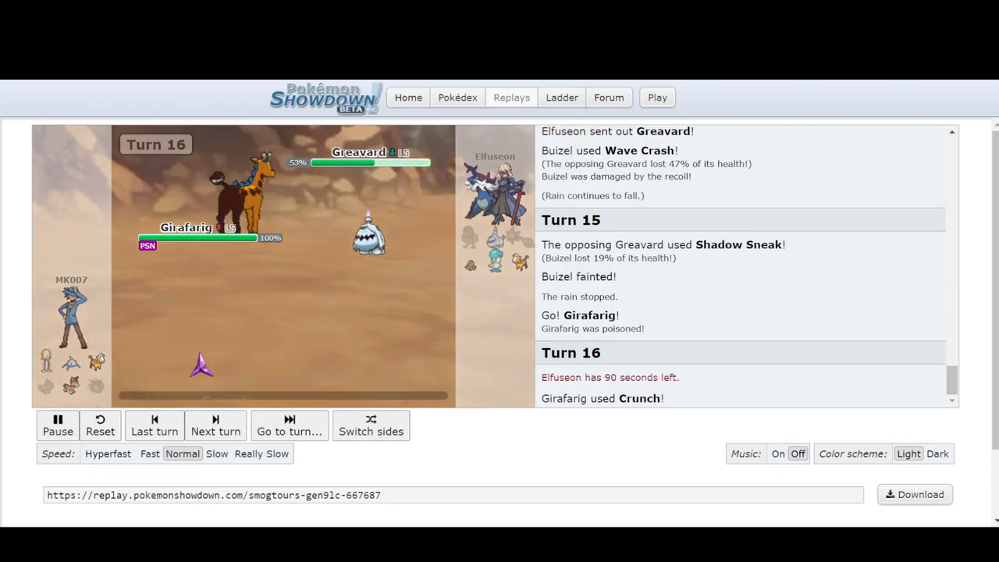
pyautogui.click(58, 425)
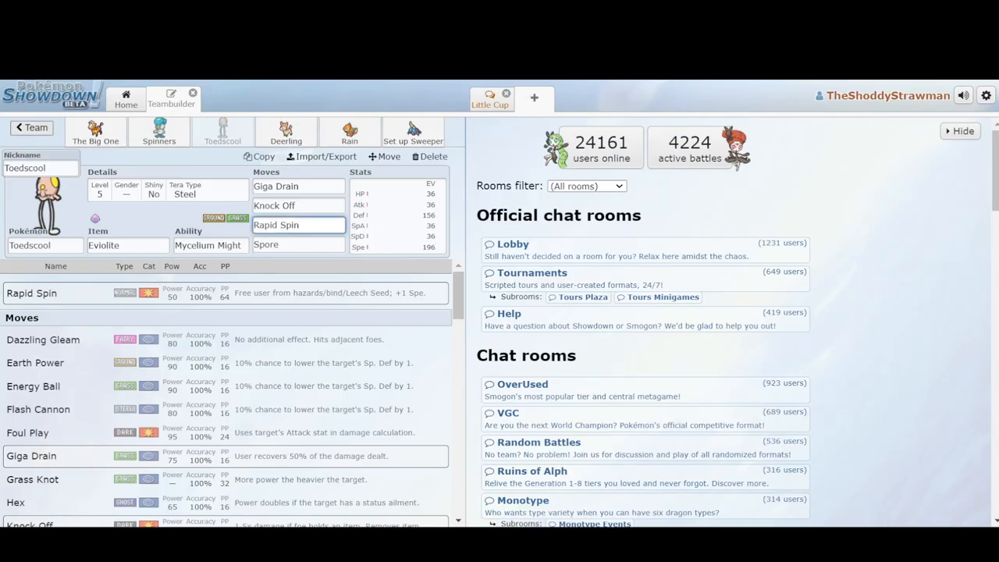
# Step: Review Girafarig's moves and EVs, then return to the replay's turn 16 Crunch on Greavard
pyautogui.click(96, 131)
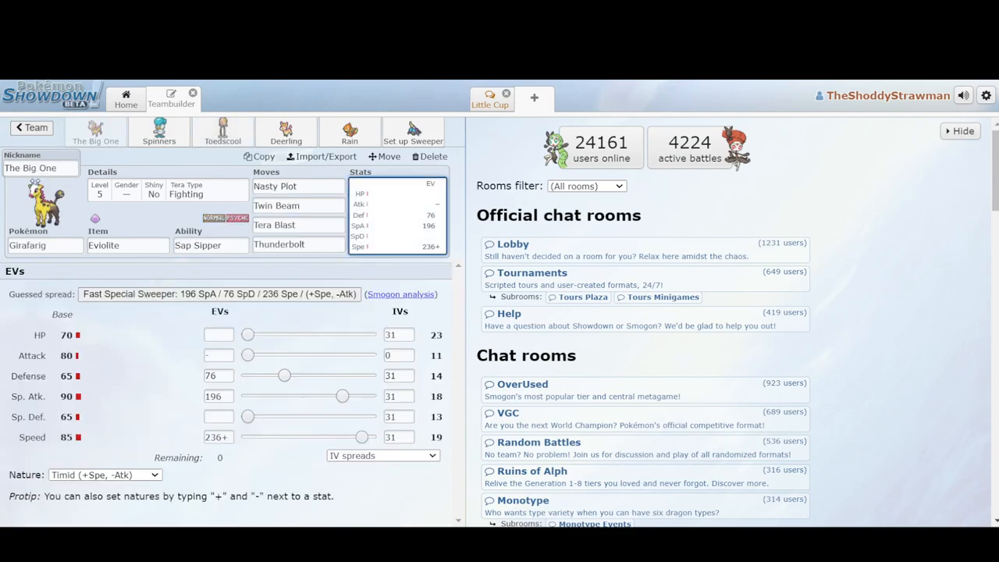
pyautogui.click(320, 156)
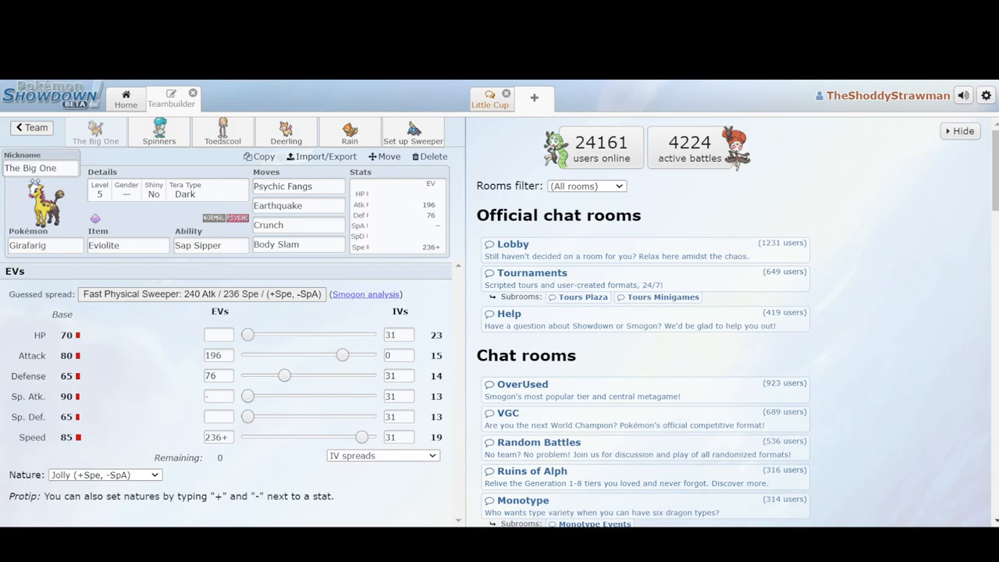
pyautogui.click(398, 355)
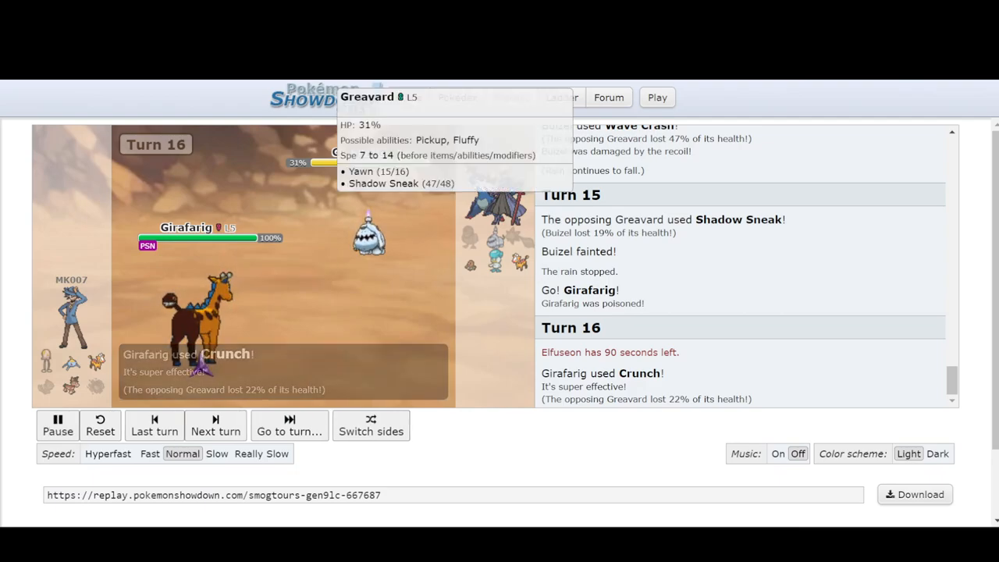
# Step: Step through turns 16–19 and pause once a poisoned Mudbray switches in
pyautogui.click(216, 425)
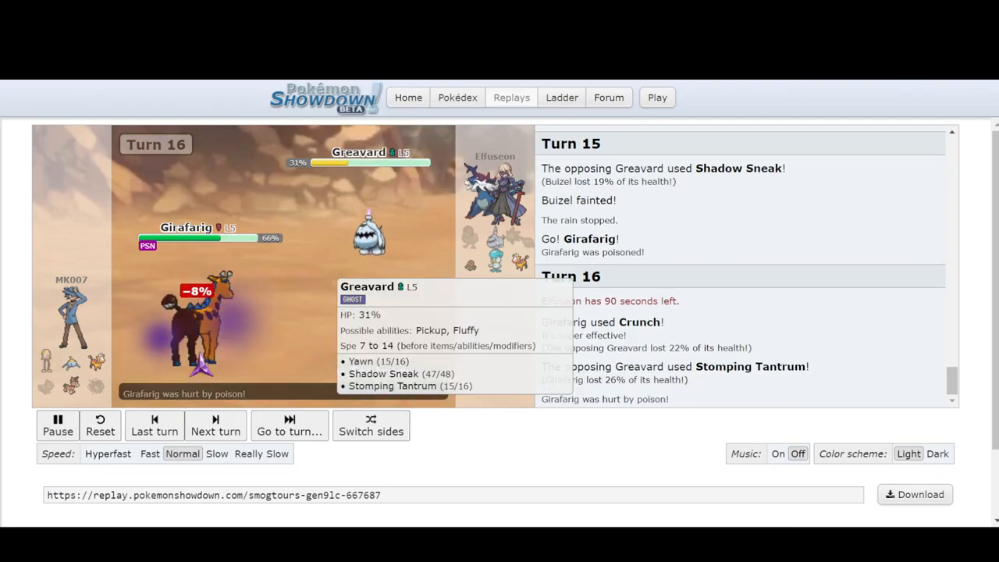
pyautogui.click(216, 425)
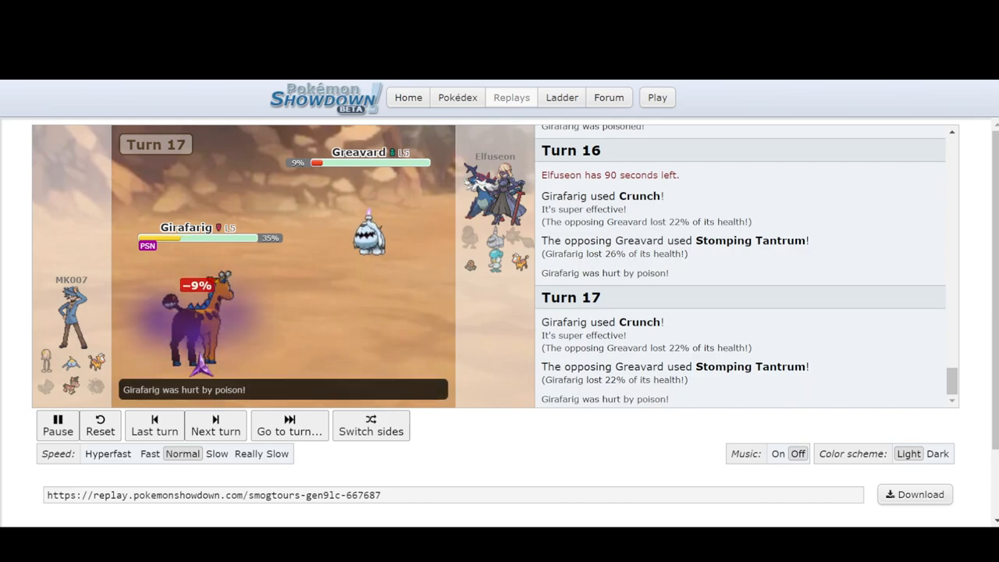
pyautogui.click(215, 425)
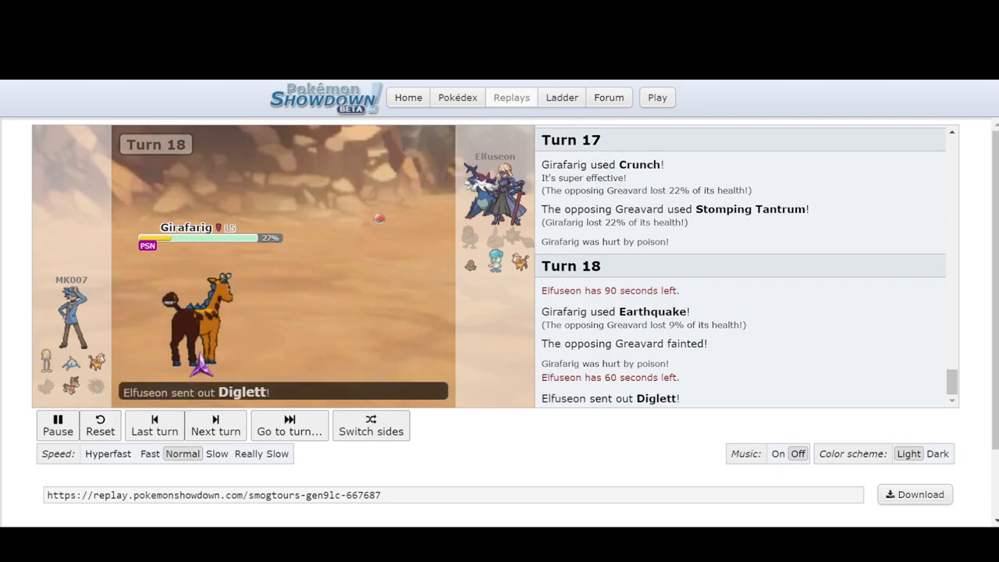
pyautogui.click(215, 424)
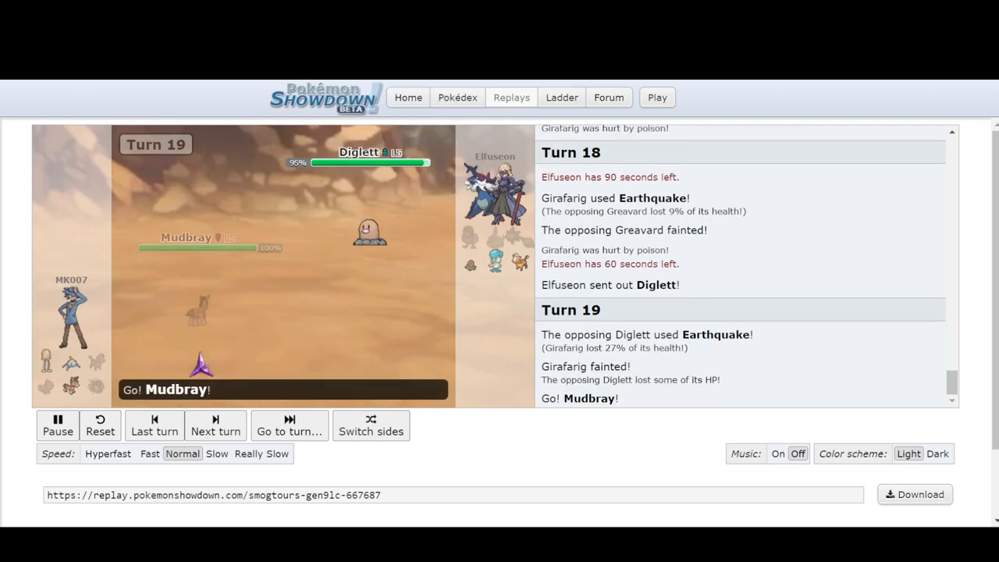
pyautogui.click(57, 426)
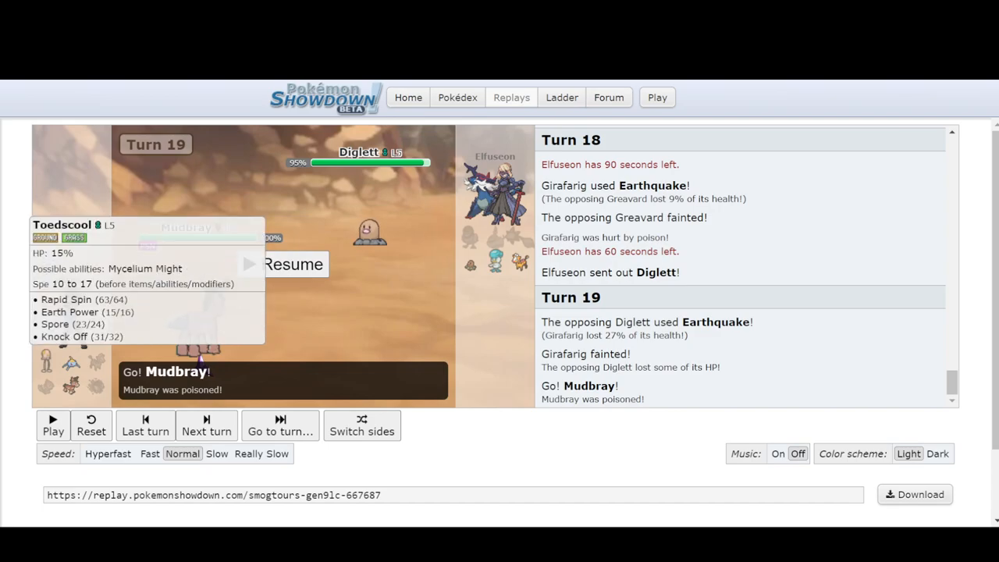
pyautogui.moveTo(199, 320)
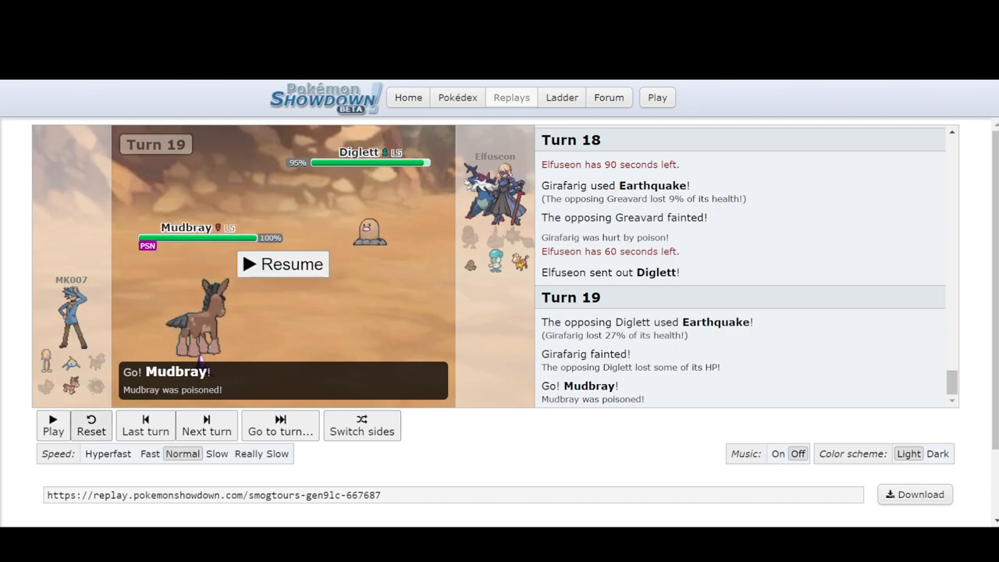
# Step: Play and pause the replay through turns 20 and 21
pyautogui.click(282, 264)
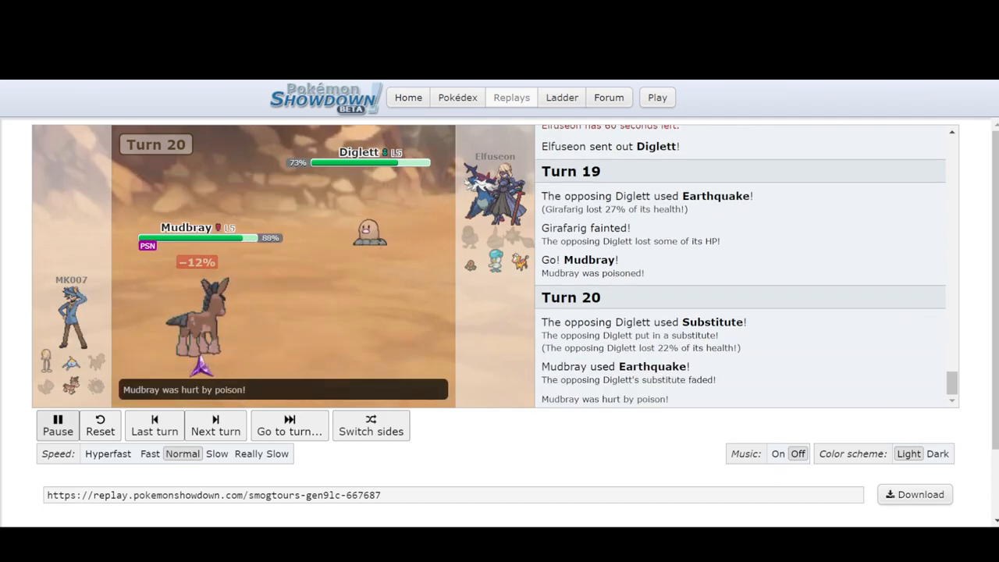
pyautogui.click(57, 426)
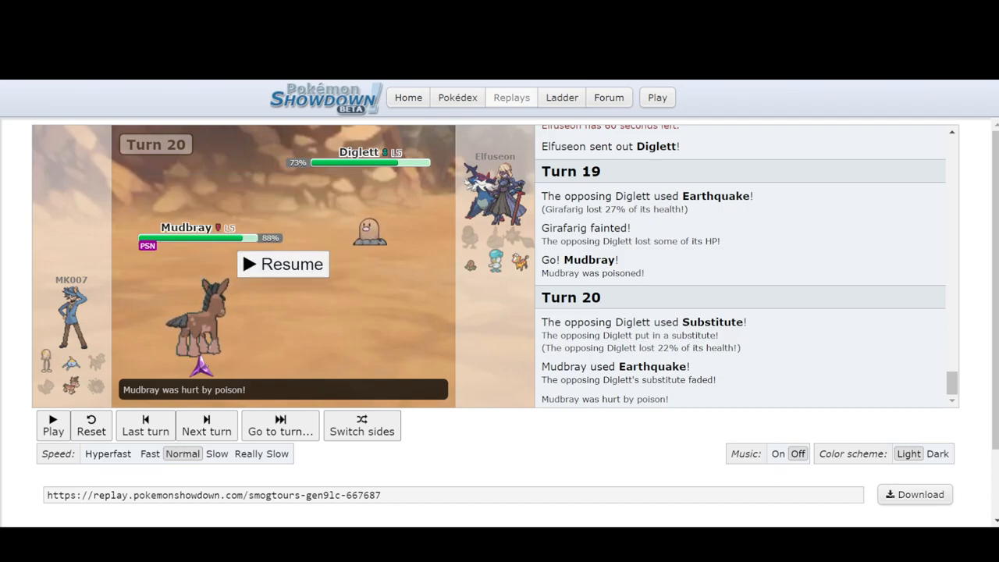
pyautogui.click(282, 264)
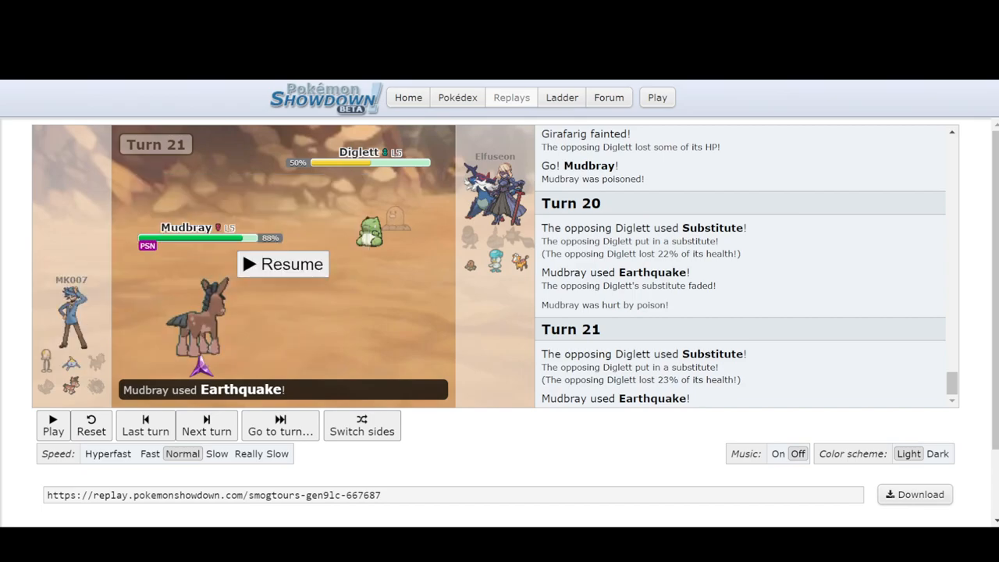
# Step: Run the replay to the end, where Girafarig's Twin Beam KOs Toedscool and Elfuseon wins
pyautogui.click(282, 264)
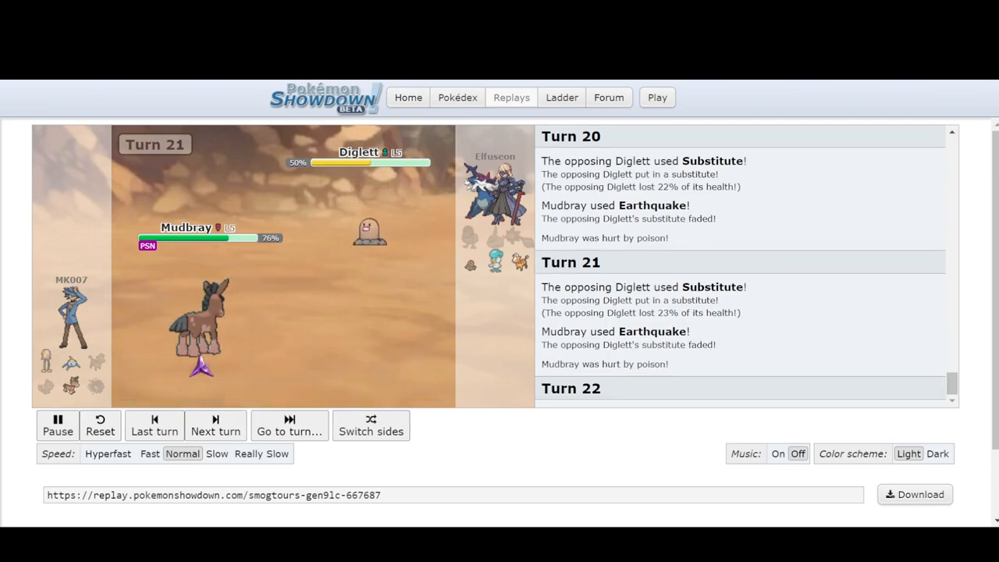
pyautogui.click(215, 425)
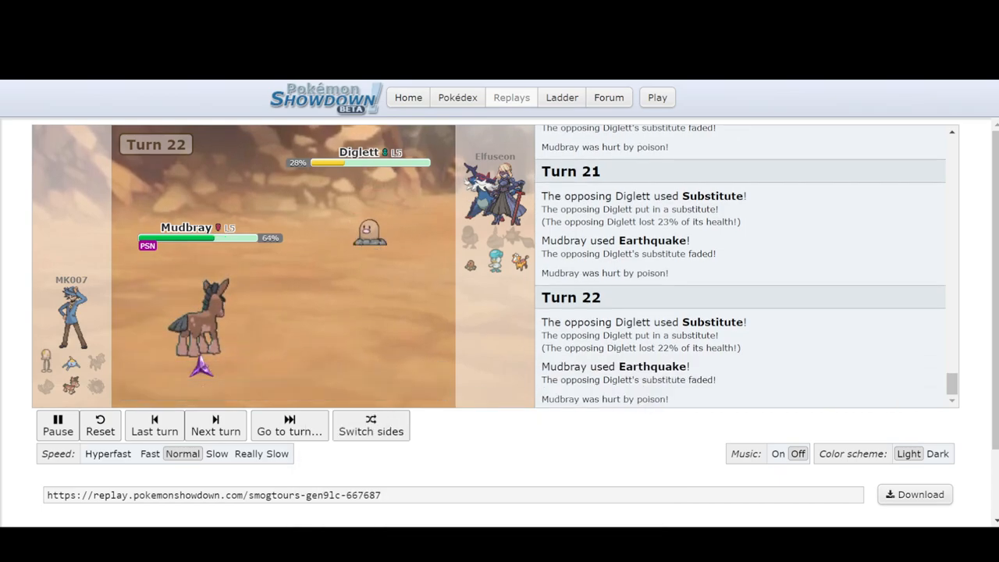
pyautogui.click(215, 425)
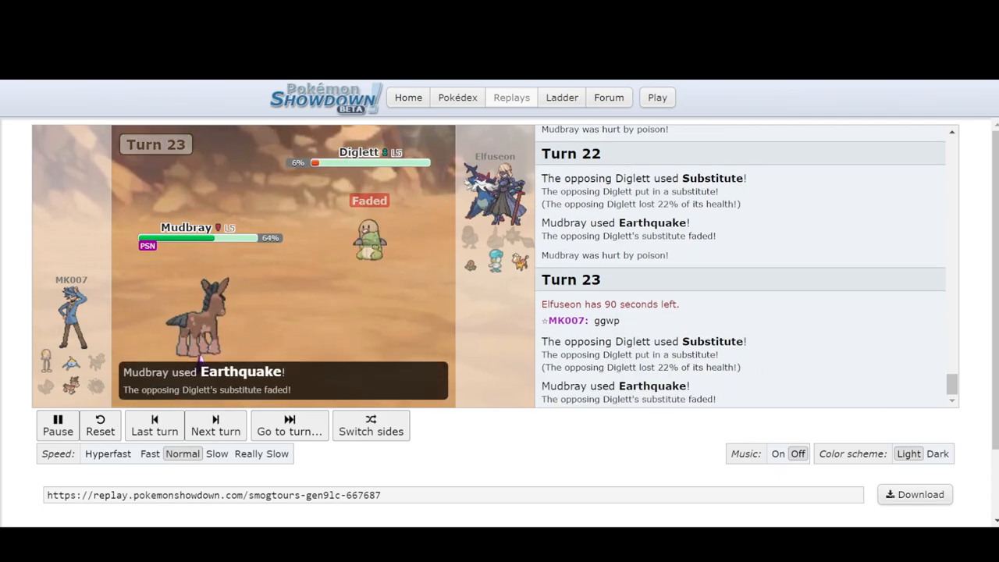
pyautogui.click(216, 425)
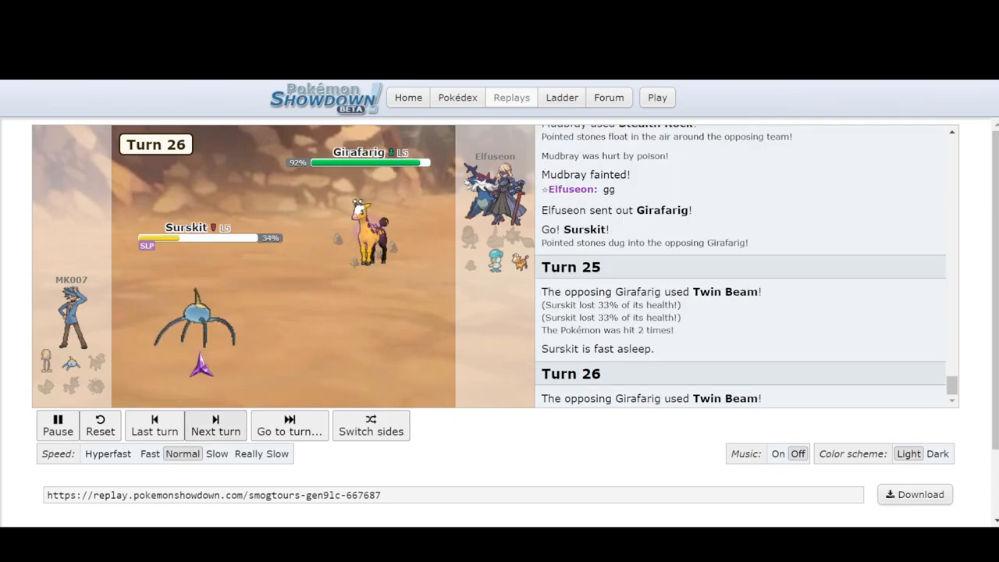
pyautogui.click(215, 425)
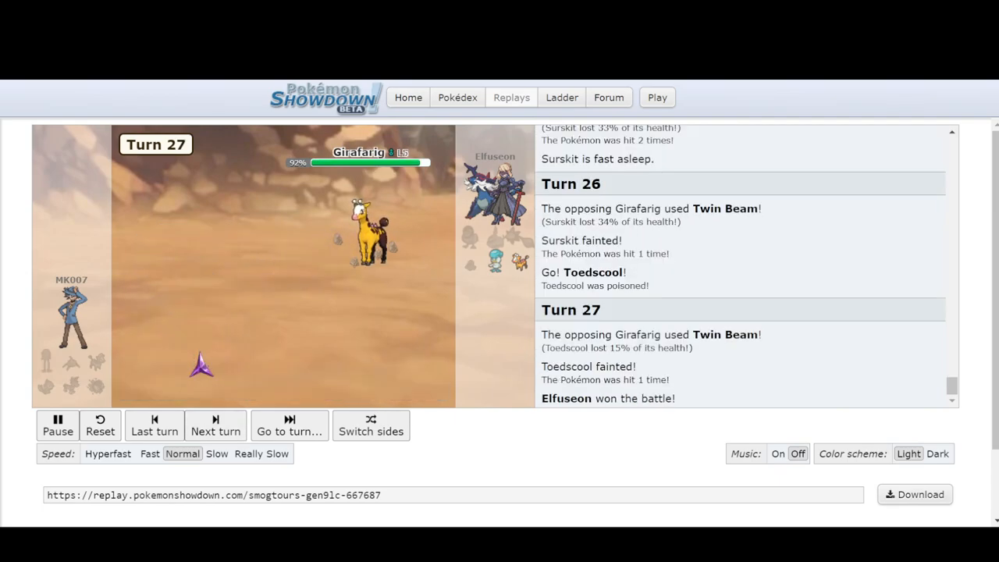